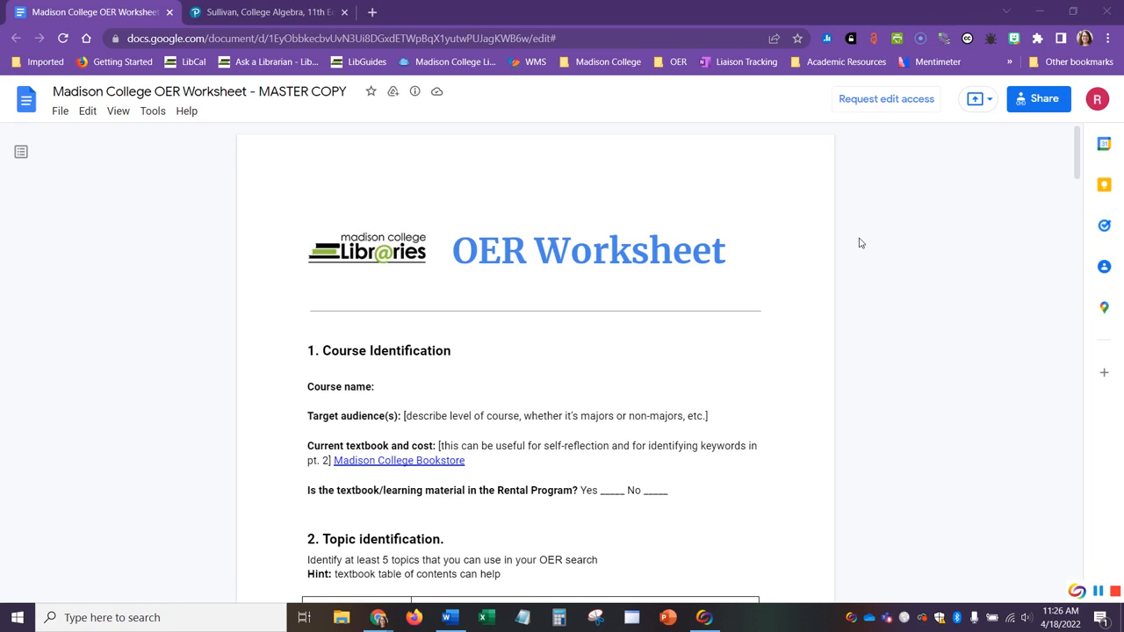
{"action": "mouse_move", "coordinate": [822, 246]}
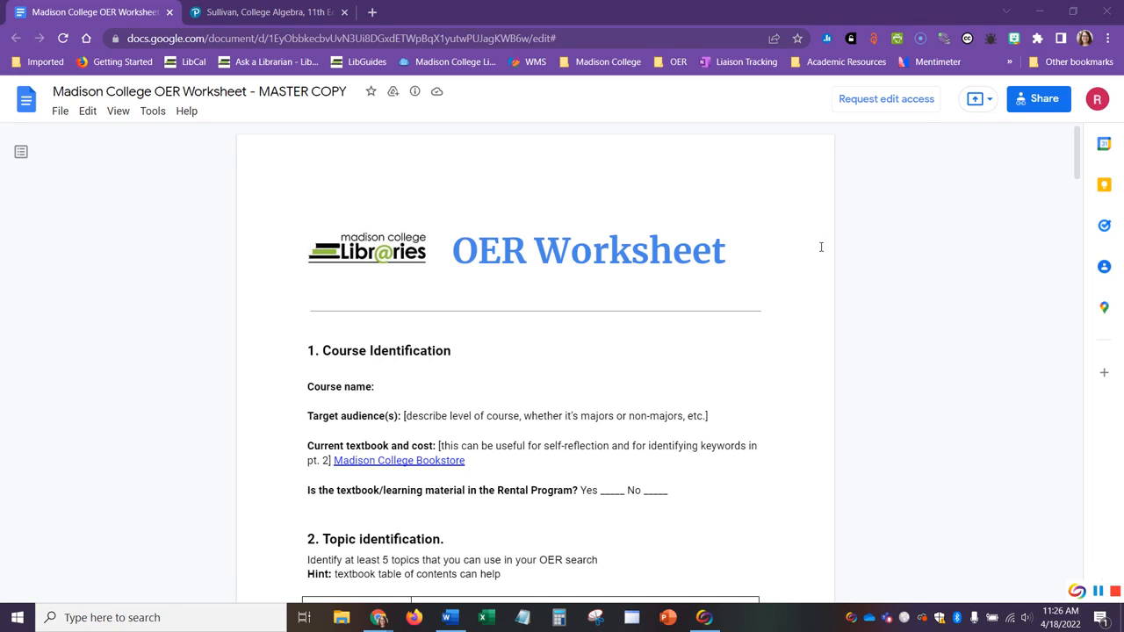
Make an editable copy of the Madison College OER Worksheet master via File > Make a copy
{"action": "left_click", "coordinate": [59, 110]}
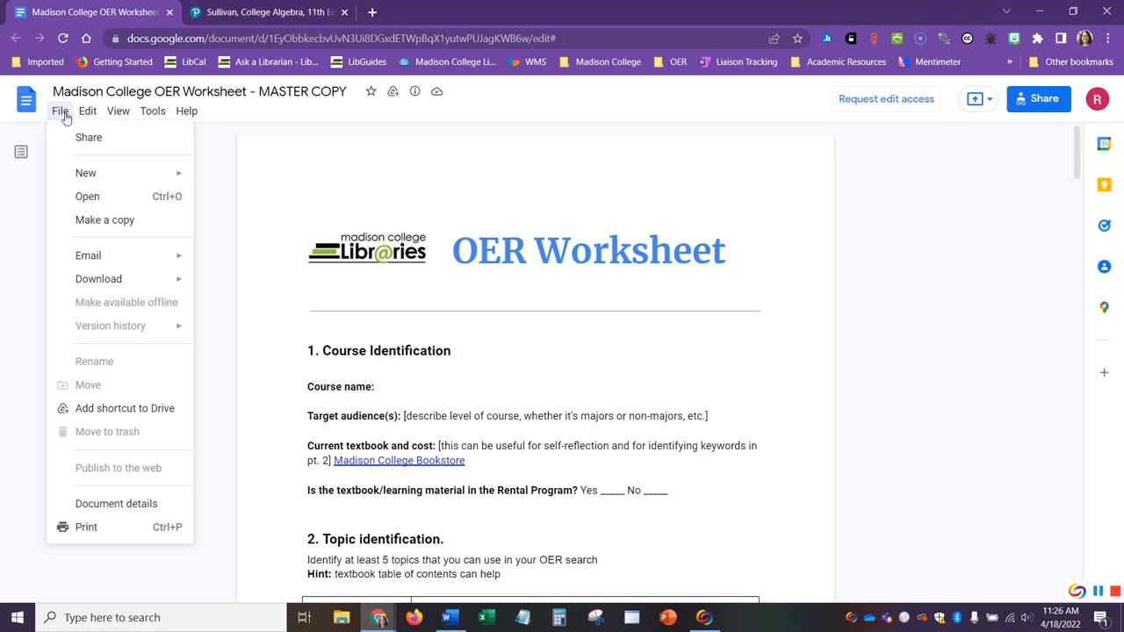
{"action": "mouse_move", "coordinate": [116, 226]}
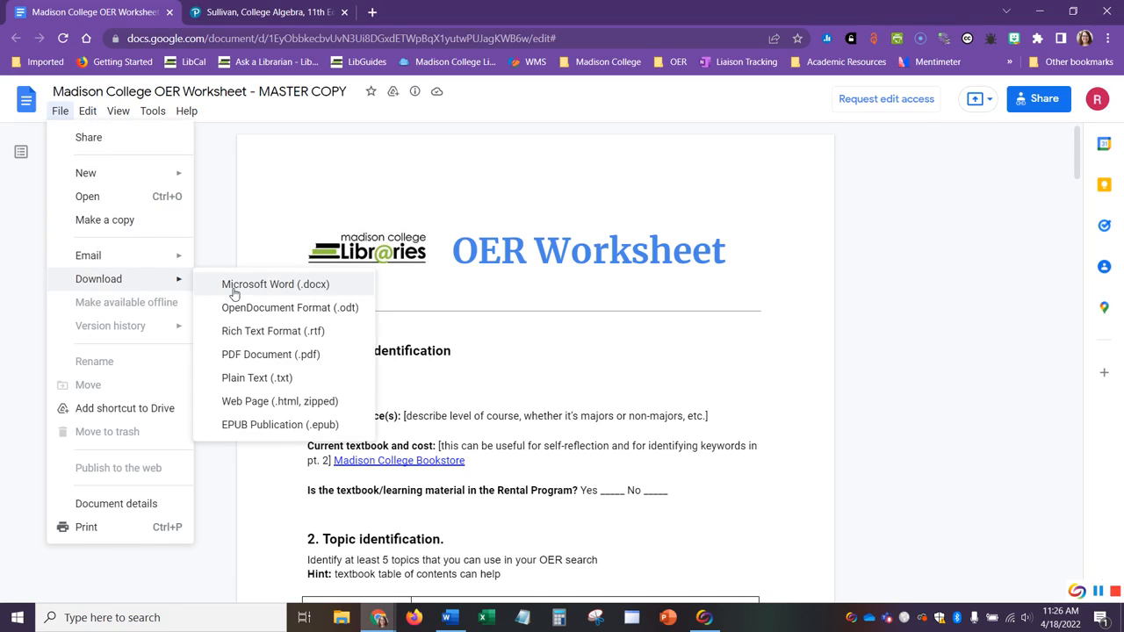
{"action": "mouse_move", "coordinate": [133, 220]}
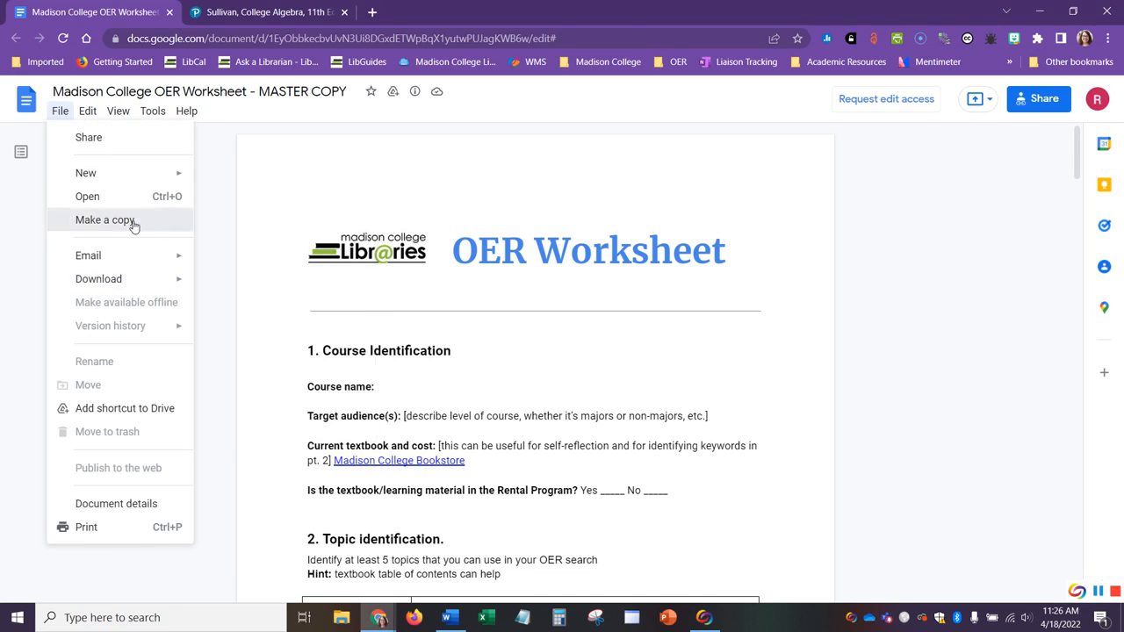
{"action": "left_click", "coordinate": [105, 219]}
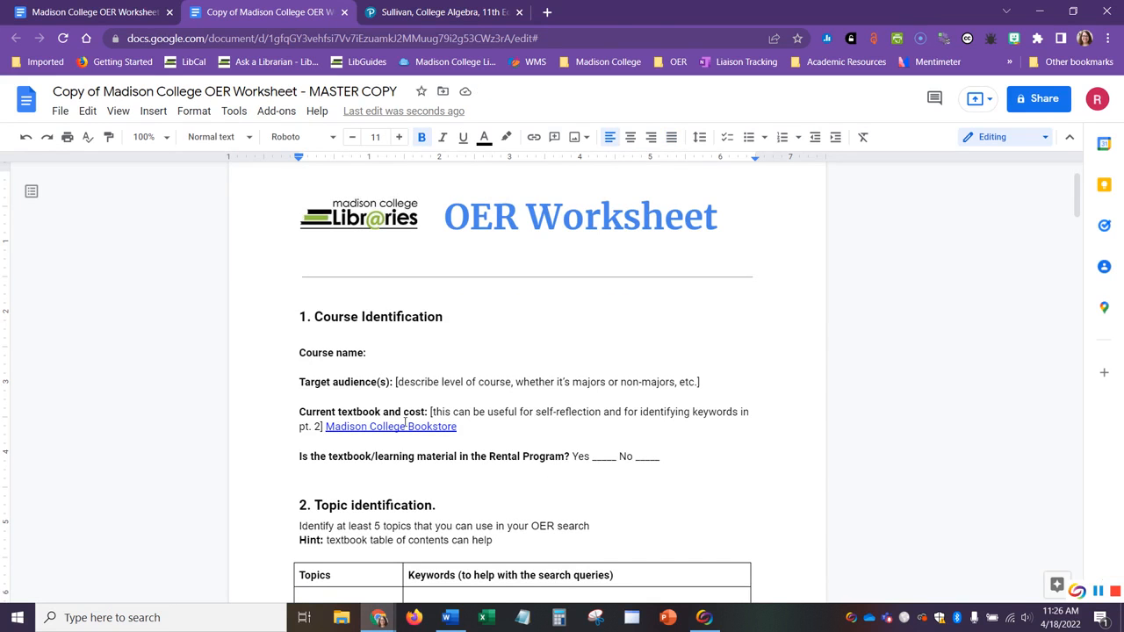
{"action": "mouse_move", "coordinate": [963, 386]}
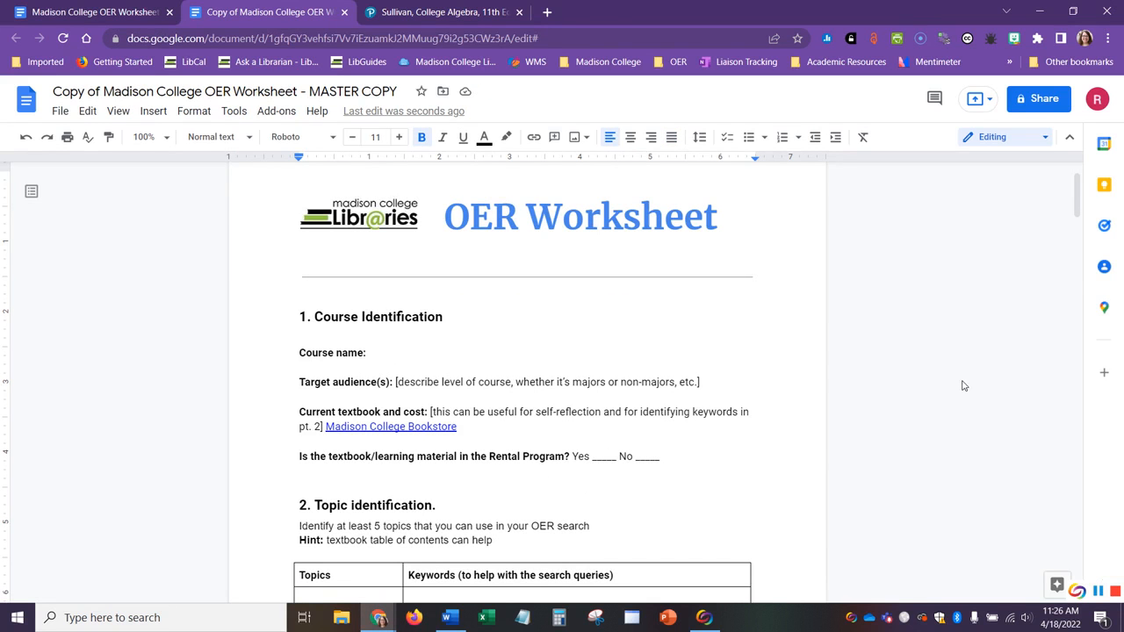
Enter 'College Algebra' as the course name in the worksheet copy
{"action": "type", "text": "C"}
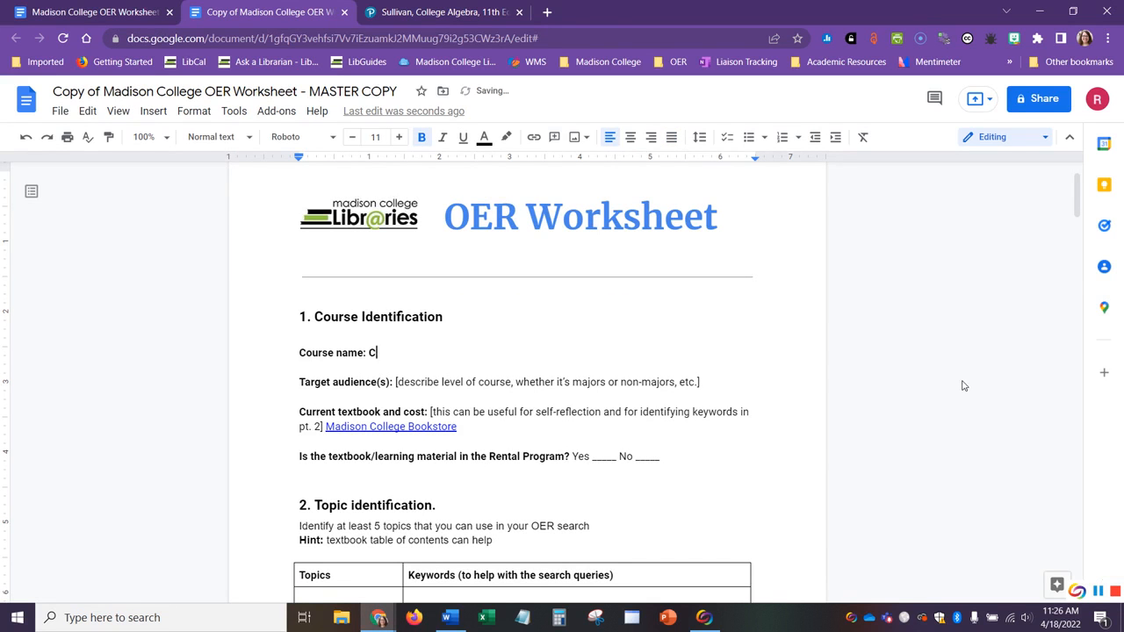
{"action": "type", "text": "ollege Alg"}
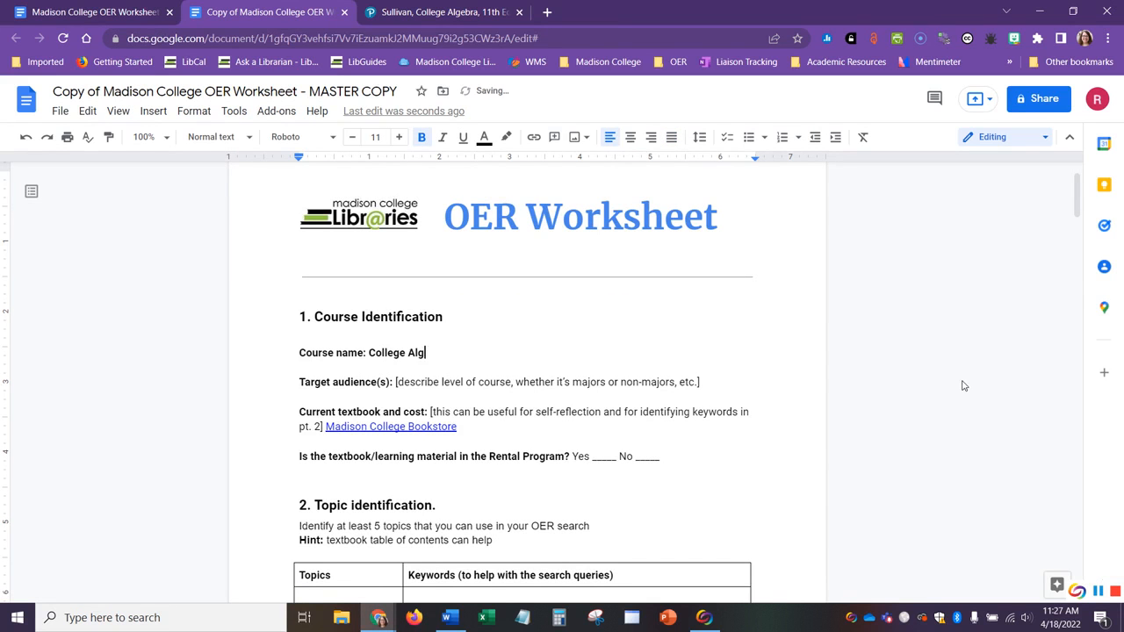
{"action": "type", "text": "ebra"}
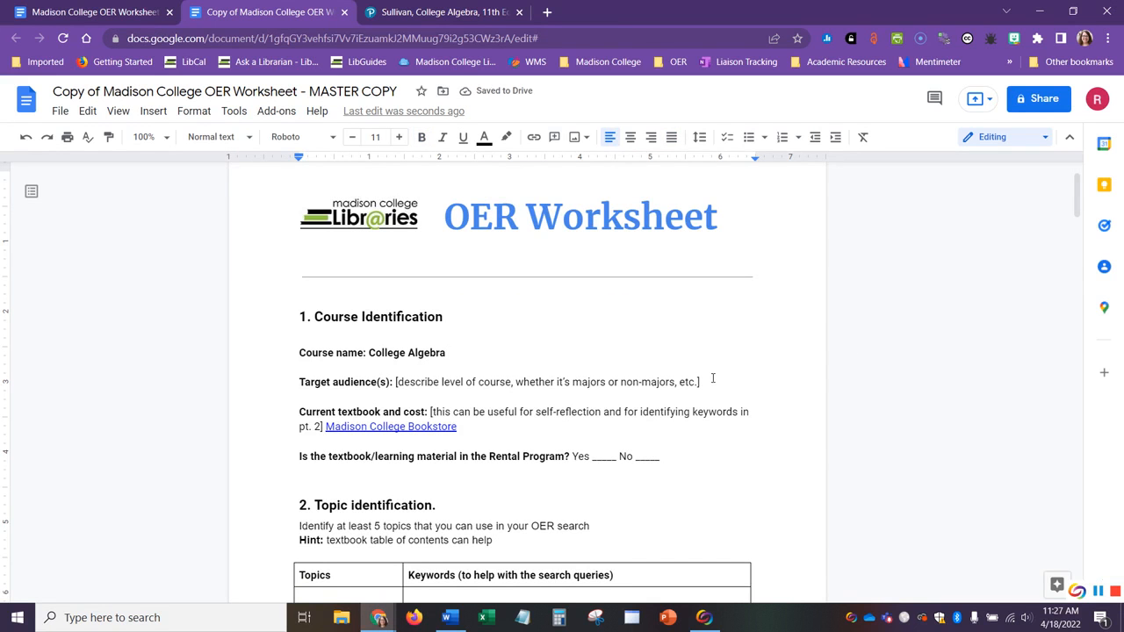
{"action": "scroll", "scroll_direction": "down", "scroll_amount": 3}
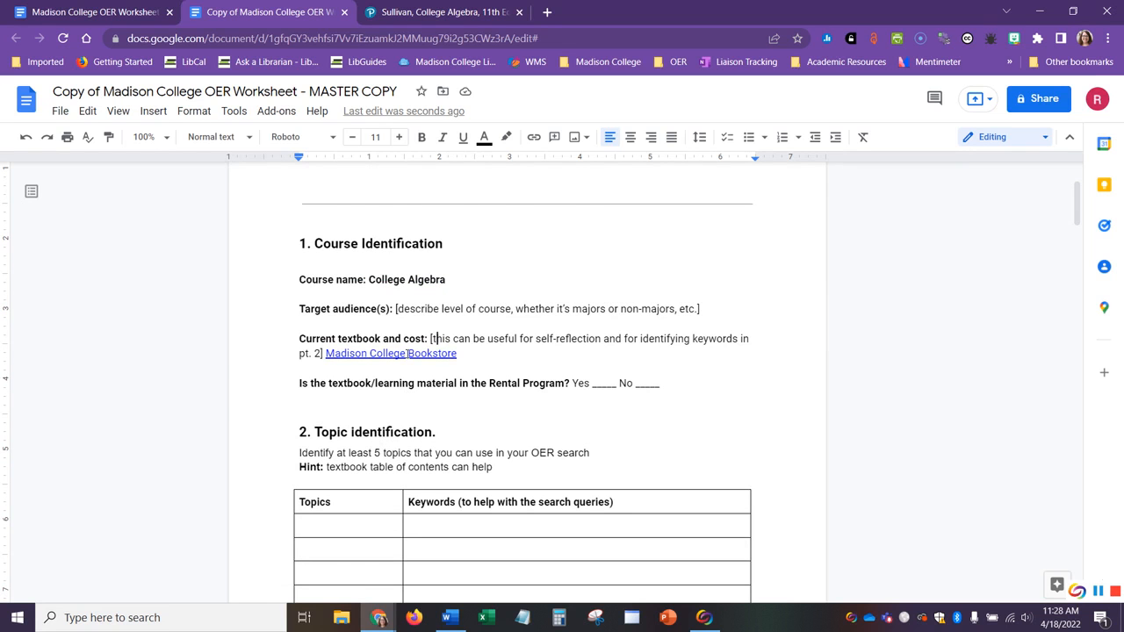
Paste the Pearson College Algebra 11th Edition page URL under the current textbook entry
{"action": "left_click", "coordinate": [453, 14]}
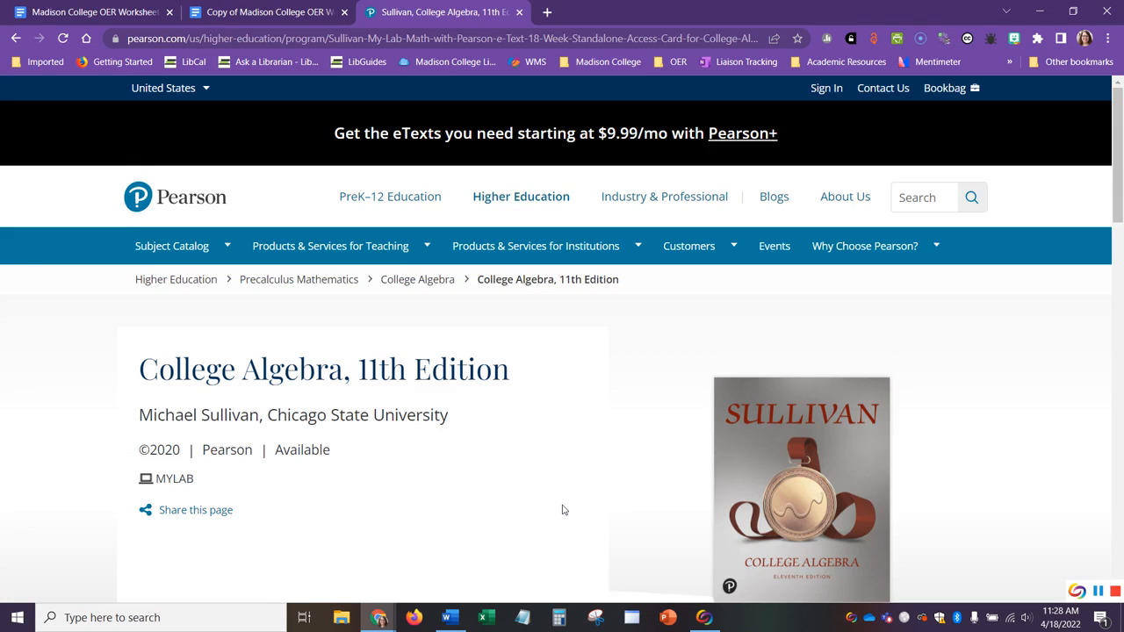
{"action": "scroll", "scroll_direction": "down", "scroll_amount": 3}
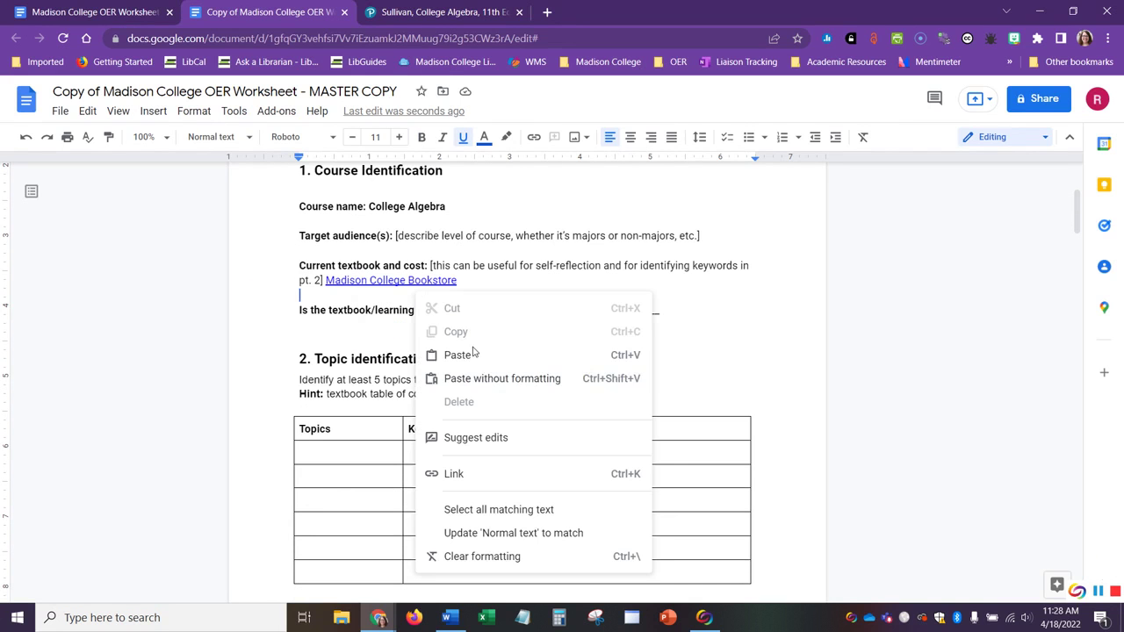
{"action": "mouse_move", "coordinate": [344, 295]}
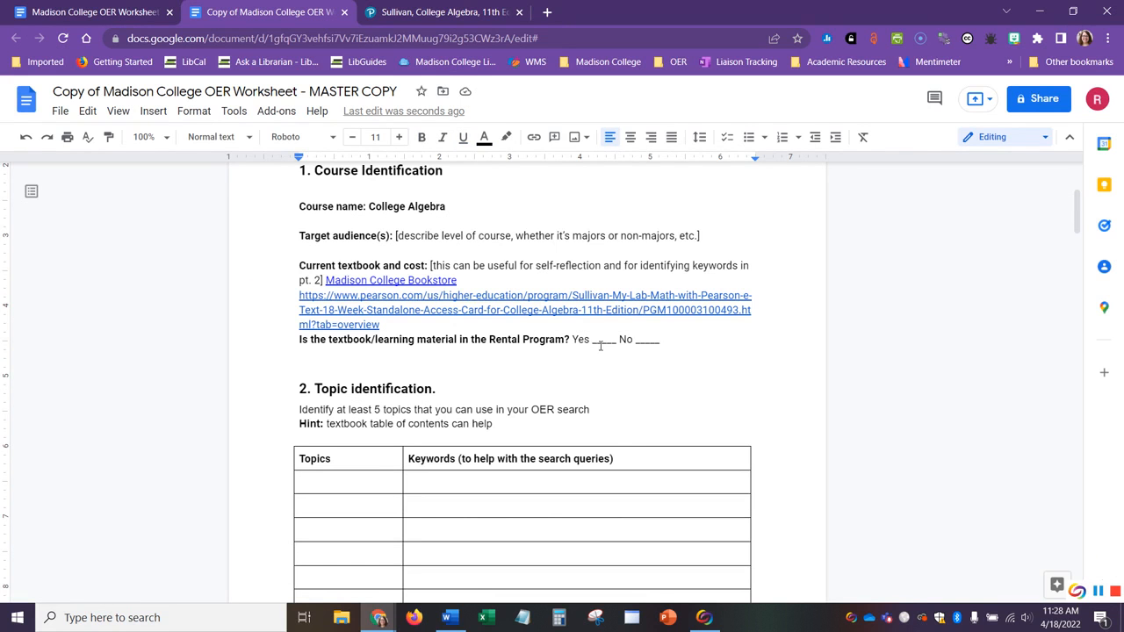
{"action": "scroll", "scroll_direction": "down", "scroll_amount": 3}
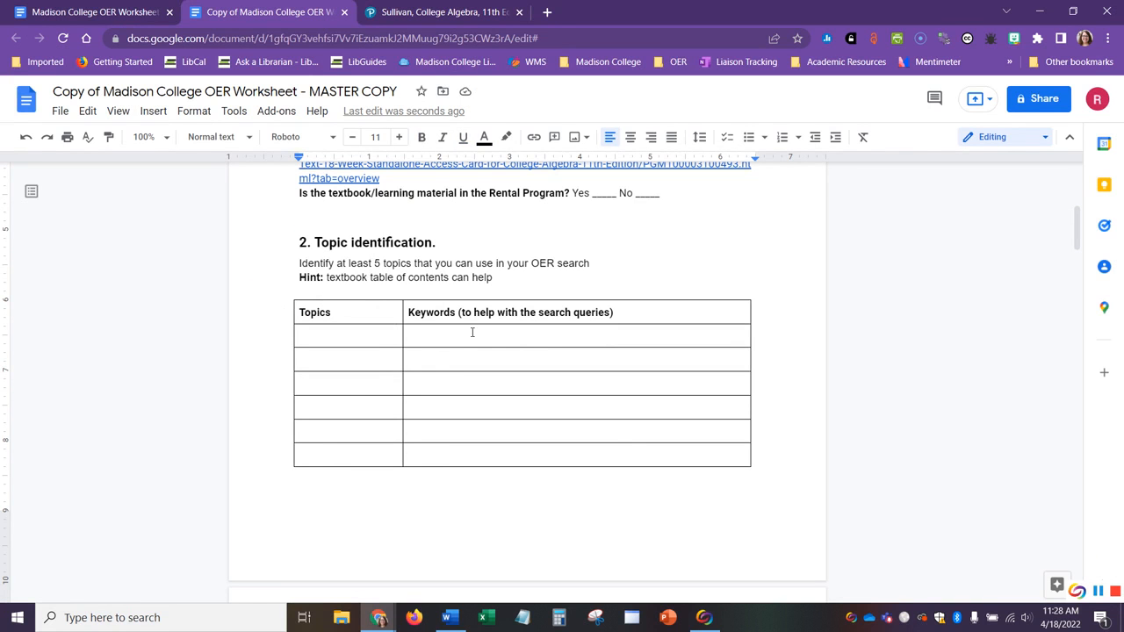
{"action": "mouse_move", "coordinate": [500, 330]}
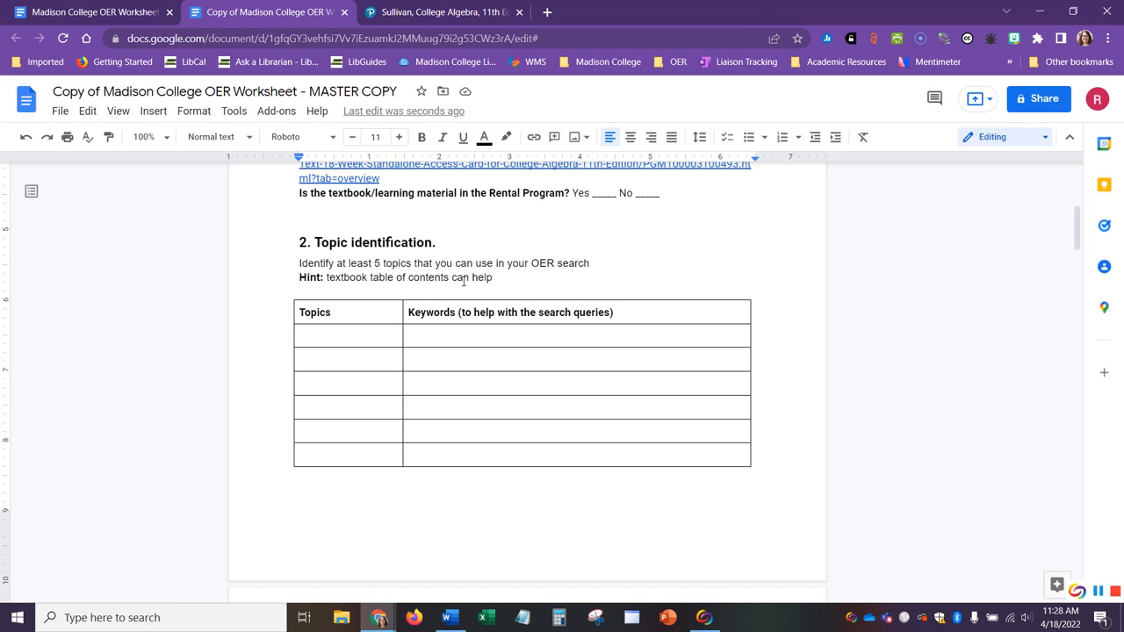
Return to the Pearson textbook page and show its table of contents
{"action": "left_click", "coordinate": [436, 12]}
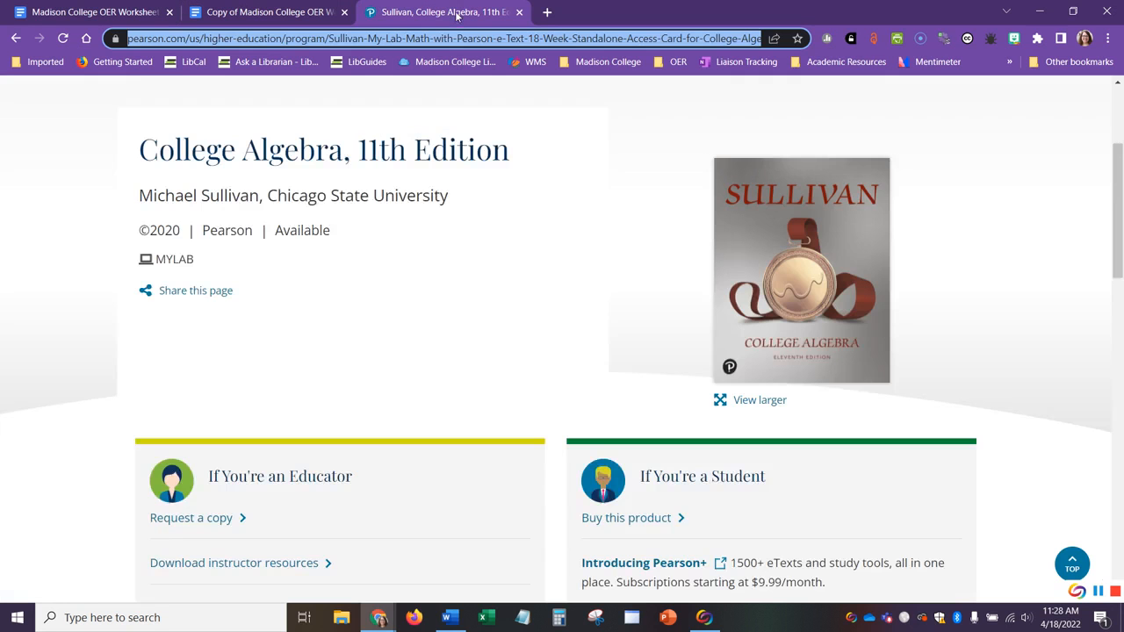
{"action": "scroll", "scroll_direction": "down", "scroll_amount": 3}
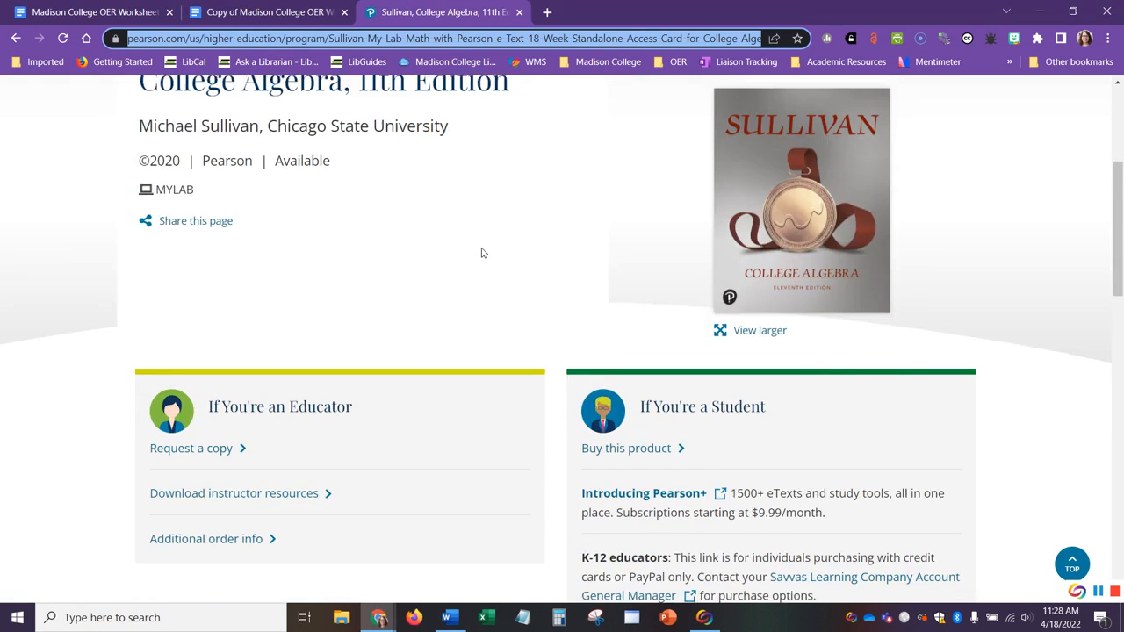
{"action": "scroll", "scroll_direction": "down", "scroll_amount": 3}
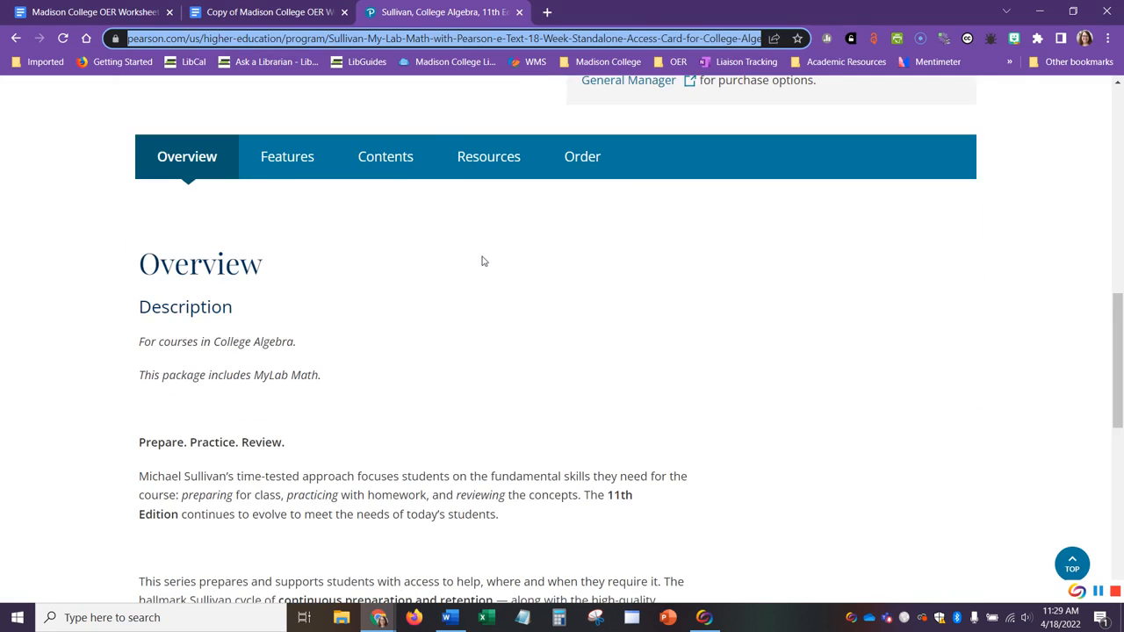
{"action": "mouse_move", "coordinate": [404, 169]}
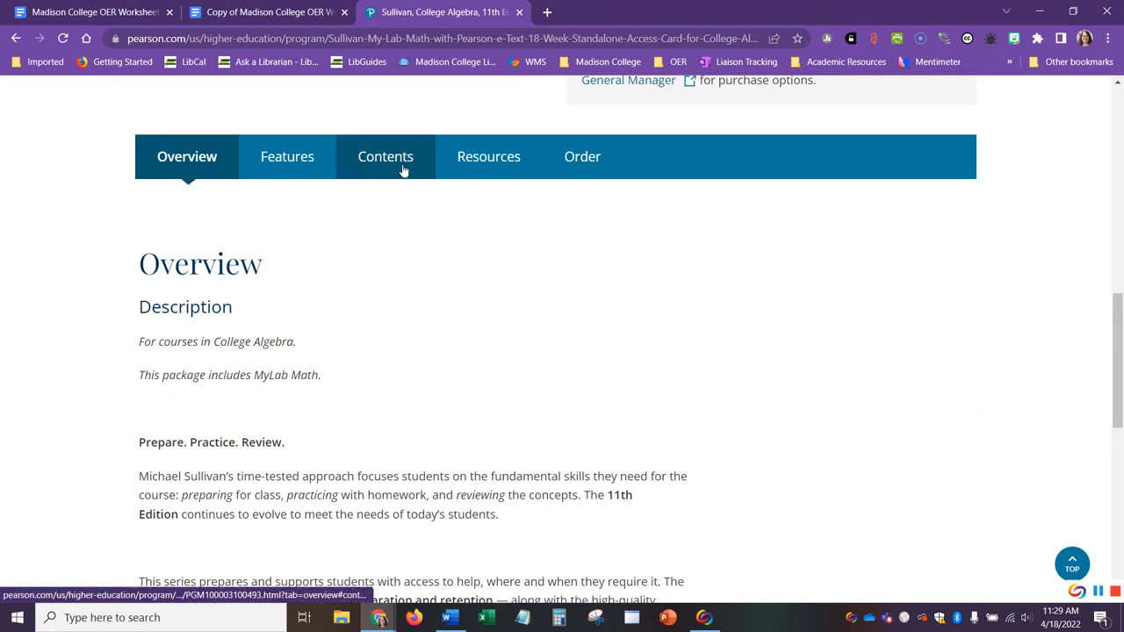
{"action": "left_click", "coordinate": [386, 156]}
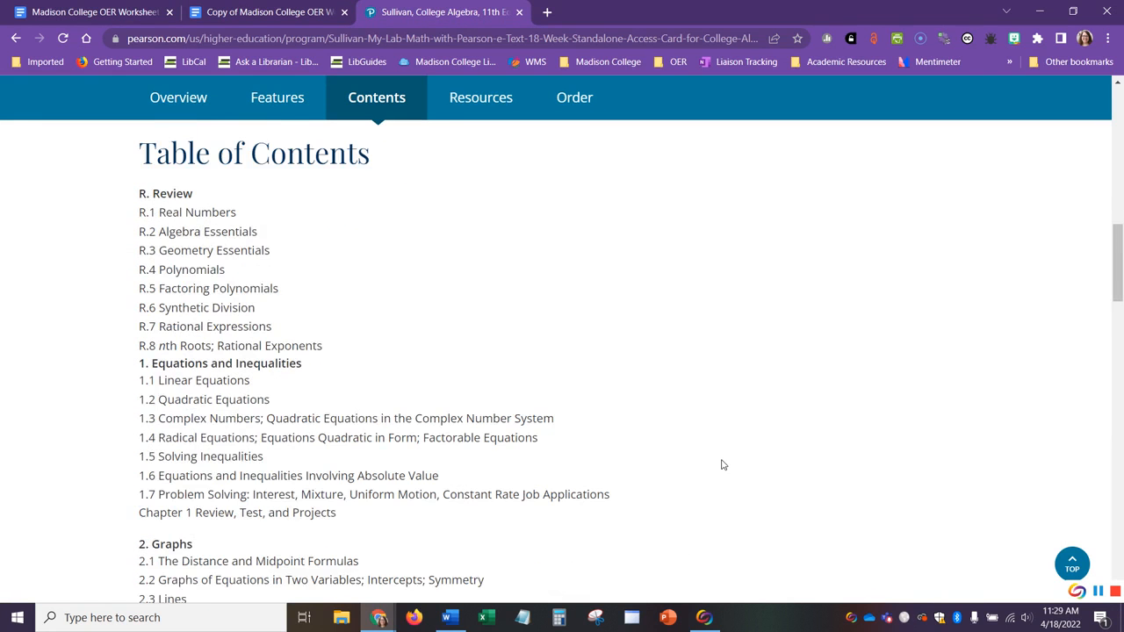
Review the College Algebra contents and copy the chapter title 'Equations and Inequalities'
{"action": "scroll", "scroll_direction": "down", "scroll_amount": 3}
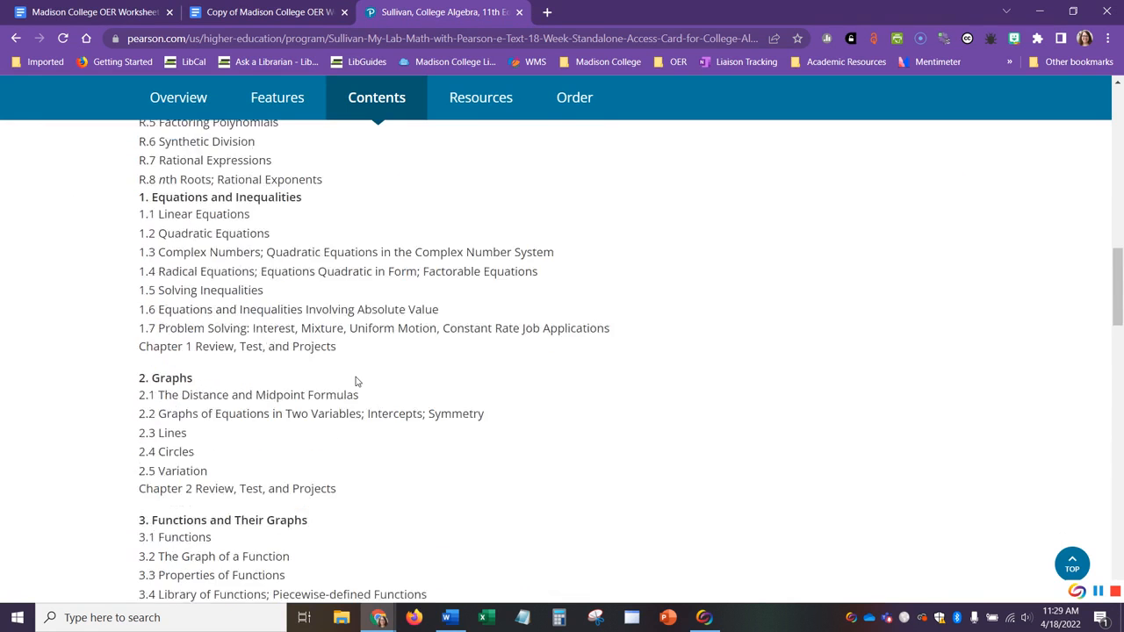
{"action": "scroll", "scroll_direction": "down", "scroll_amount": 3}
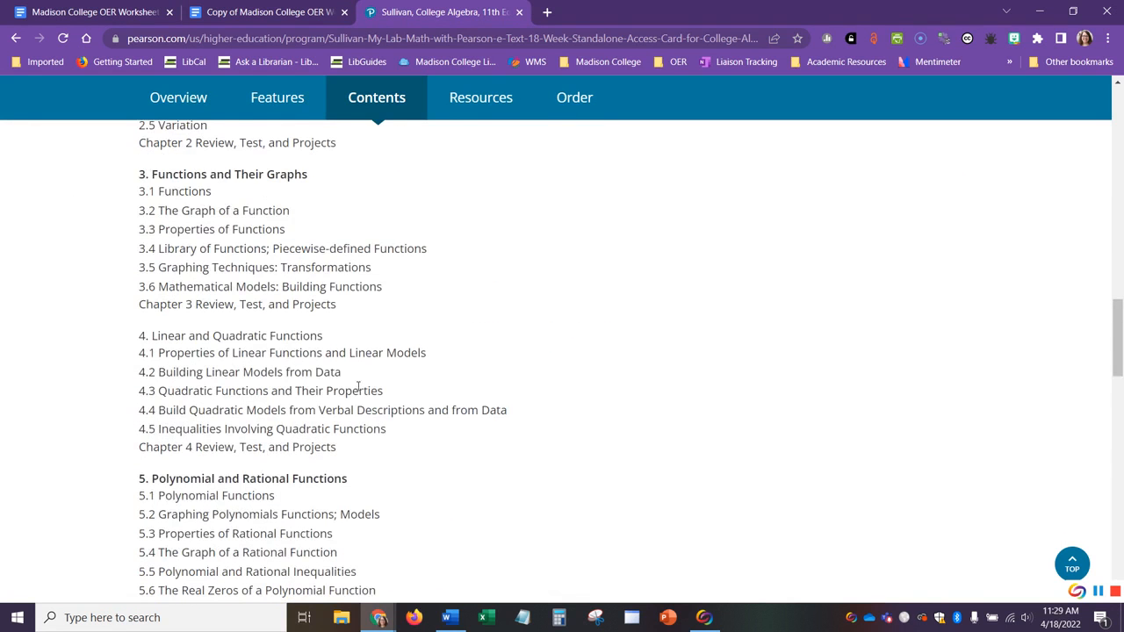
{"action": "scroll", "scroll_direction": "down", "scroll_amount": 3}
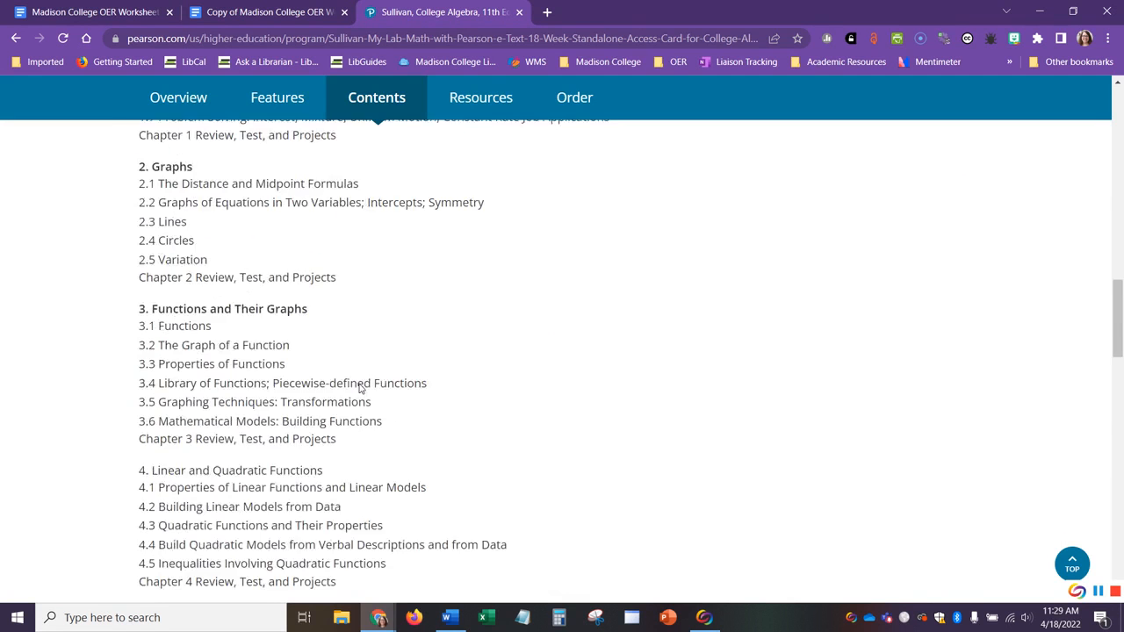
{"action": "scroll", "scroll_direction": "up", "scroll_amount": 3}
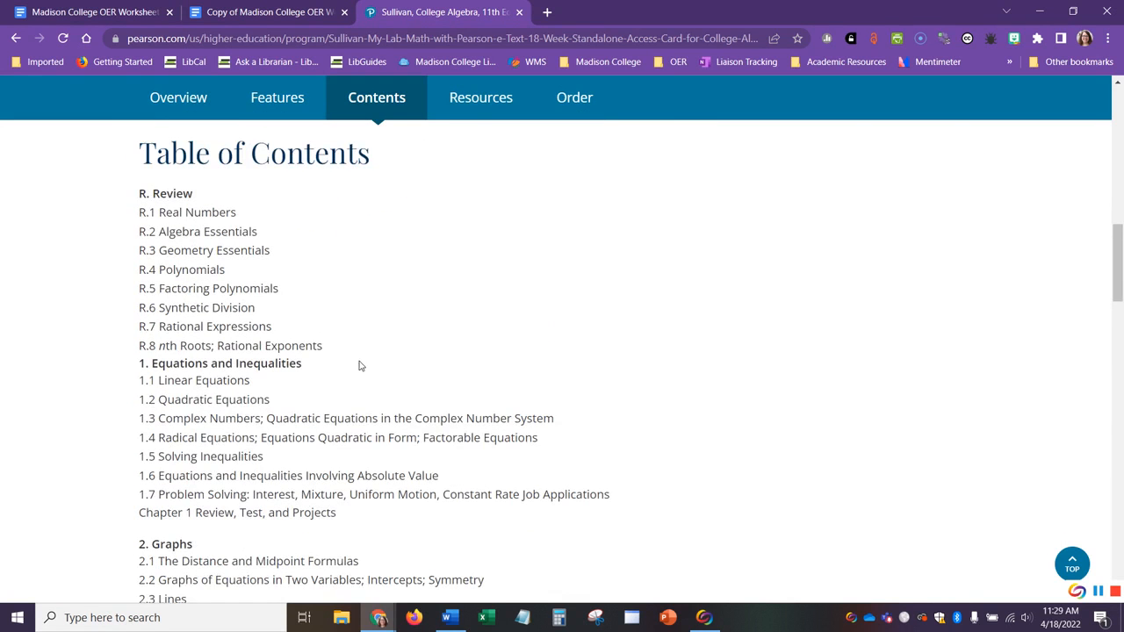
{"action": "scroll", "scroll_direction": "down", "scroll_amount": 3}
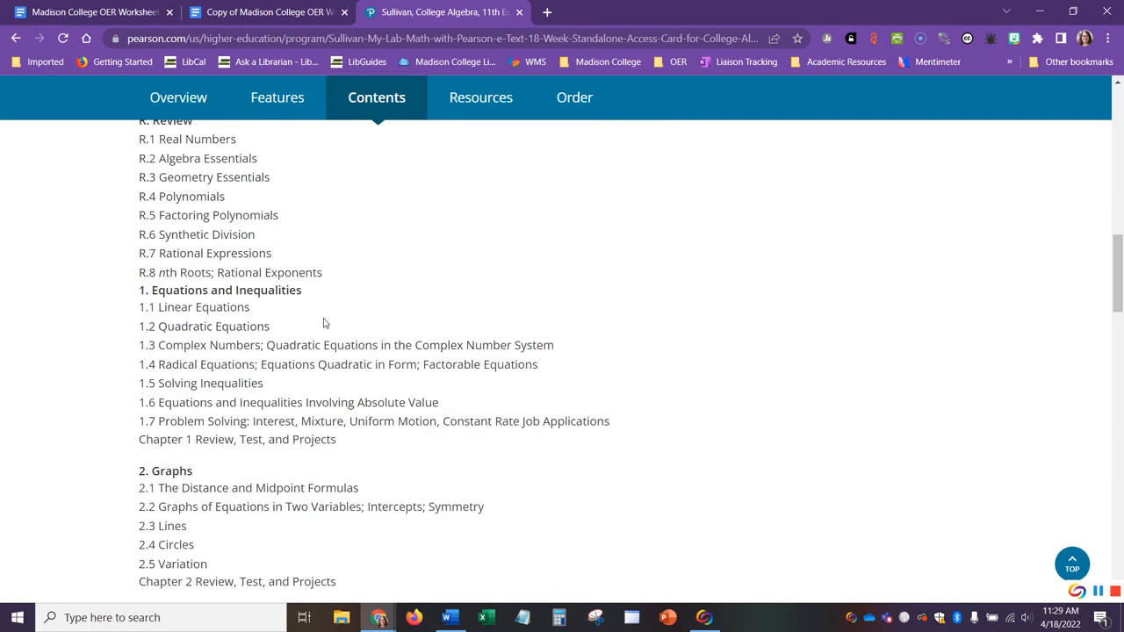
{"action": "scroll", "scroll_direction": "down", "scroll_amount": 3}
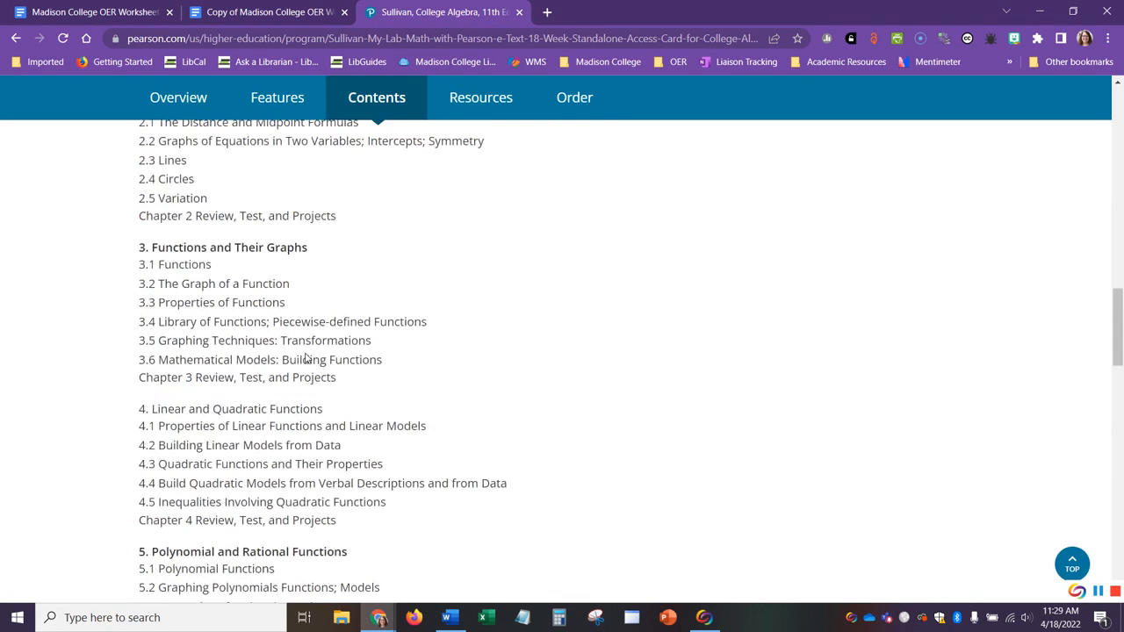
{"action": "scroll", "scroll_direction": "down", "scroll_amount": 3}
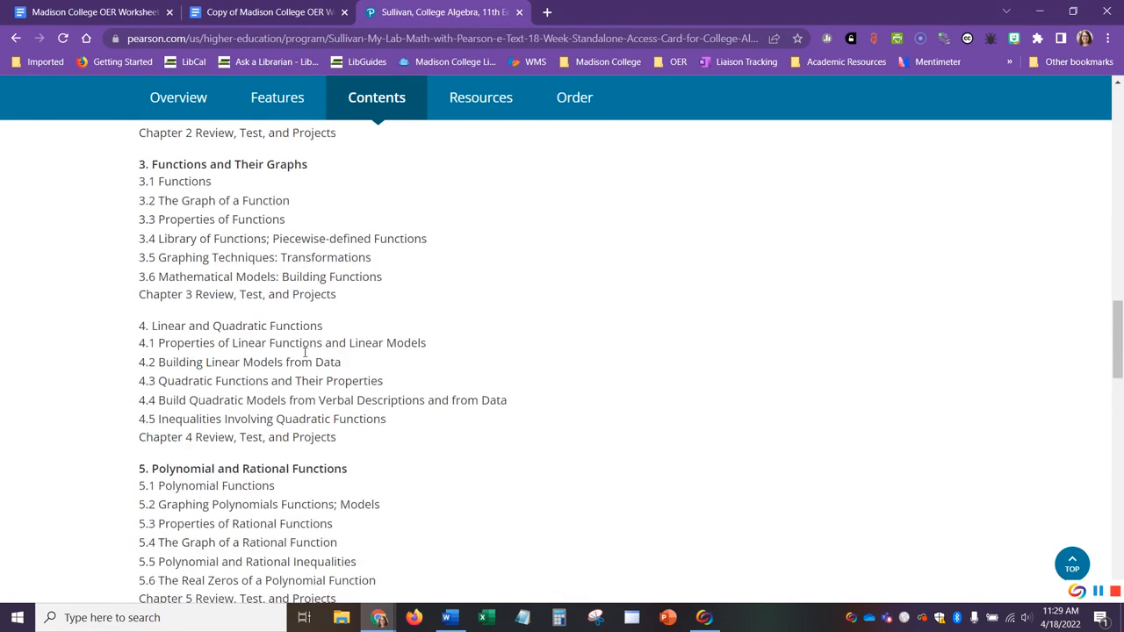
{"action": "scroll", "scroll_direction": "down", "scroll_amount": 3}
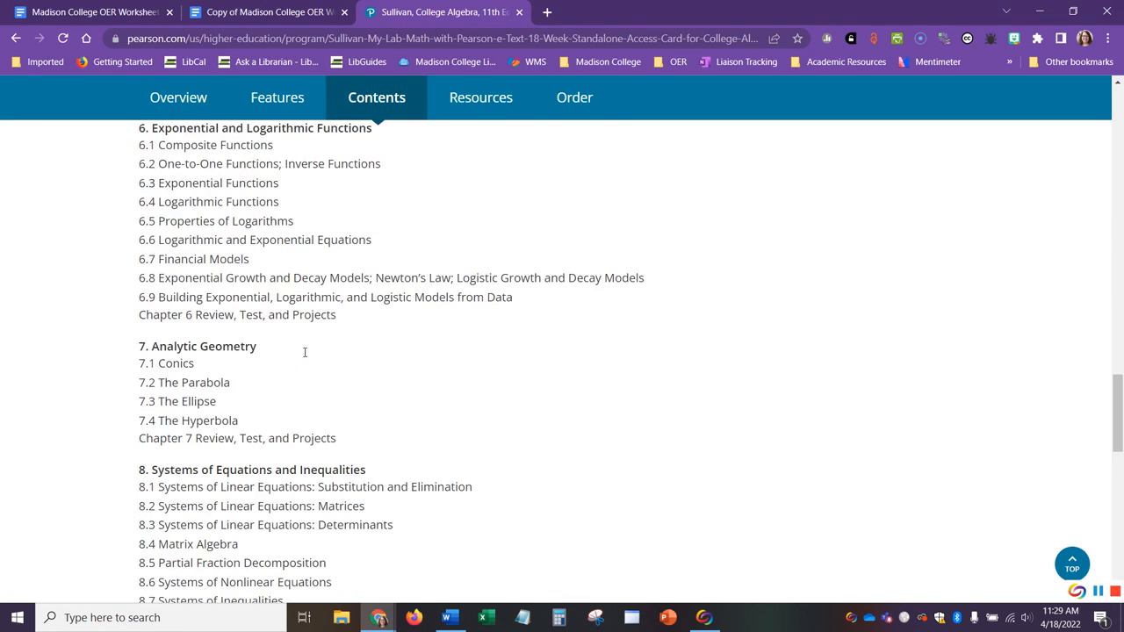
{"action": "scroll", "scroll_direction": "up", "scroll_amount": 3}
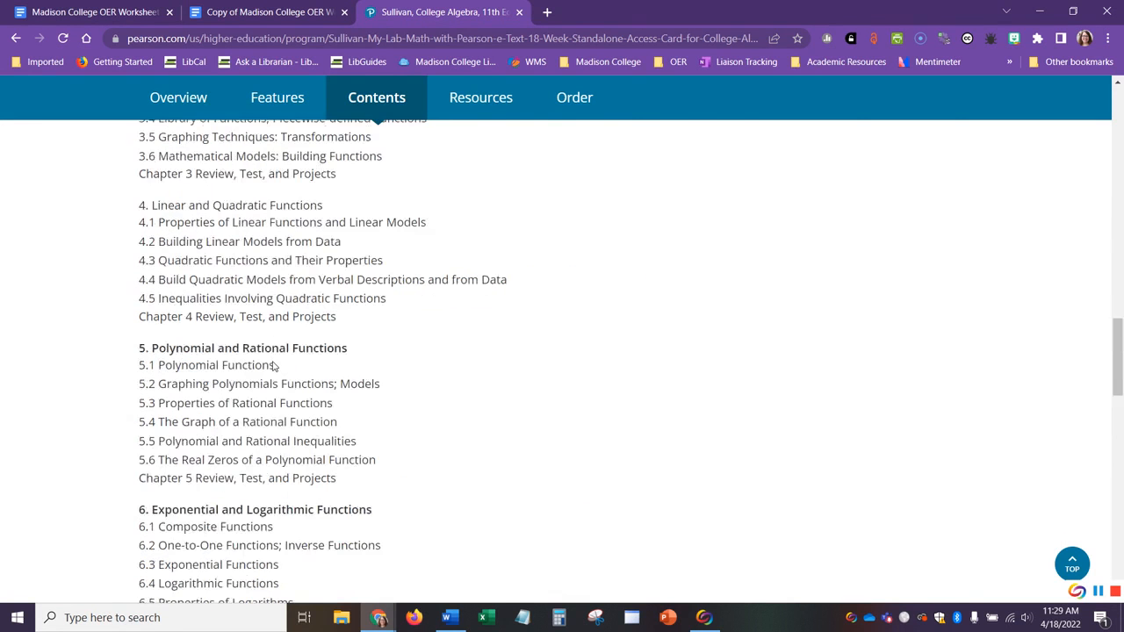
{"action": "scroll", "scroll_direction": "up", "scroll_amount": 3}
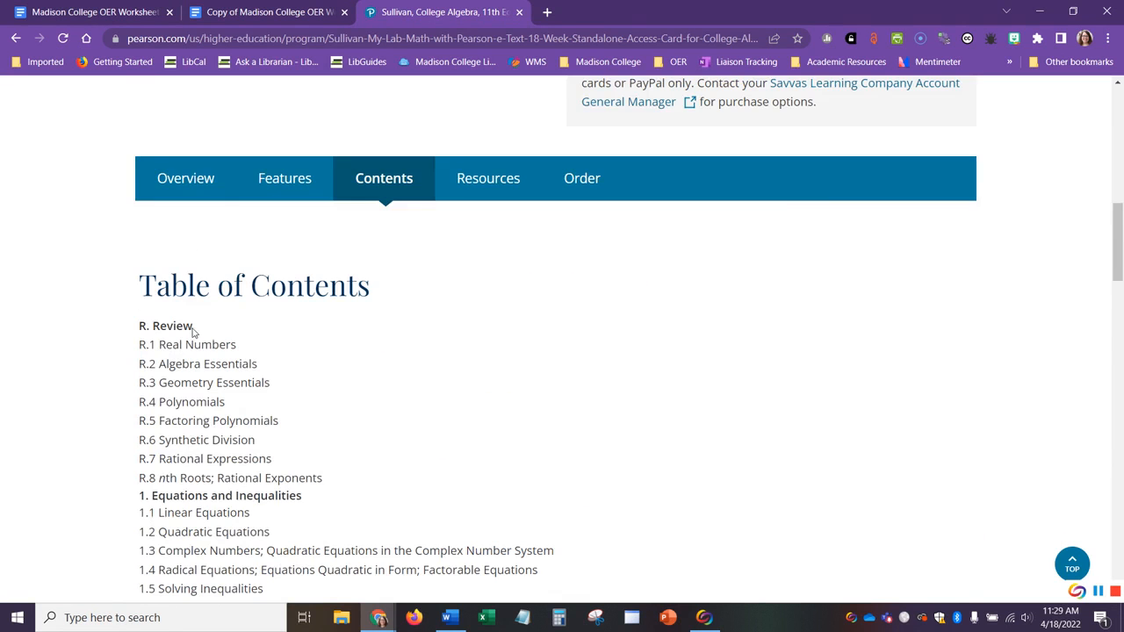
{"action": "scroll", "scroll_direction": "down", "scroll_amount": 3}
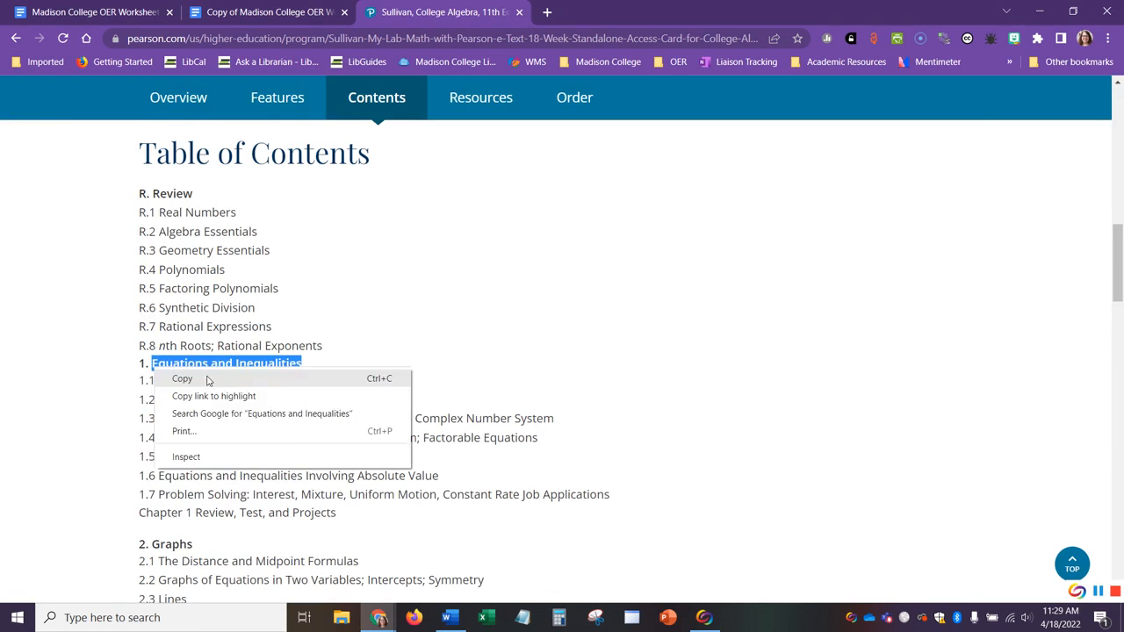
Paste 'Equations and Inequalities' as the first topic in the topics table
{"action": "left_click", "coordinate": [255, 14]}
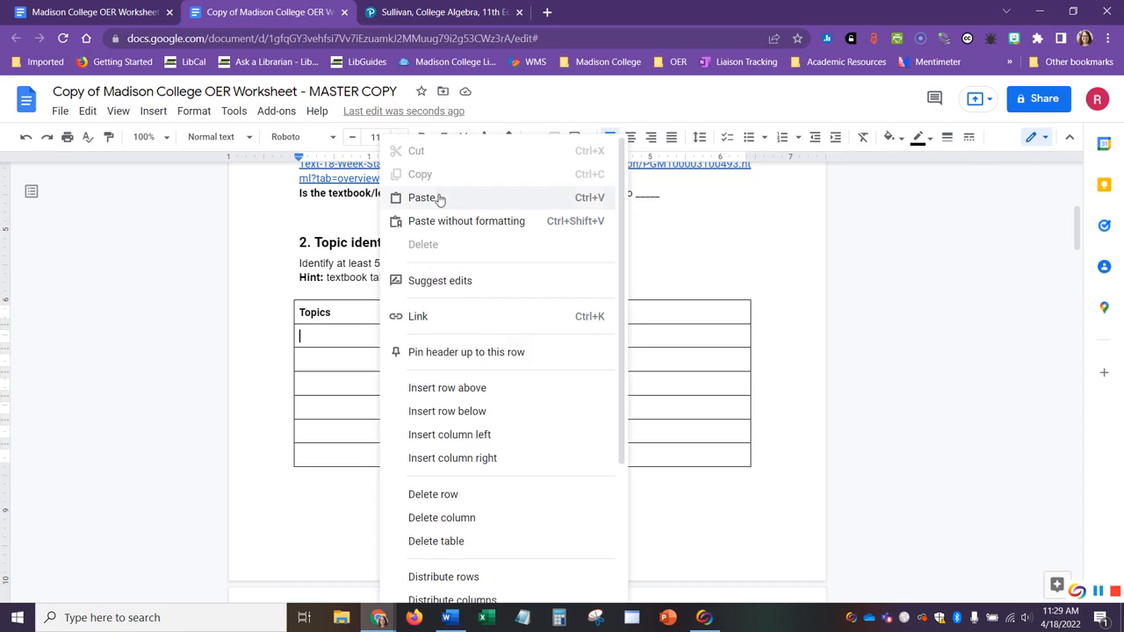
{"action": "left_click", "coordinate": [417, 197]}
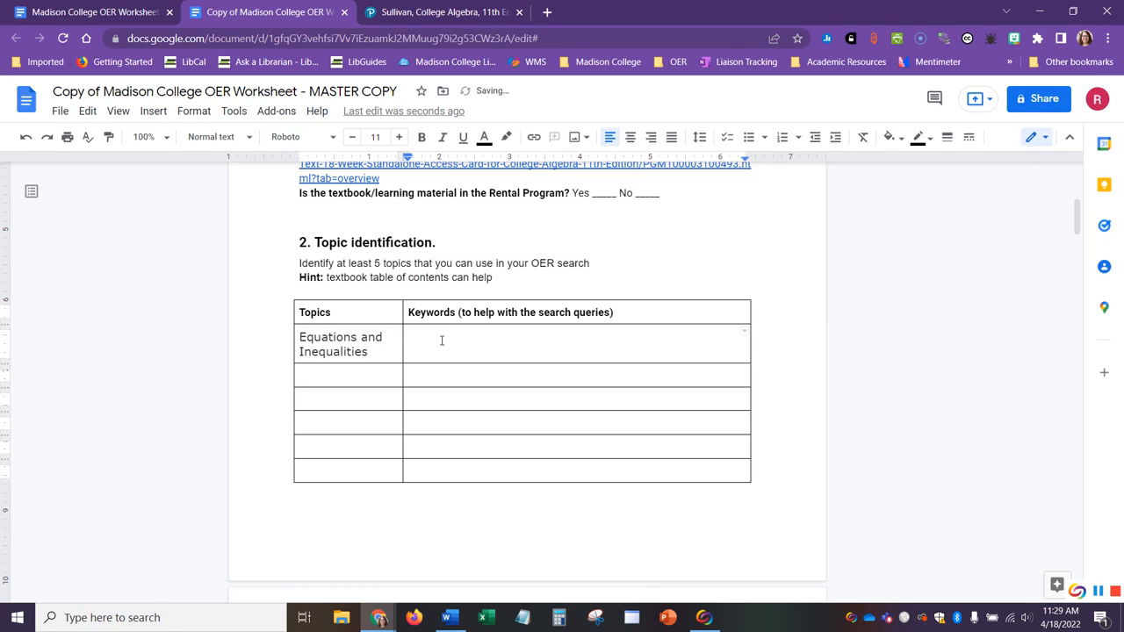
Copy 'Polynomial and Rational Functions' from the Pearson contents and enter it as the second topic
{"action": "left_click", "coordinate": [453, 14]}
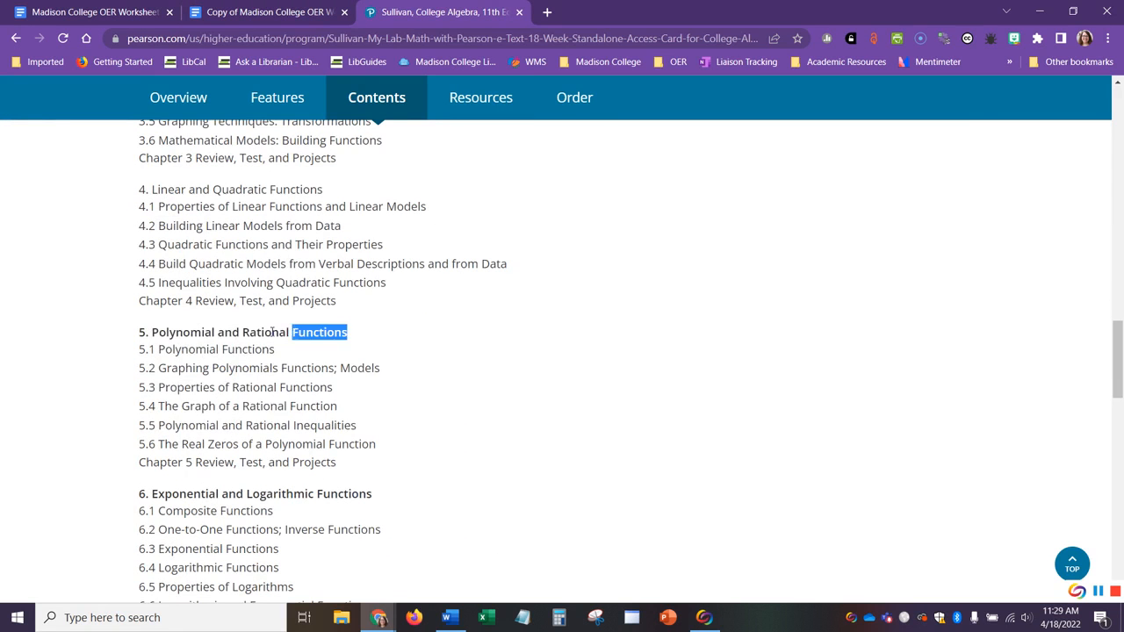
{"action": "right_click", "coordinate": [246, 332]}
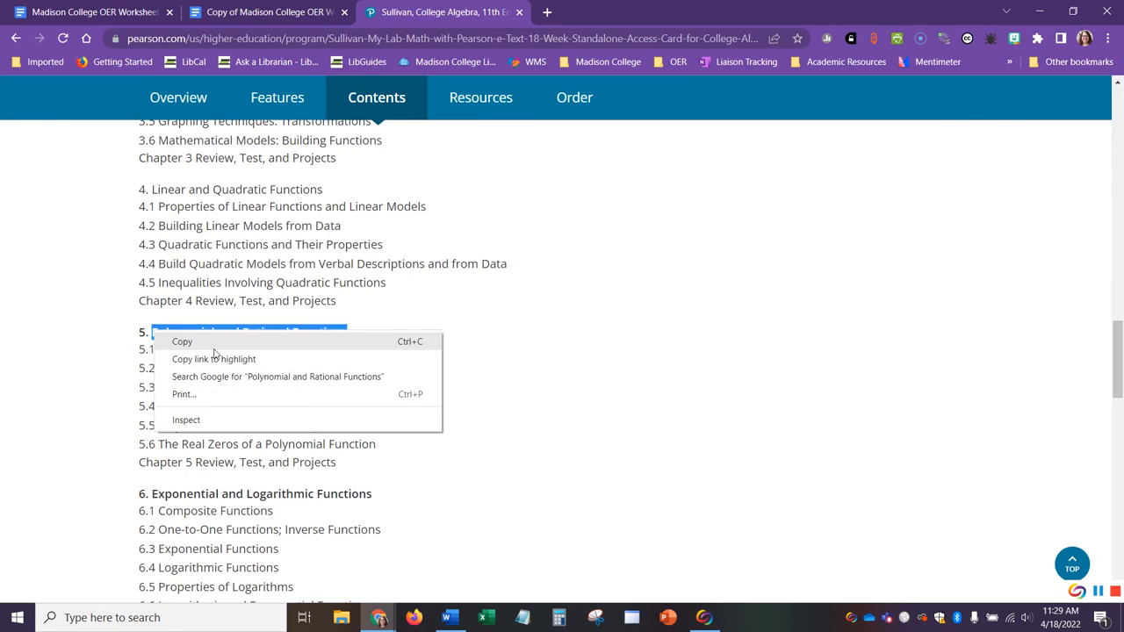
{"action": "left_click", "coordinate": [96, 16]}
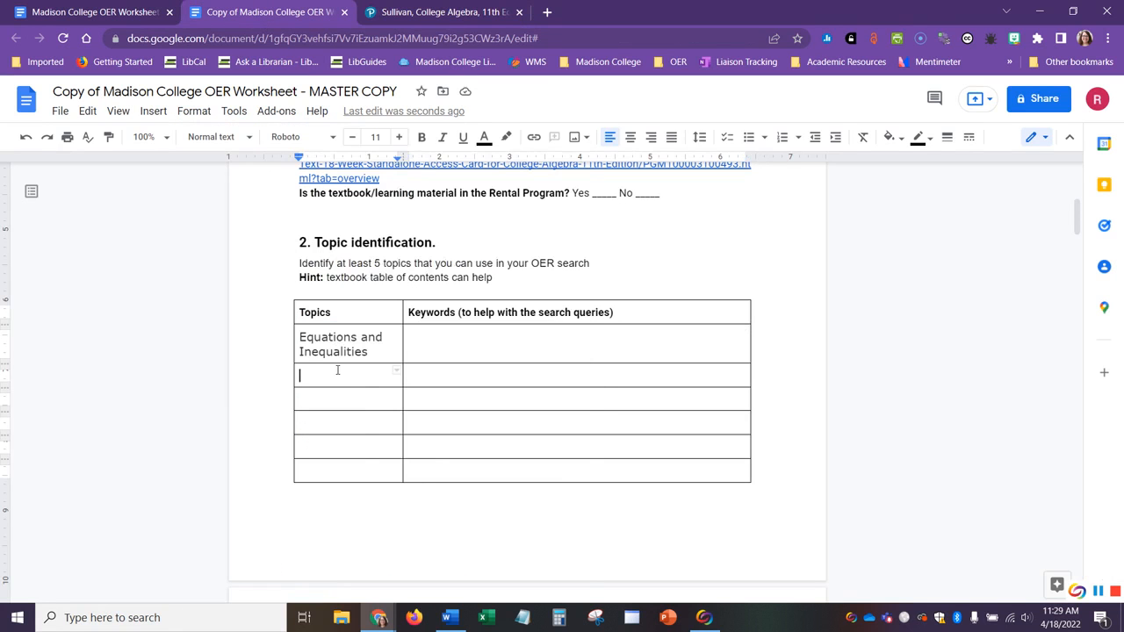
{"action": "type", "text": "Polynomial and Rational Functions"}
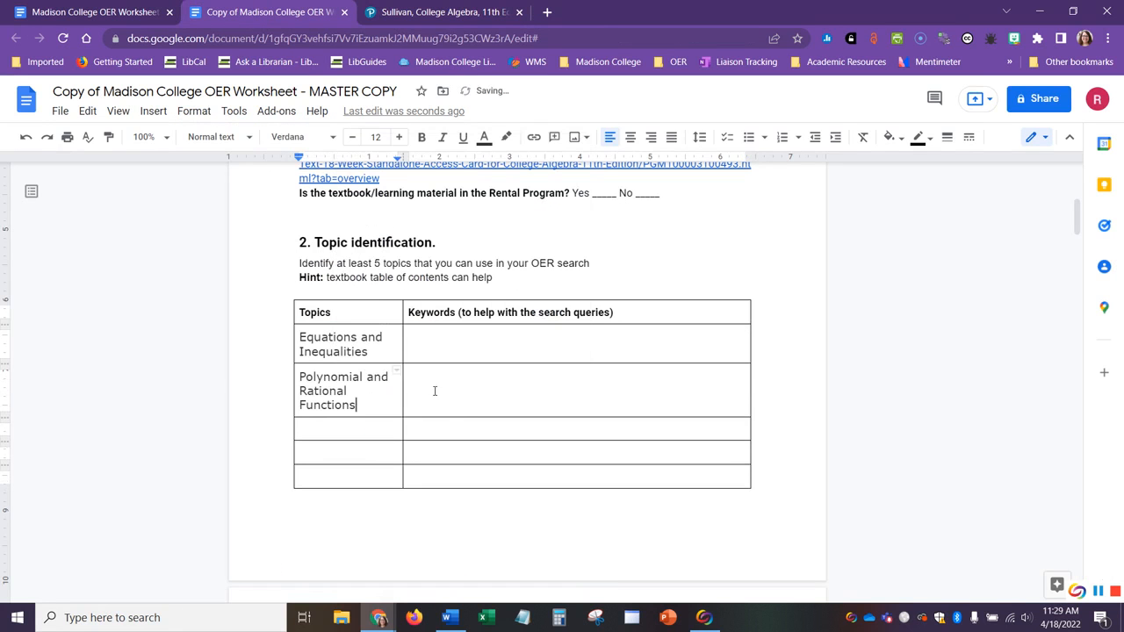
Add the keyword 'Equations' beside the Equations and Inequalities topic
{"action": "left_click", "coordinate": [436, 390]}
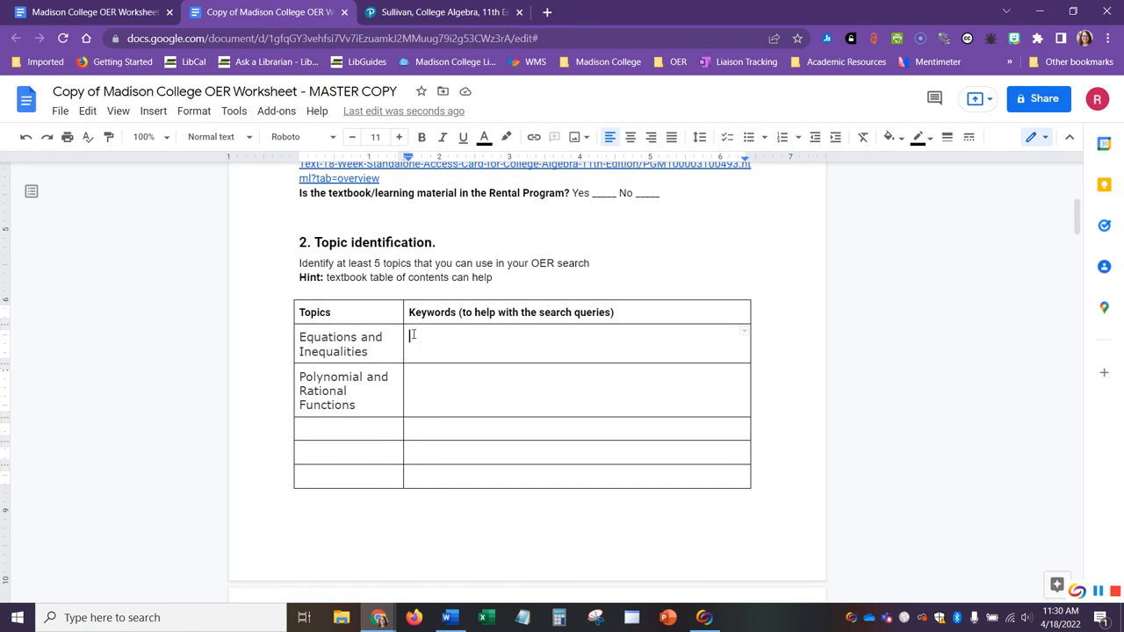
{"action": "type", "text": "Equa"}
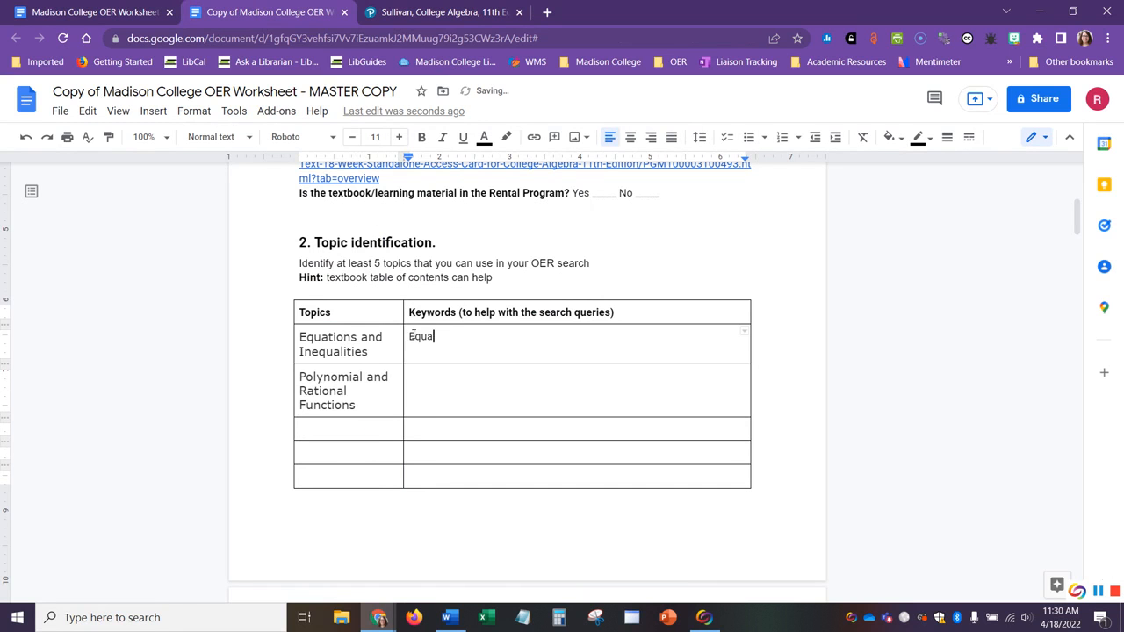
{"action": "left_click", "coordinate": [453, 375]}
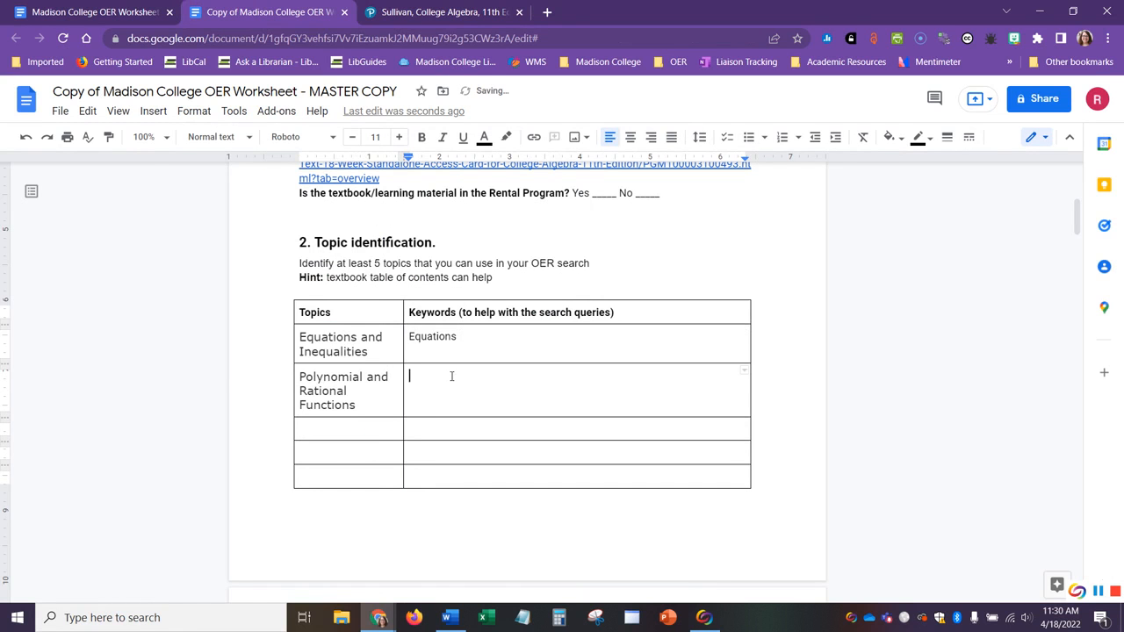
Add the keyword 'Polynomials' beside the second topic, checked against section 5.2 of the Pearson contents
{"action": "left_click", "coordinate": [438, 14]}
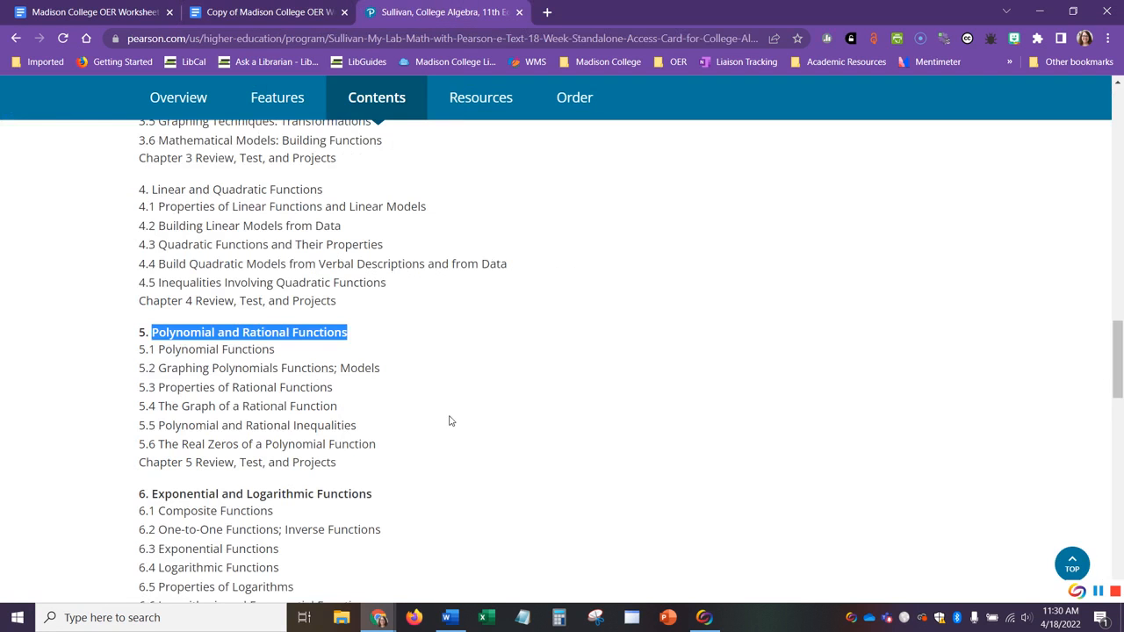
{"action": "scroll", "scroll_direction": "down", "scroll_amount": 3}
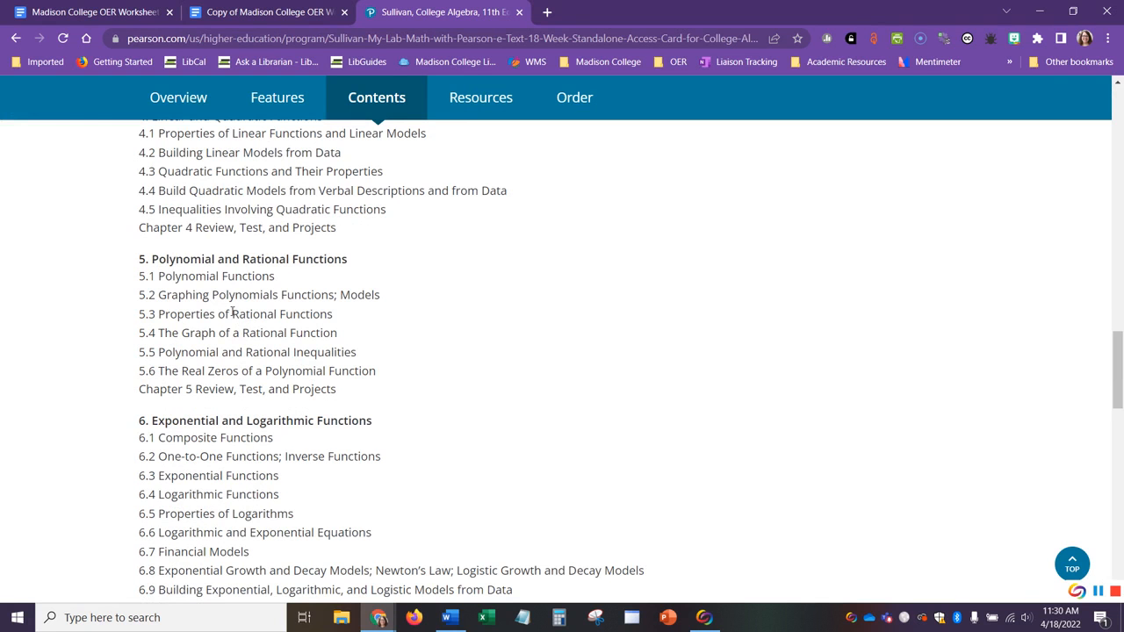
{"action": "double_click", "coordinate": [244, 295]}
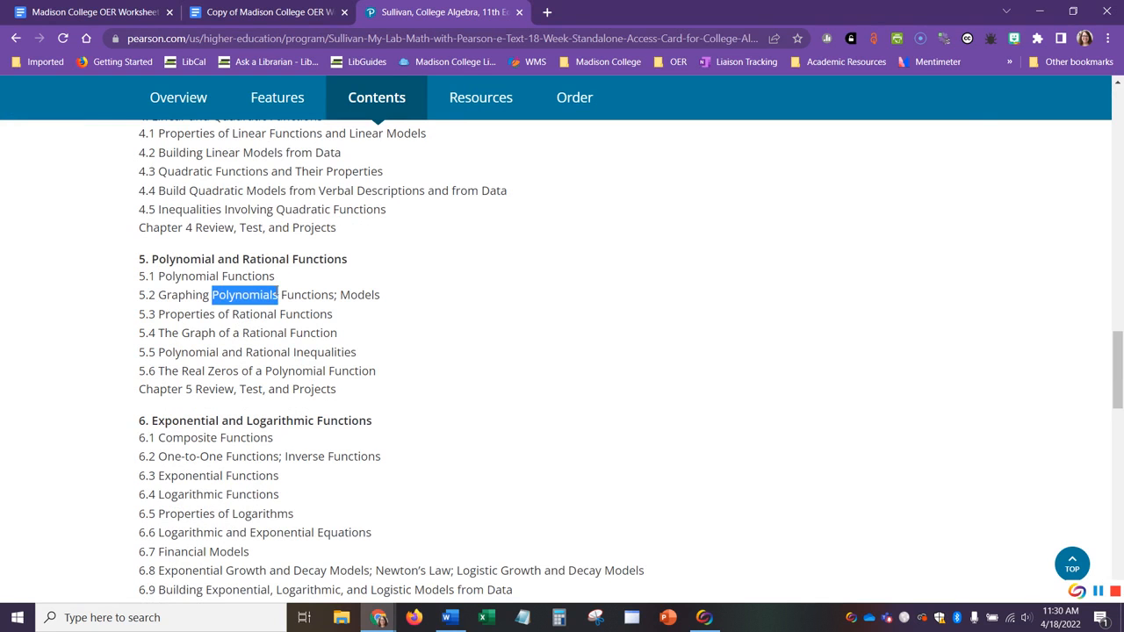
{"action": "left_click", "coordinate": [254, 16]}
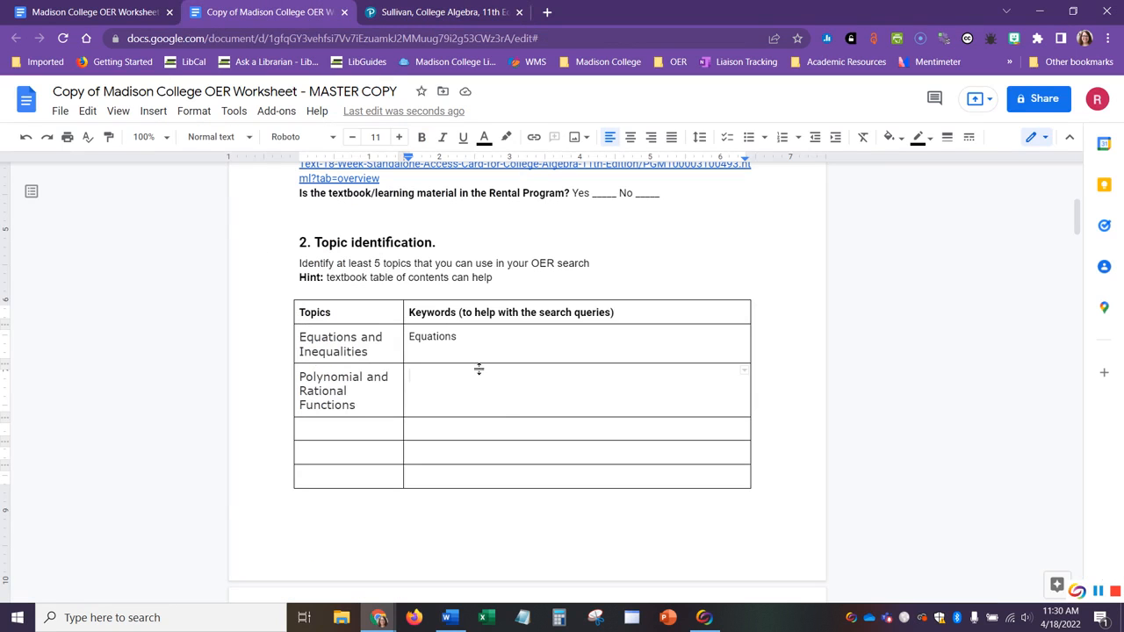
{"action": "type", "text": "Polynomials"}
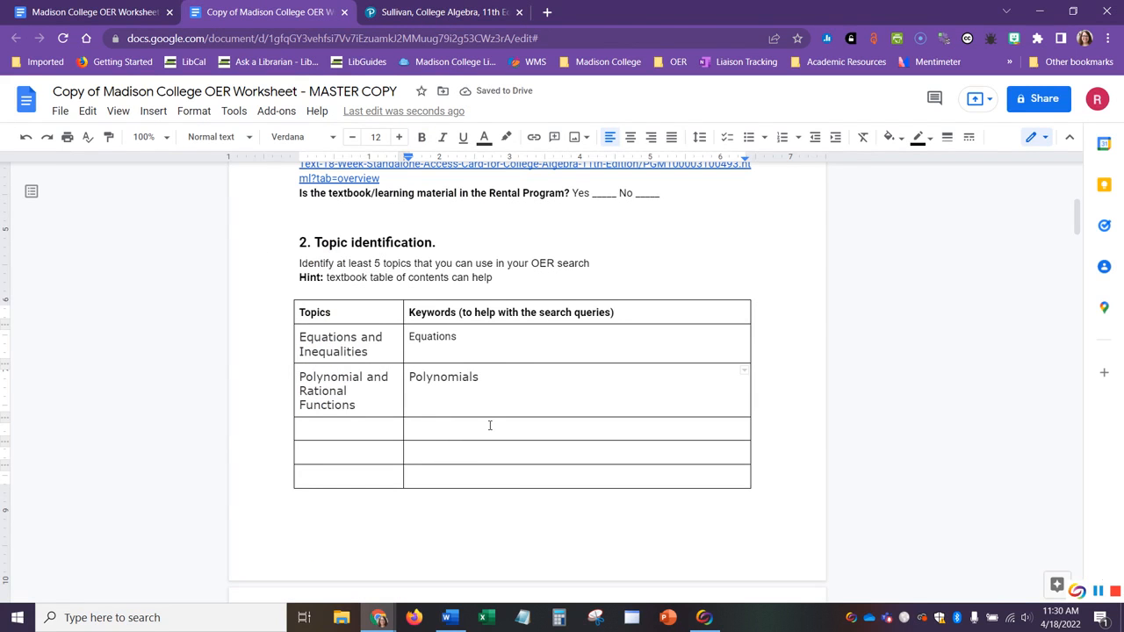
{"action": "scroll", "scroll_direction": "down", "scroll_amount": 3}
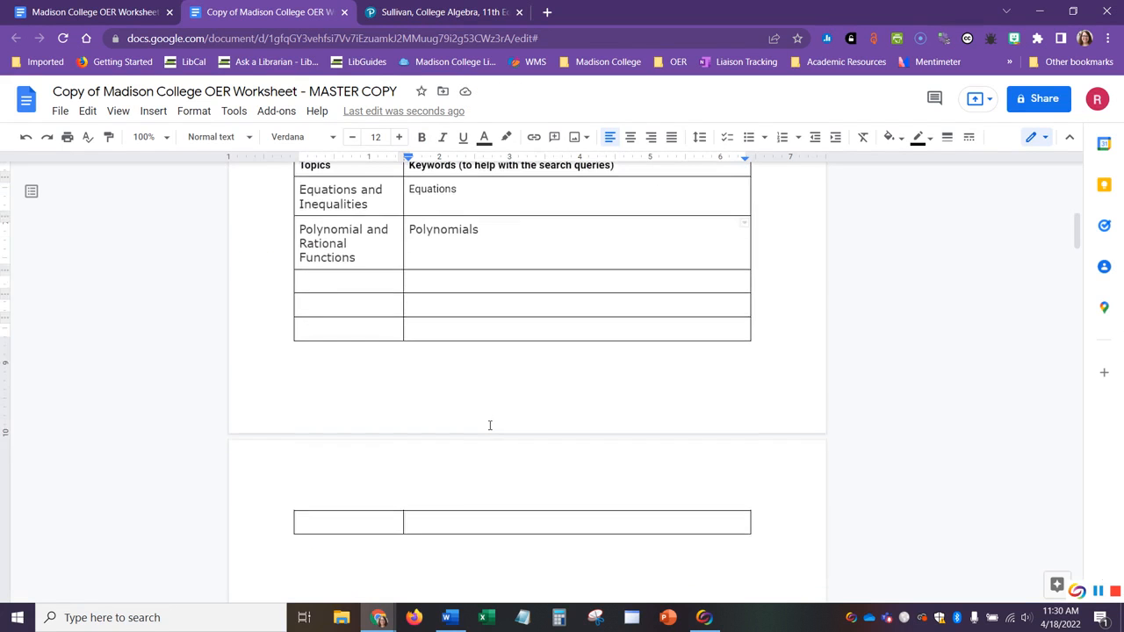
{"action": "scroll", "scroll_direction": "up", "scroll_amount": 3}
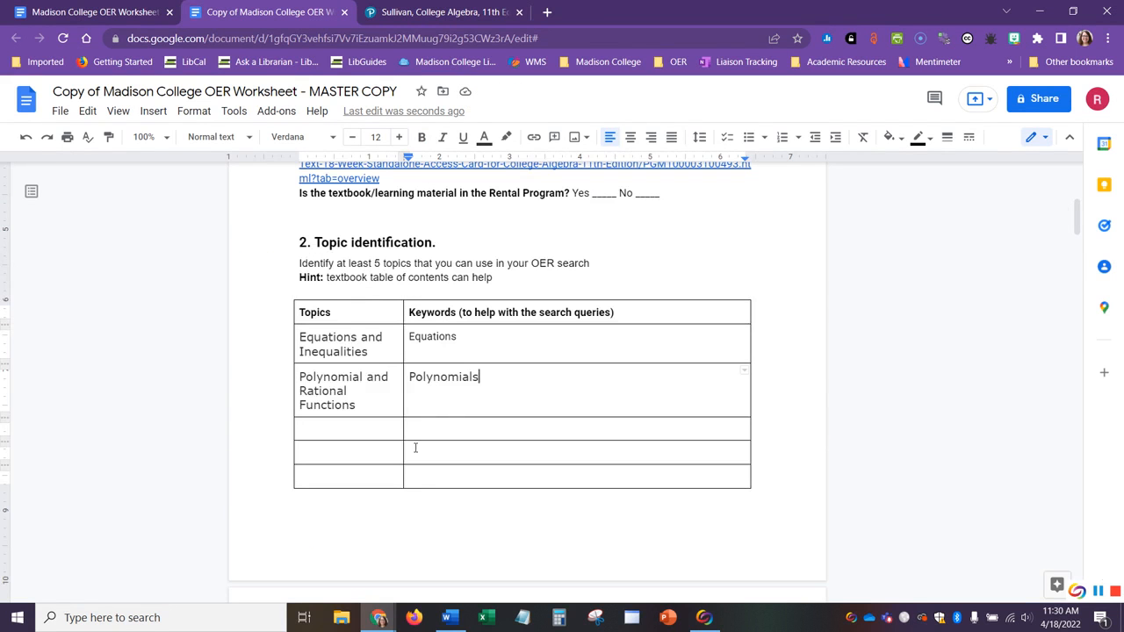
{"action": "scroll", "scroll_direction": "down", "scroll_amount": 3}
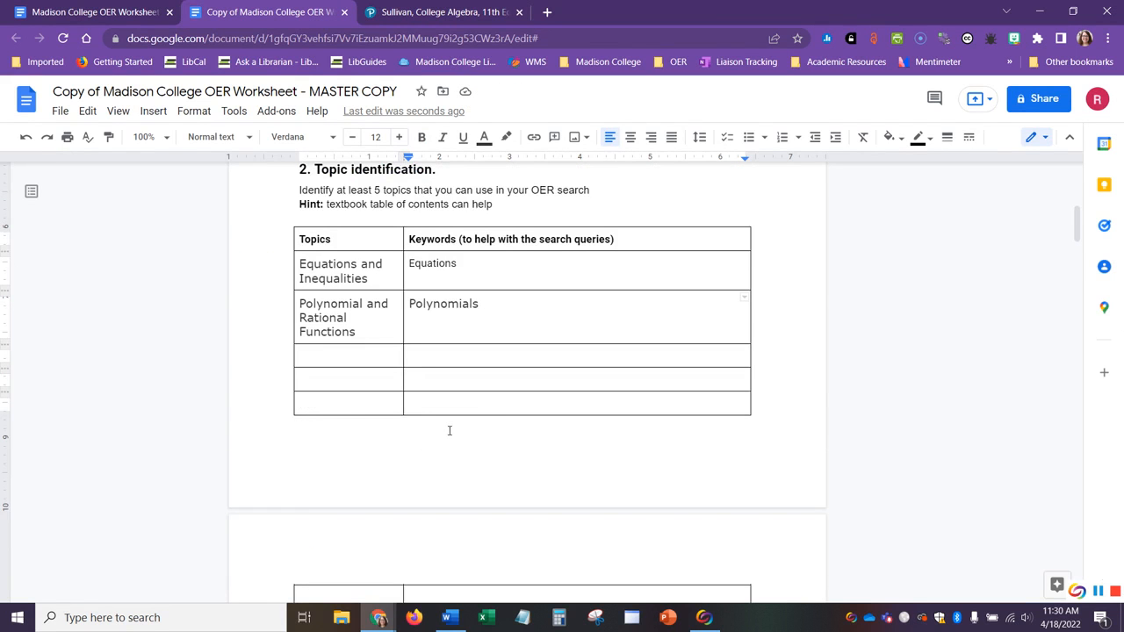
{"action": "scroll", "scroll_direction": "down", "scroll_amount": 3}
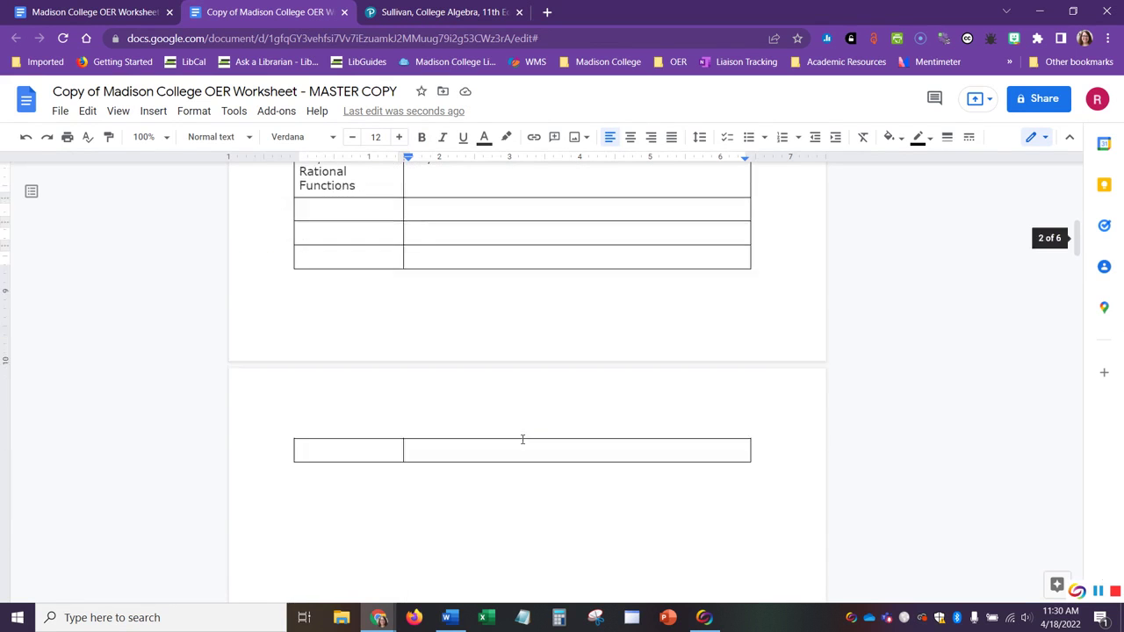
{"action": "scroll", "scroll_direction": "down", "scroll_amount": 3}
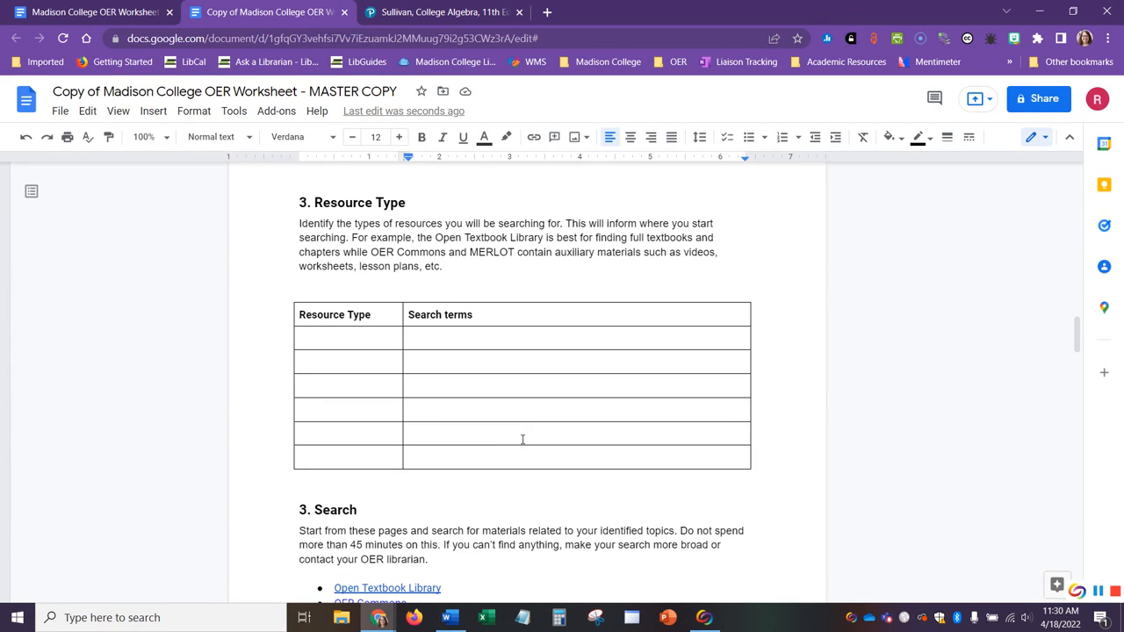
{"action": "mouse_move", "coordinate": [513, 437]}
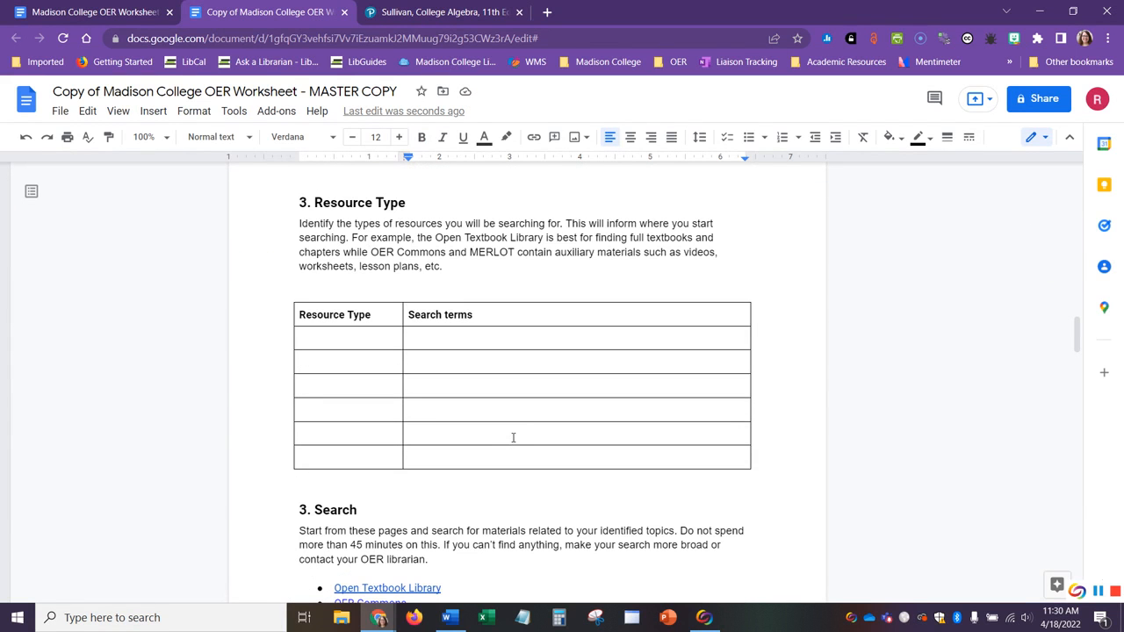
{"action": "mouse_move", "coordinate": [512, 436]}
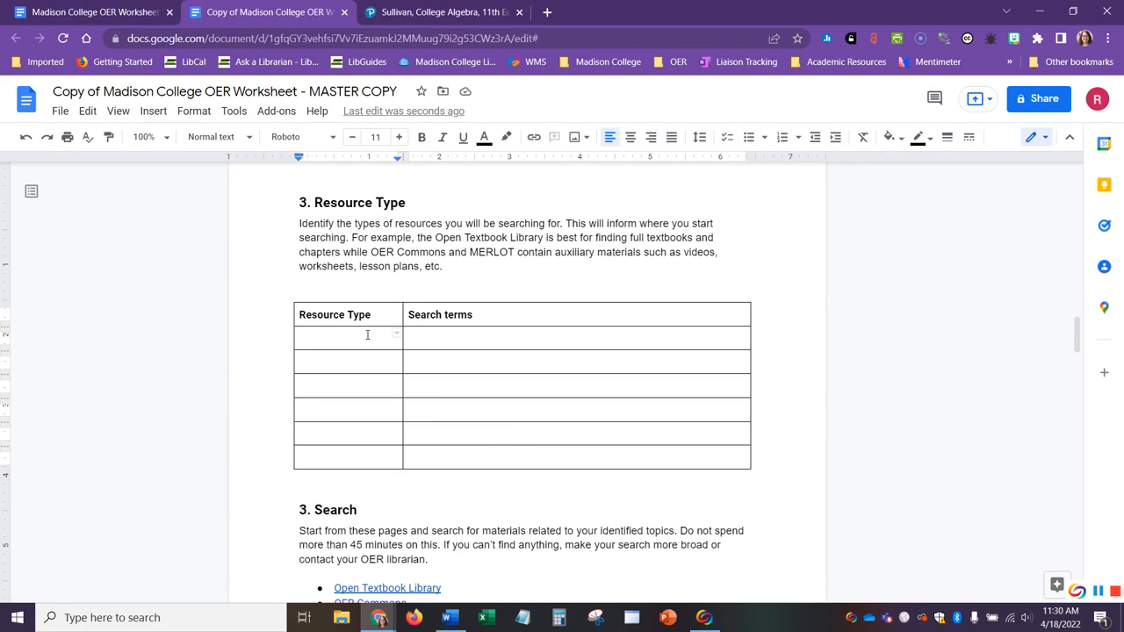
Enter 'Textbook' as the first resource type in the Resource Type table
{"action": "type", "text": "Textbook"}
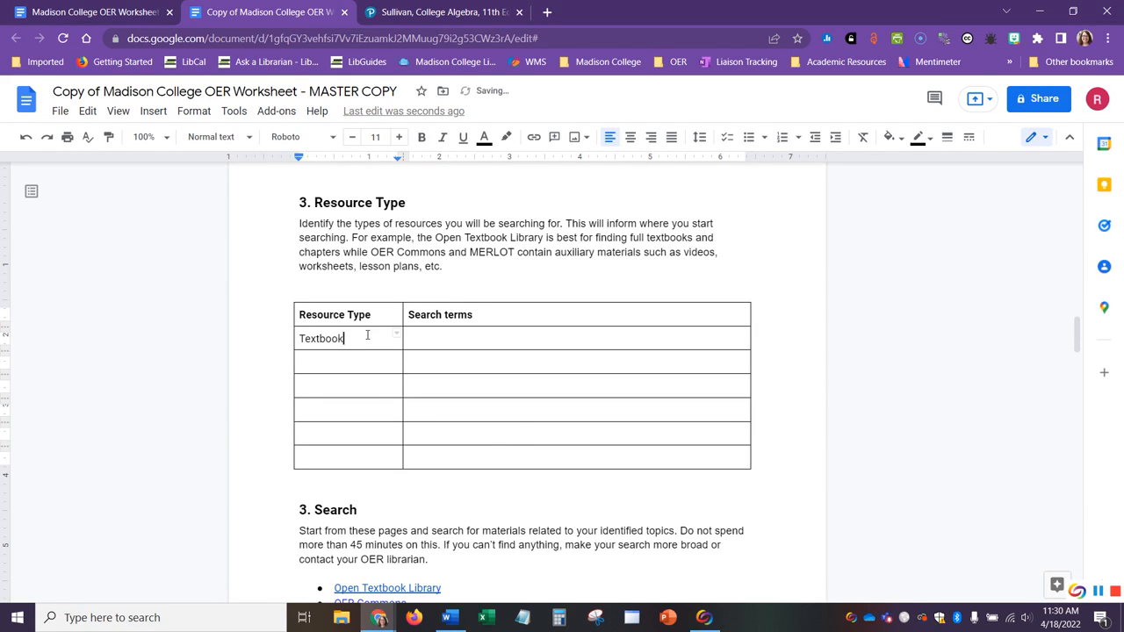
{"action": "left_click", "coordinate": [358, 358]}
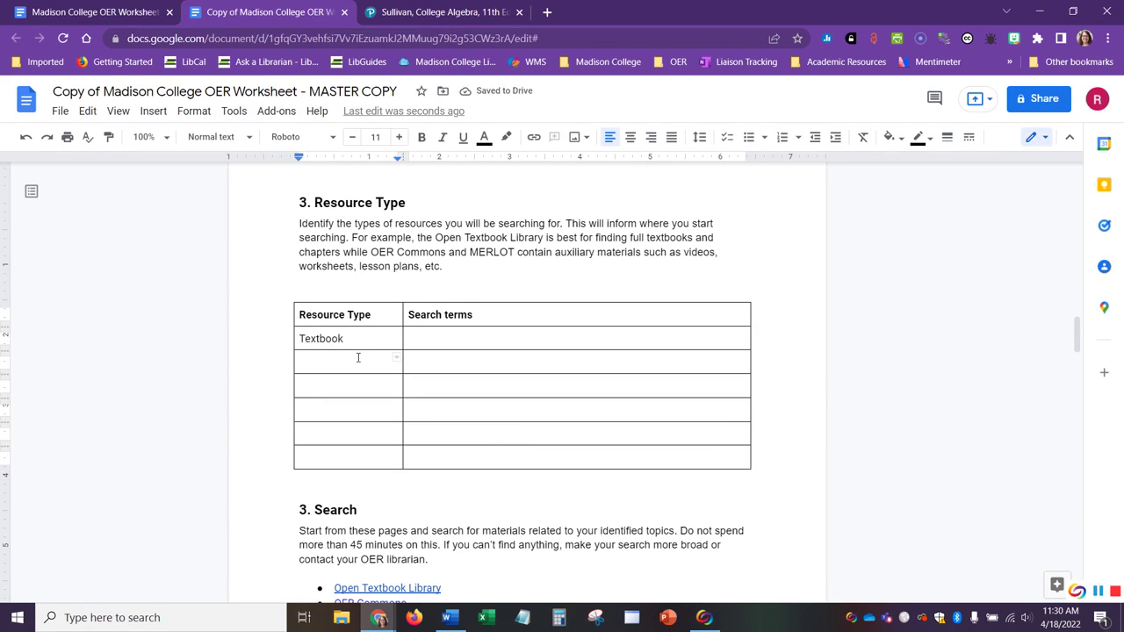
Enter 'Online support system (mymathlab)' as the second resource type
{"action": "type", "text": "O"}
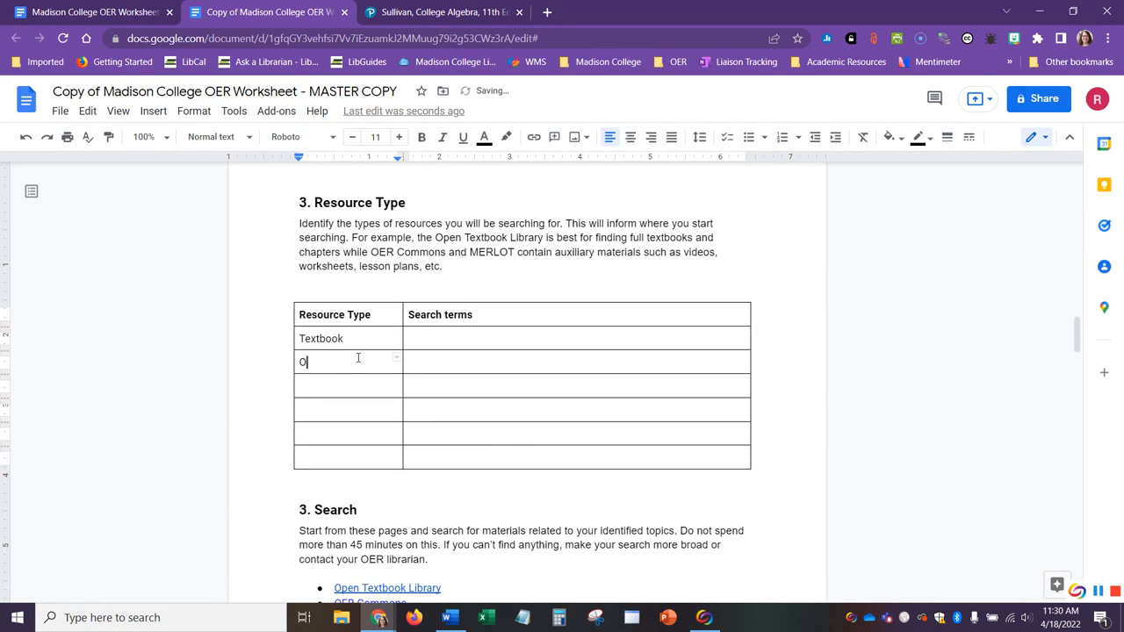
{"action": "type", "text": "nline"}
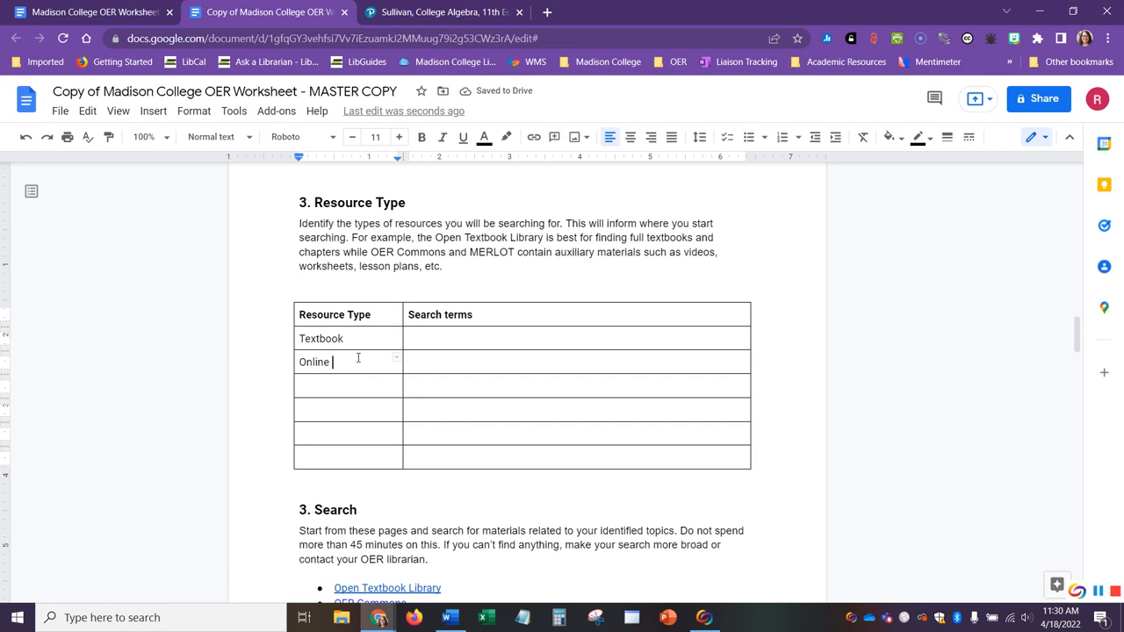
{"action": "type", "text": "support system"}
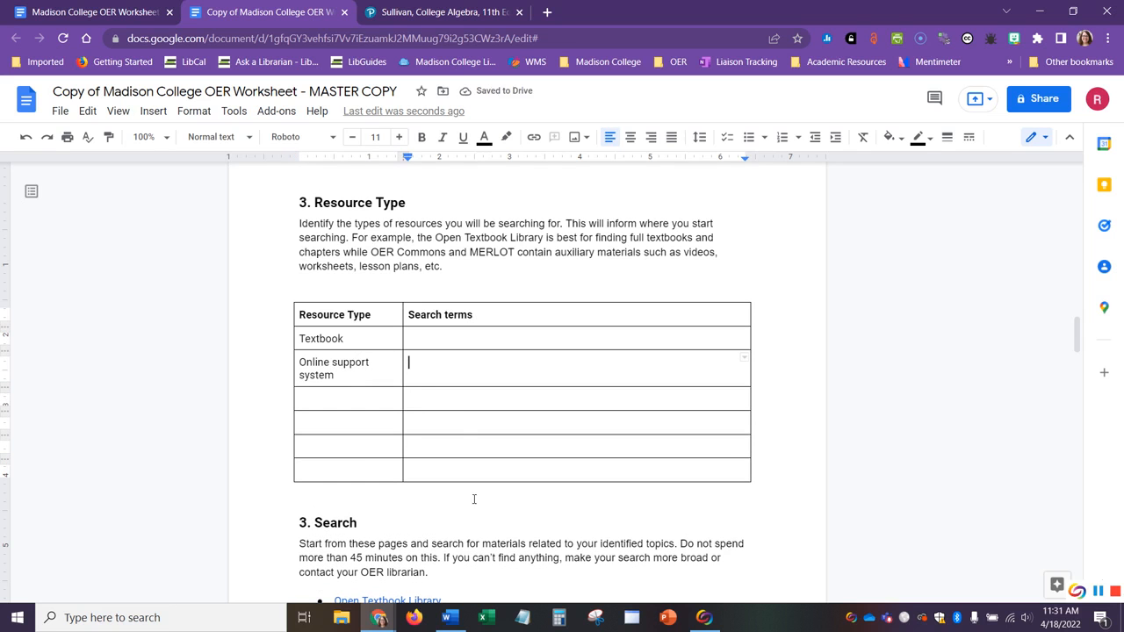
{"action": "type", "text": "("}
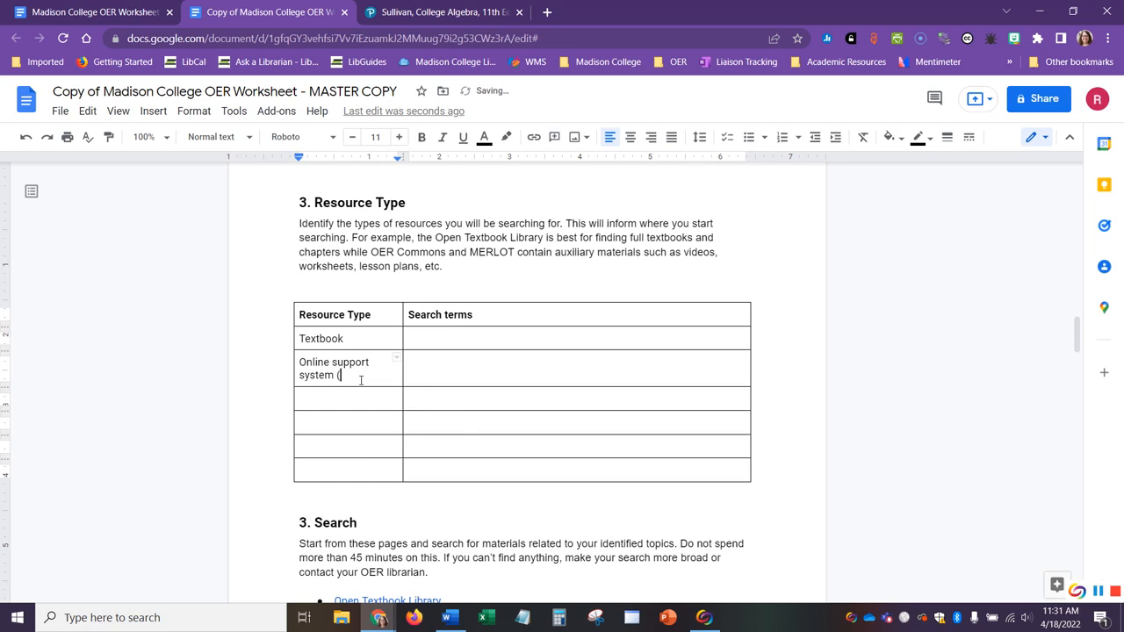
{"action": "type", "text": "mymath"}
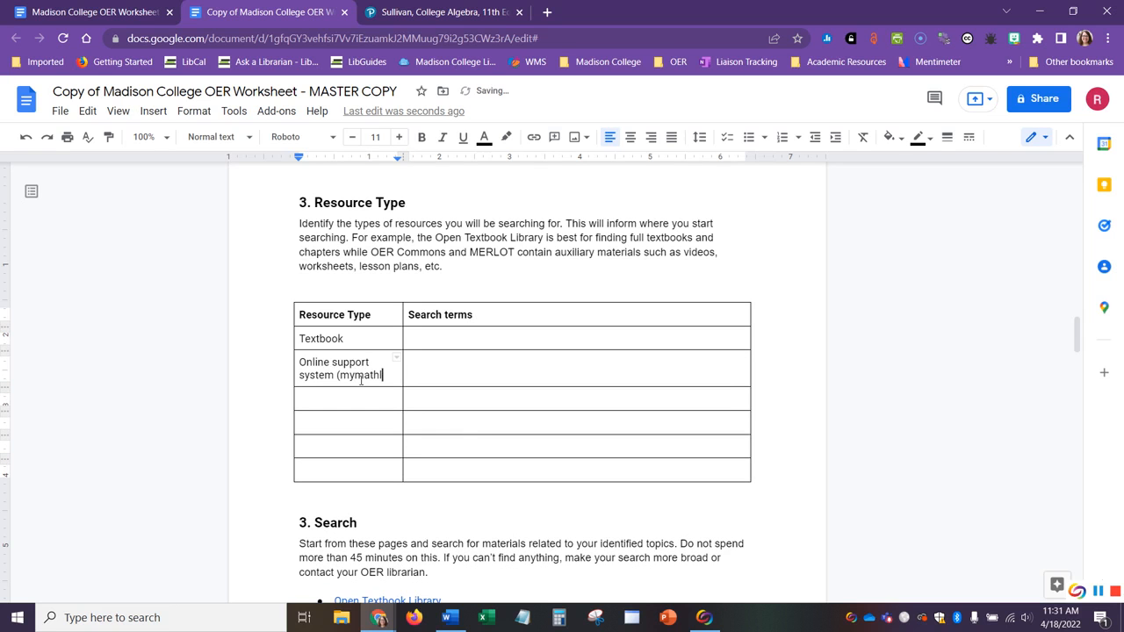
{"action": "type", "text": "ab)"}
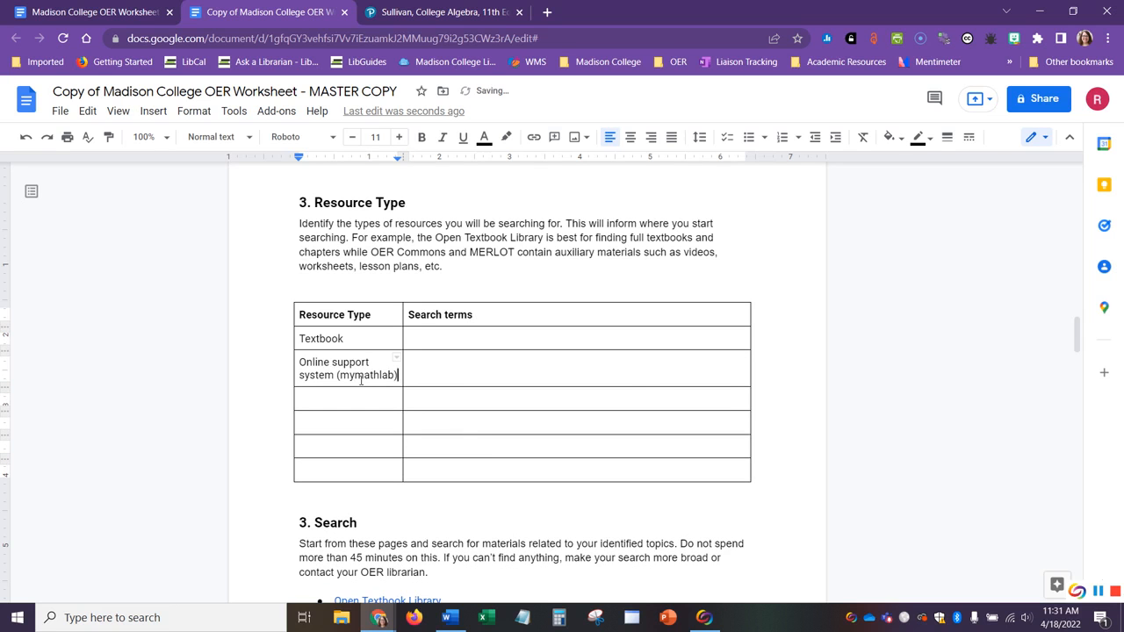
{"action": "left_click", "coordinate": [416, 337]}
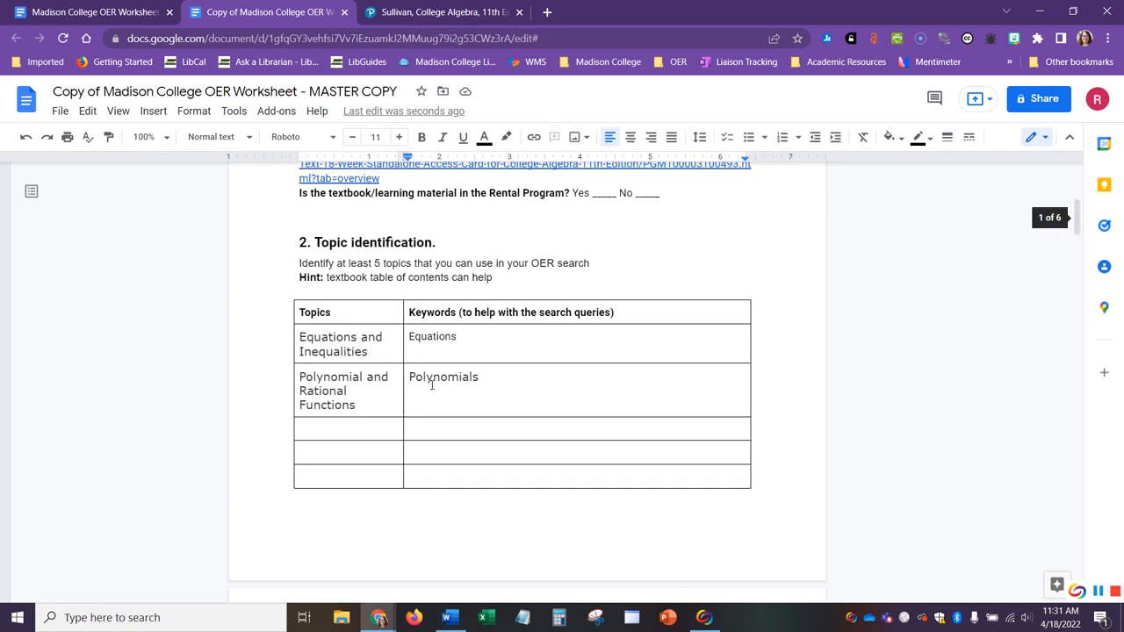
{"action": "scroll", "scroll_direction": "down", "scroll_amount": 3}
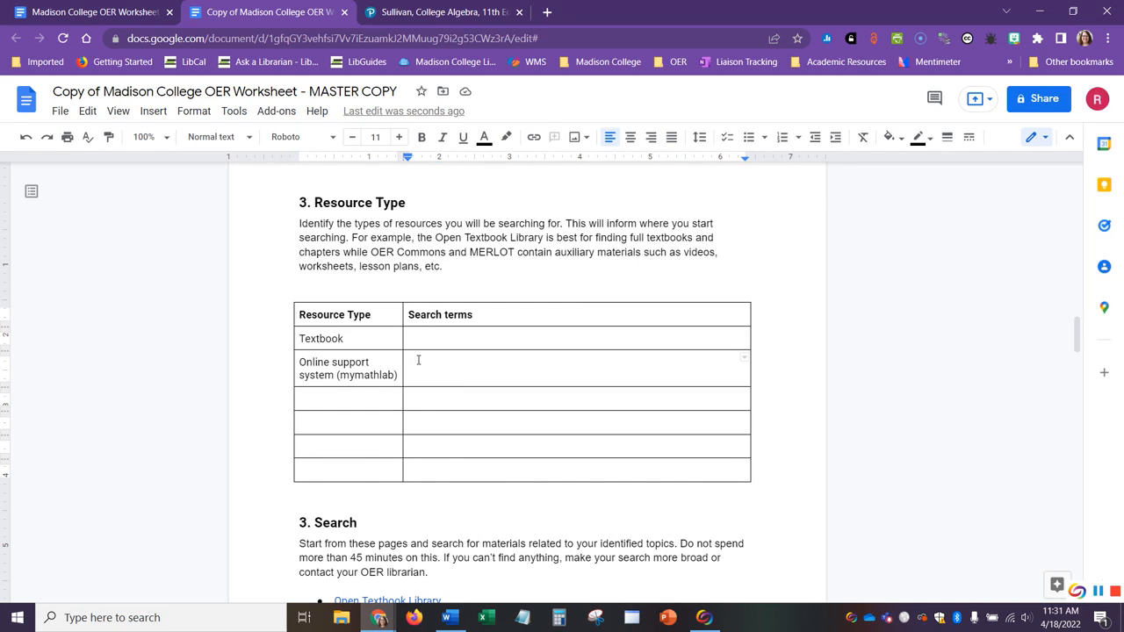
Add 'Homework systems' as search terms for online support and start a 'Quiz' resource row
{"action": "type", "text": "homework"}
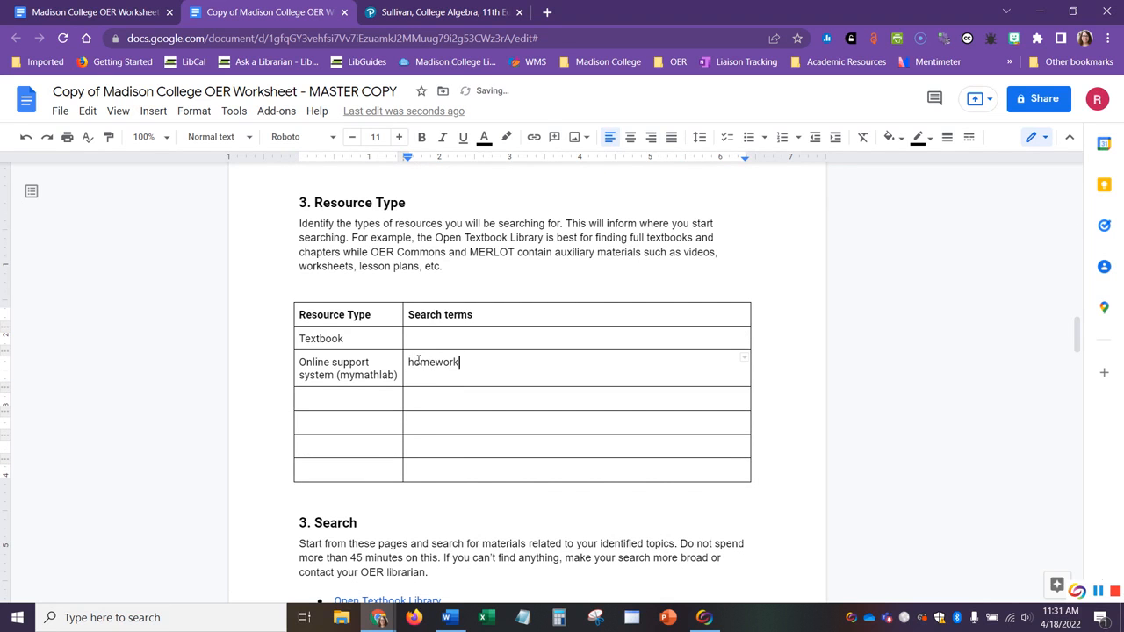
{"action": "type", "text": "Homework systems"}
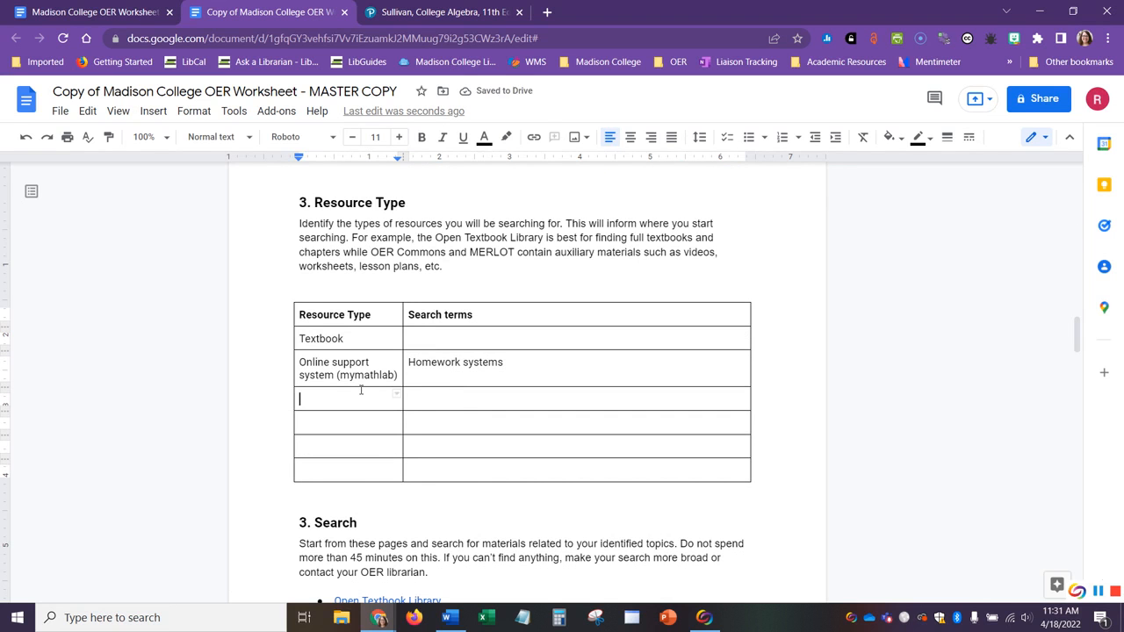
{"action": "type", "text": "Quiz"}
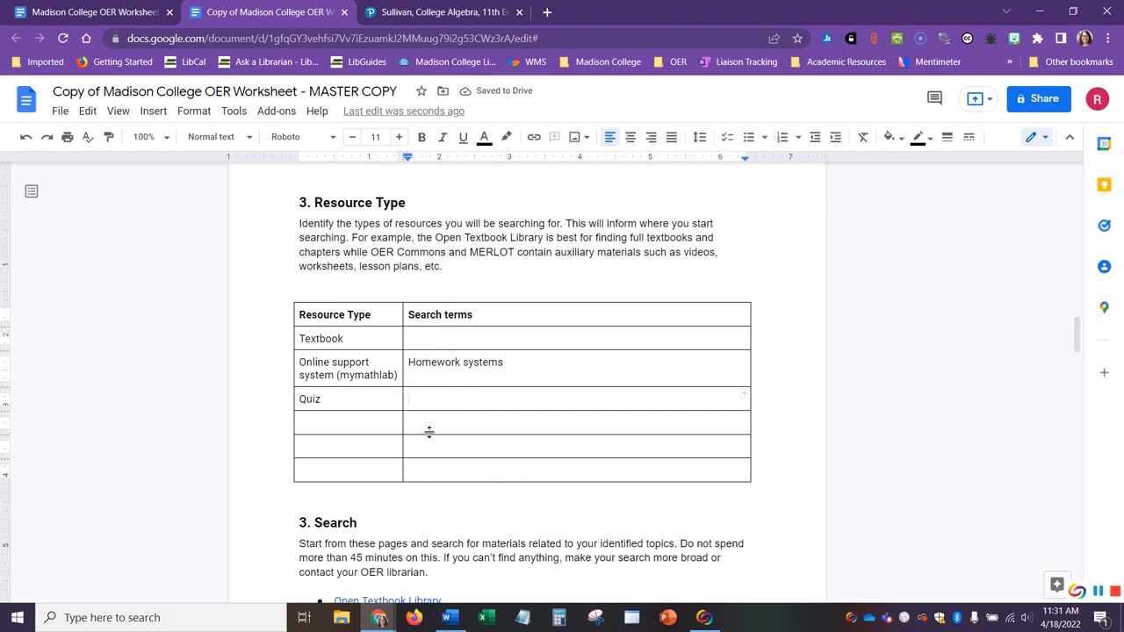
Enter 'Student quiz, college algebra quiz' as the search terms for the Quiz row
{"action": "type", "text": "Student q"}
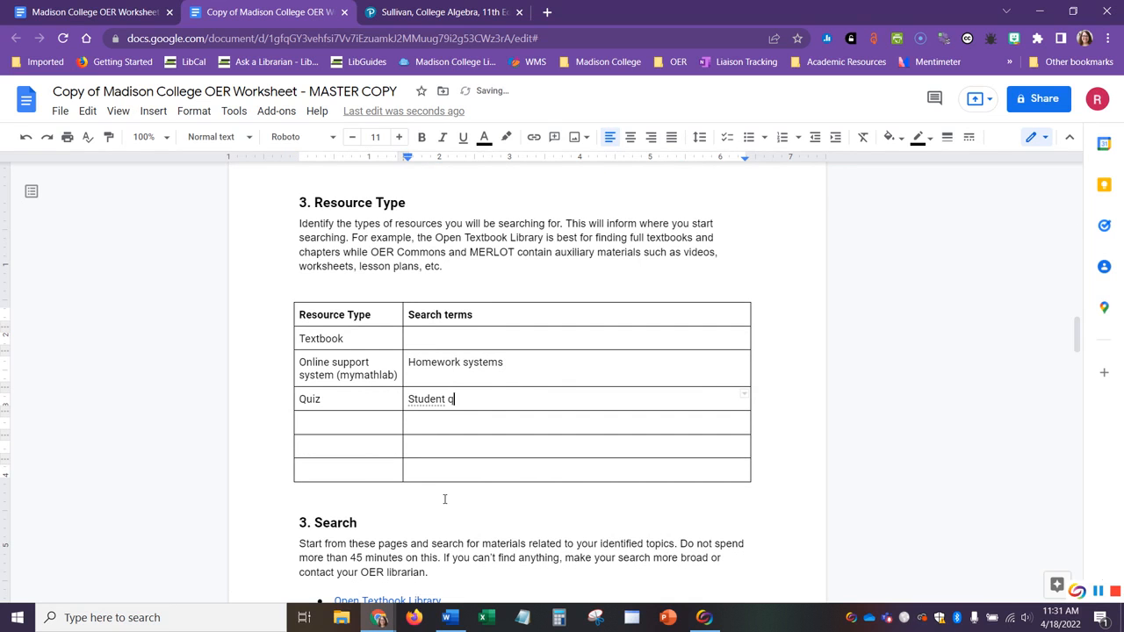
{"action": "type", "text": "uiz."}
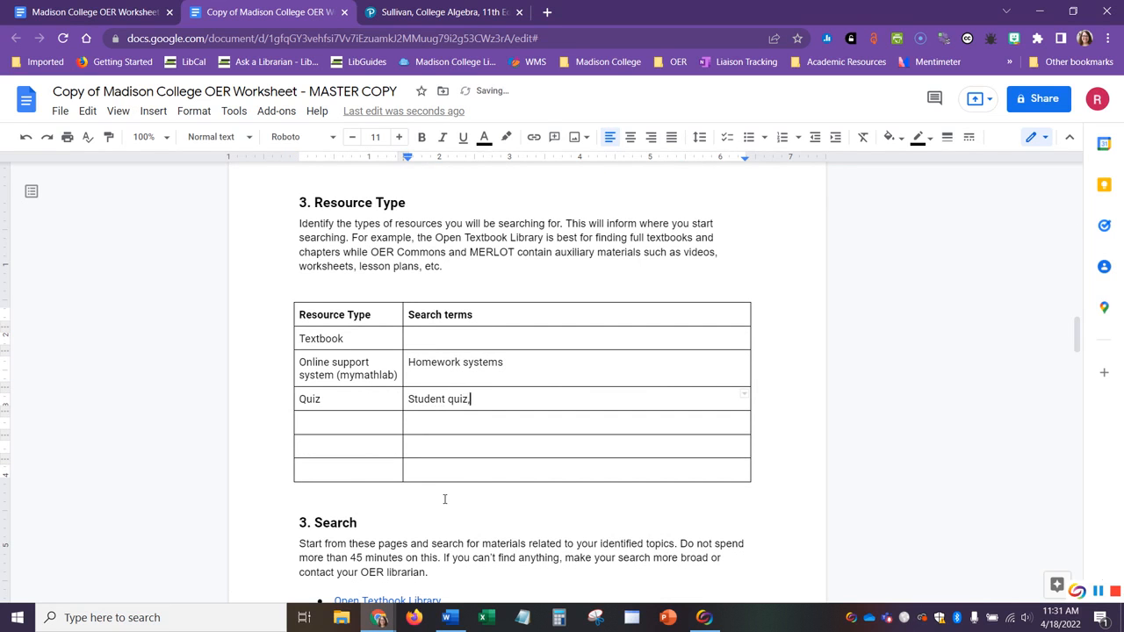
{"action": "type", "text": "\", \""}
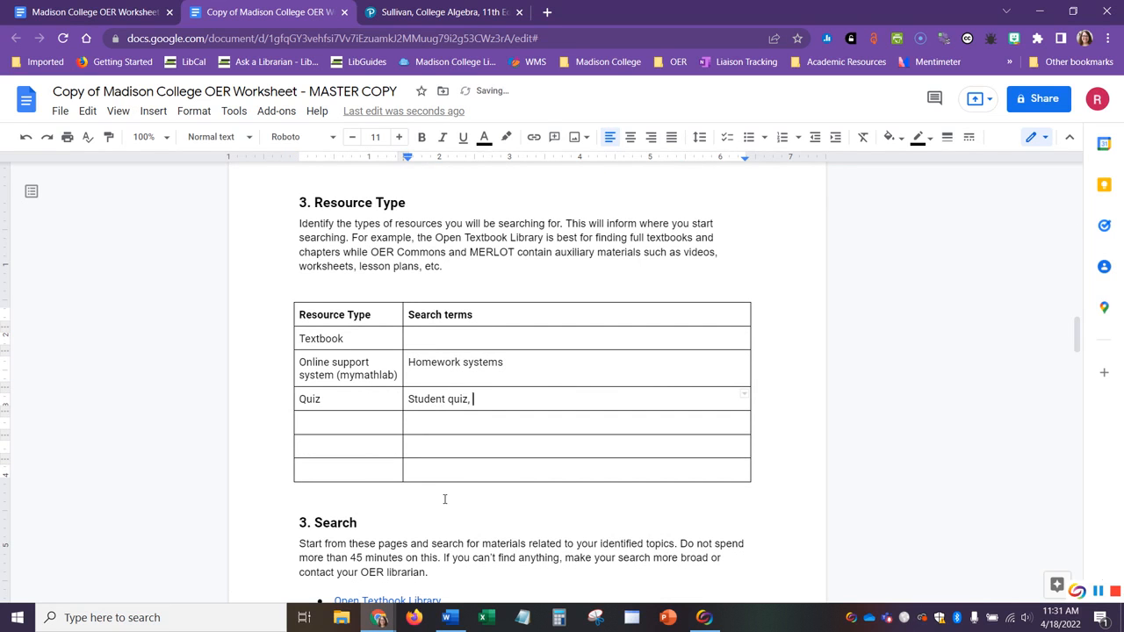
{"action": "type", "text": "college"}
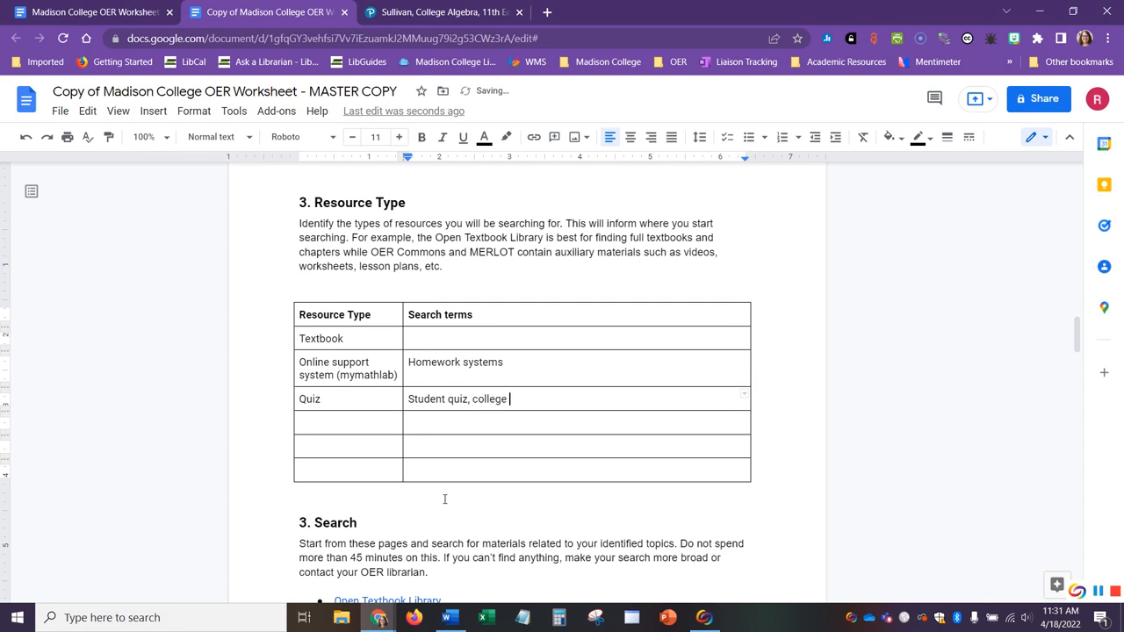
{"action": "type", "text": "algebra qui"}
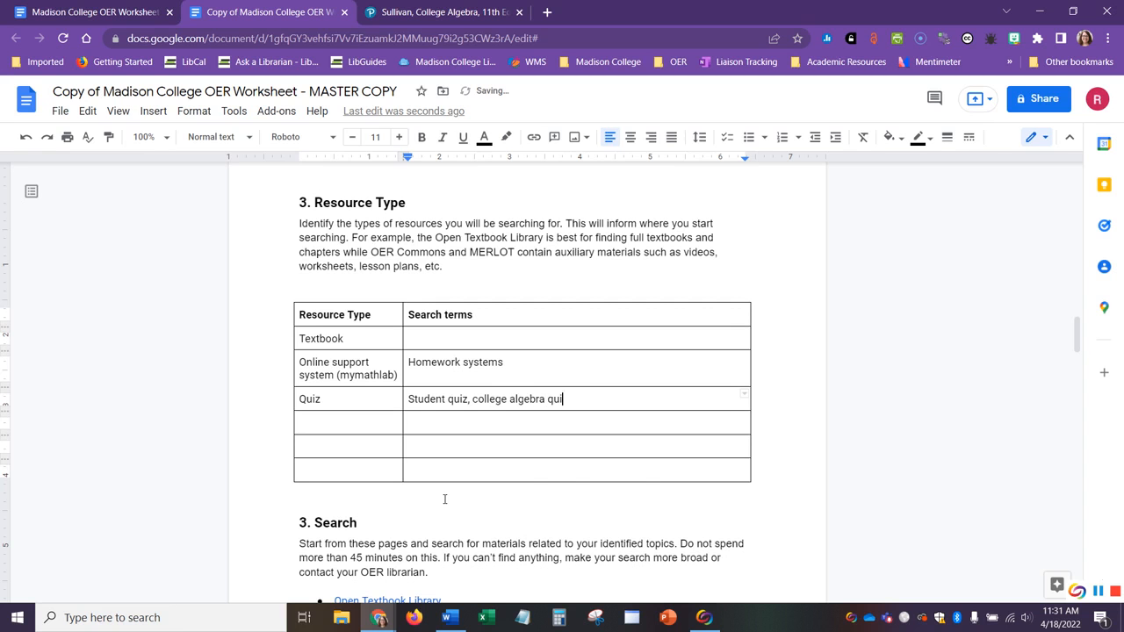
{"action": "type", "text": "z"}
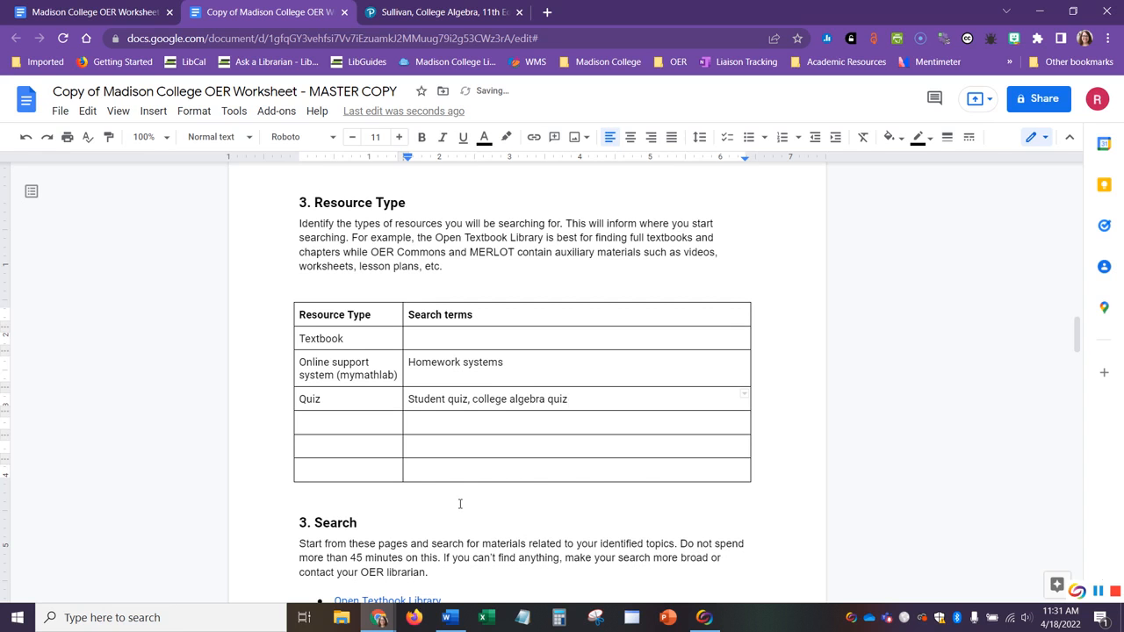
{"action": "scroll", "scroll_direction": "down", "scroll_amount": 3}
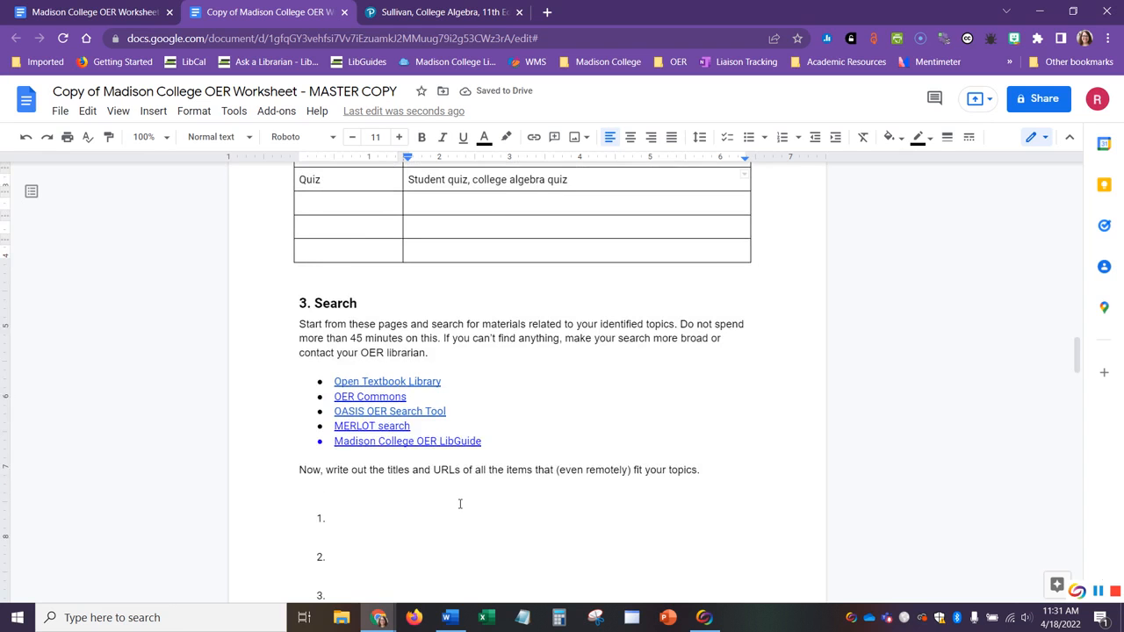
{"action": "scroll", "scroll_direction": "up", "scroll_amount": 3}
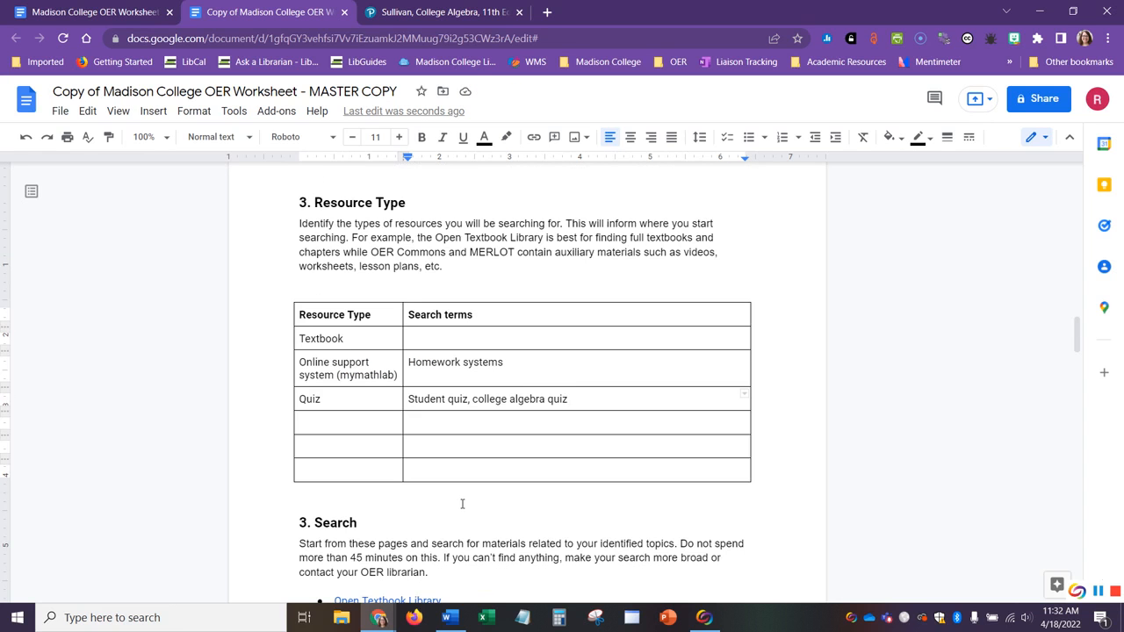
{"action": "scroll", "scroll_direction": "down", "scroll_amount": 3}
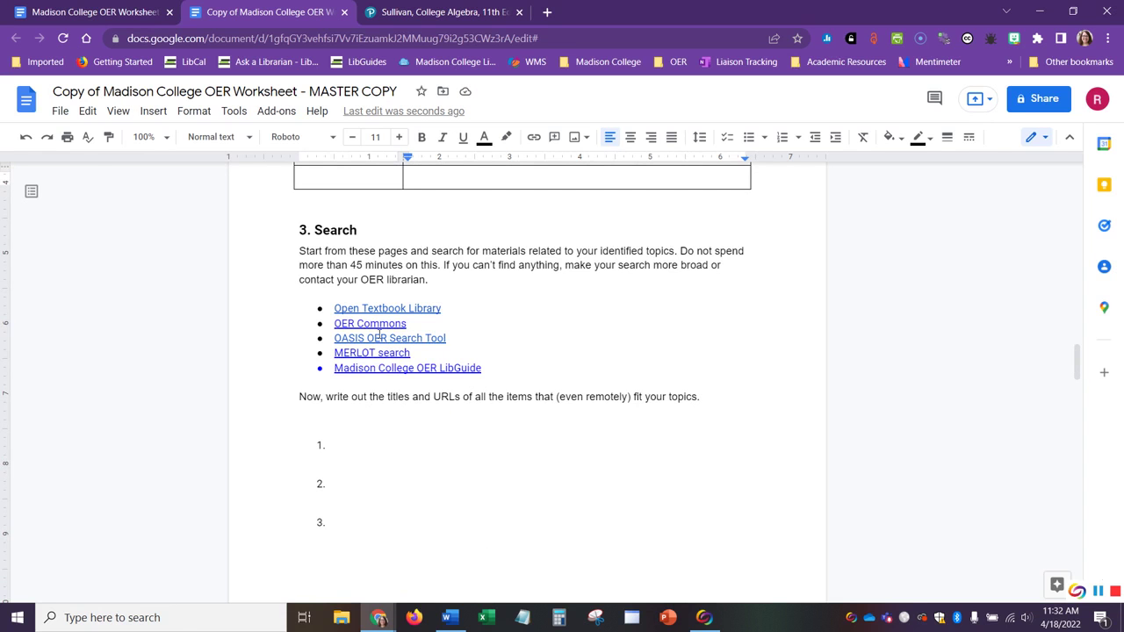
{"action": "mouse_move", "coordinate": [362, 351]}
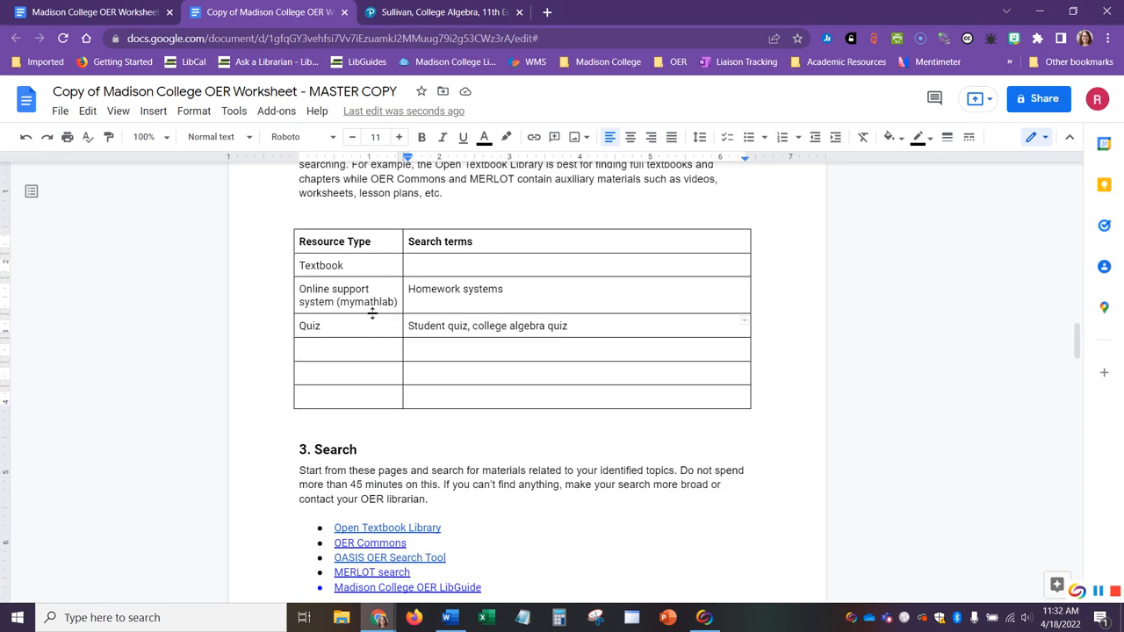
Open the Open Textbook Library link from the worksheet's Search section
{"action": "scroll", "scroll_direction": "down", "scroll_amount": 3}
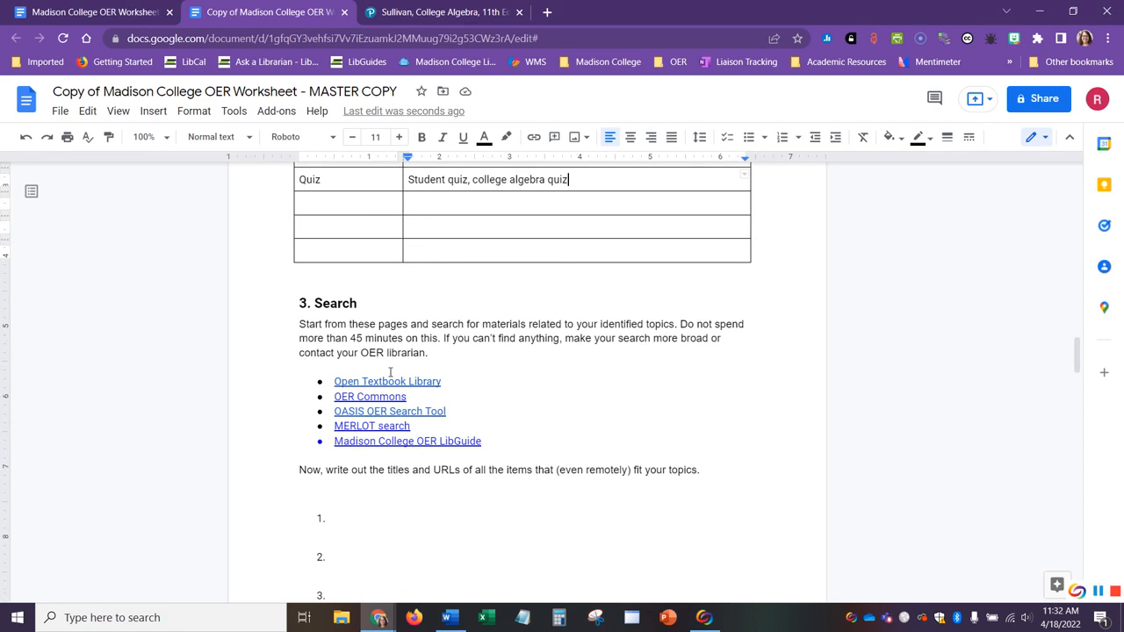
{"action": "mouse_move", "coordinate": [386, 381]}
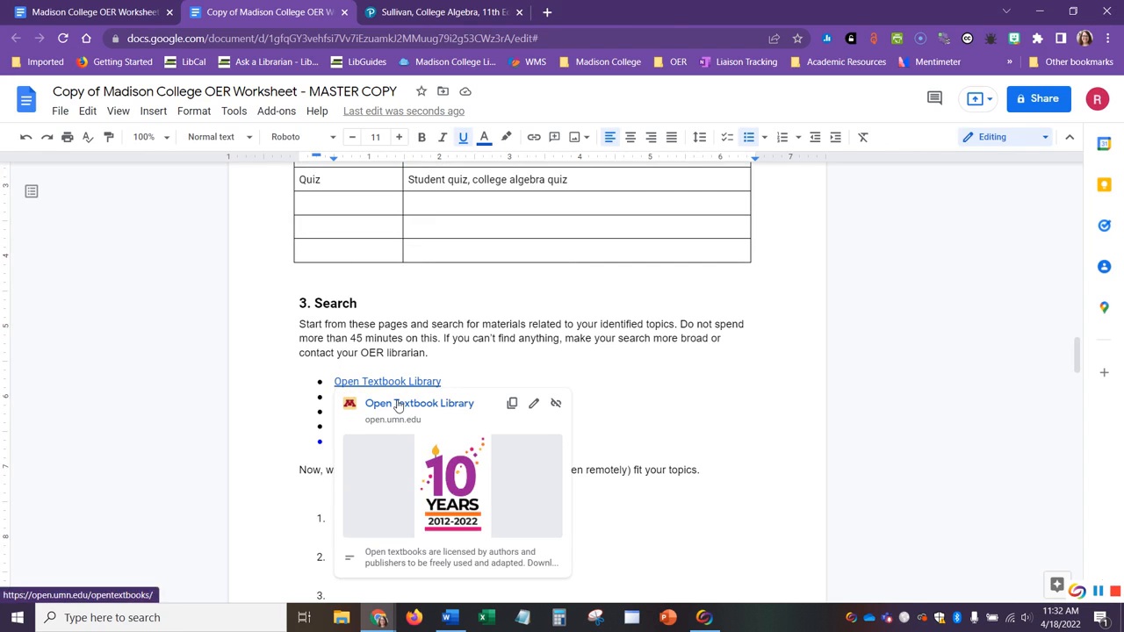
{"action": "left_click", "coordinate": [418, 402]}
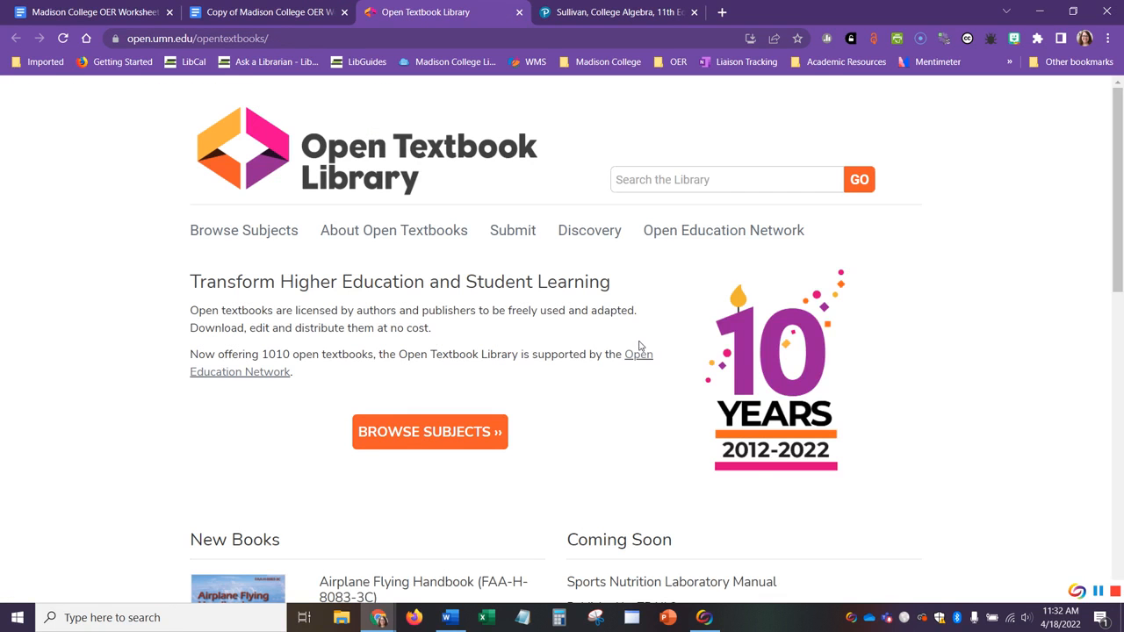
Search the Open Textbook Library for 'College Algebra'
{"action": "left_click", "coordinate": [727, 180]}
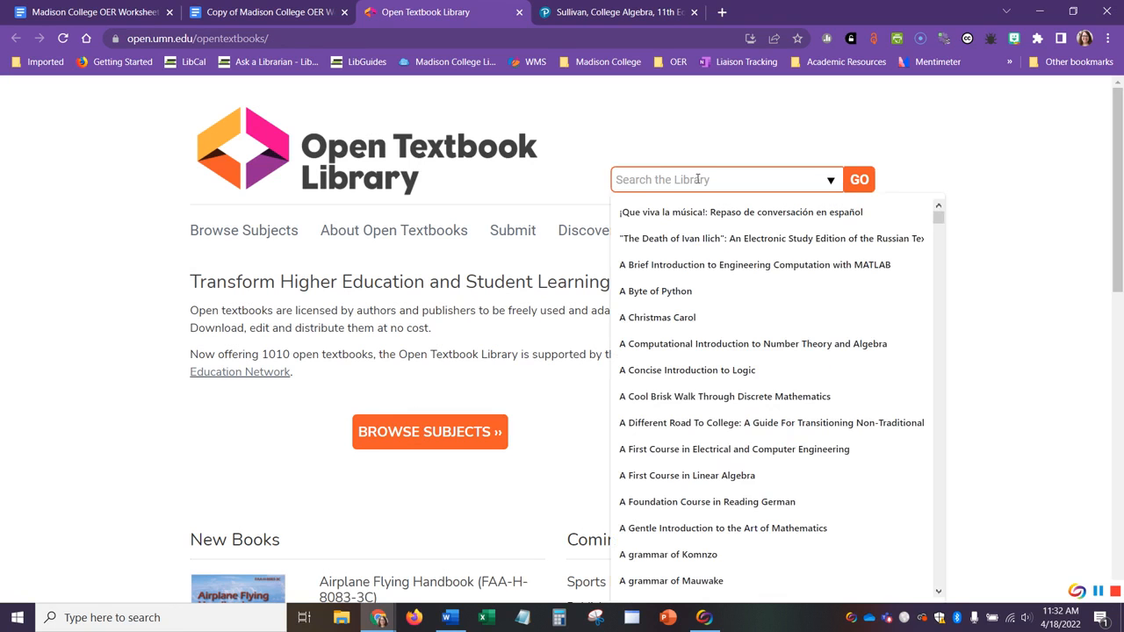
{"action": "mouse_move", "coordinate": [1106, 237]}
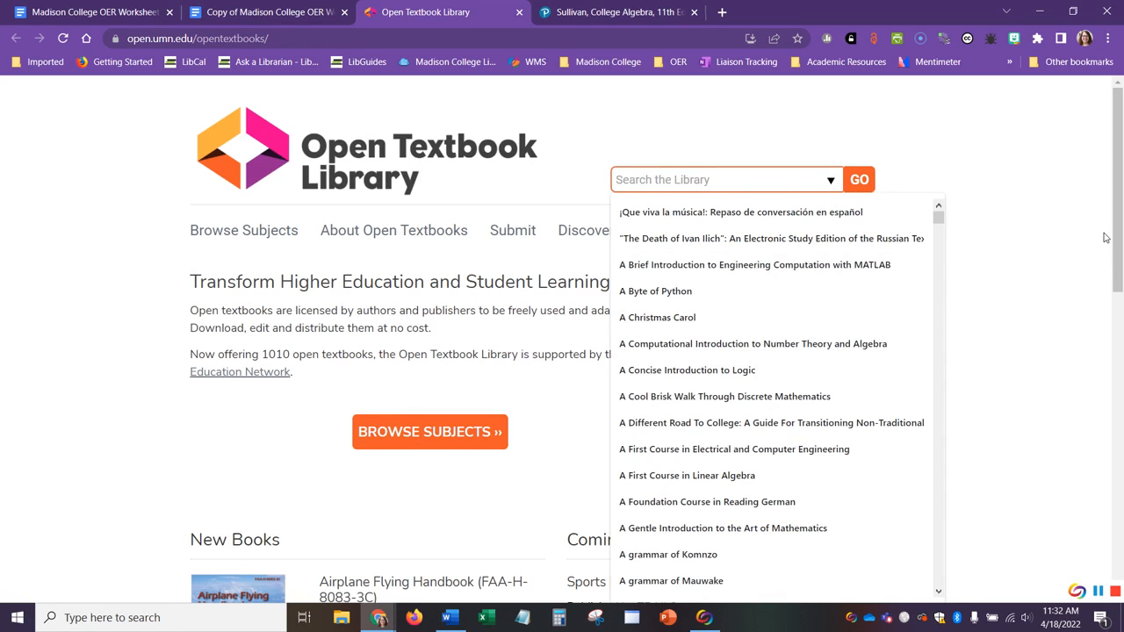
{"action": "type", "text": "college al"}
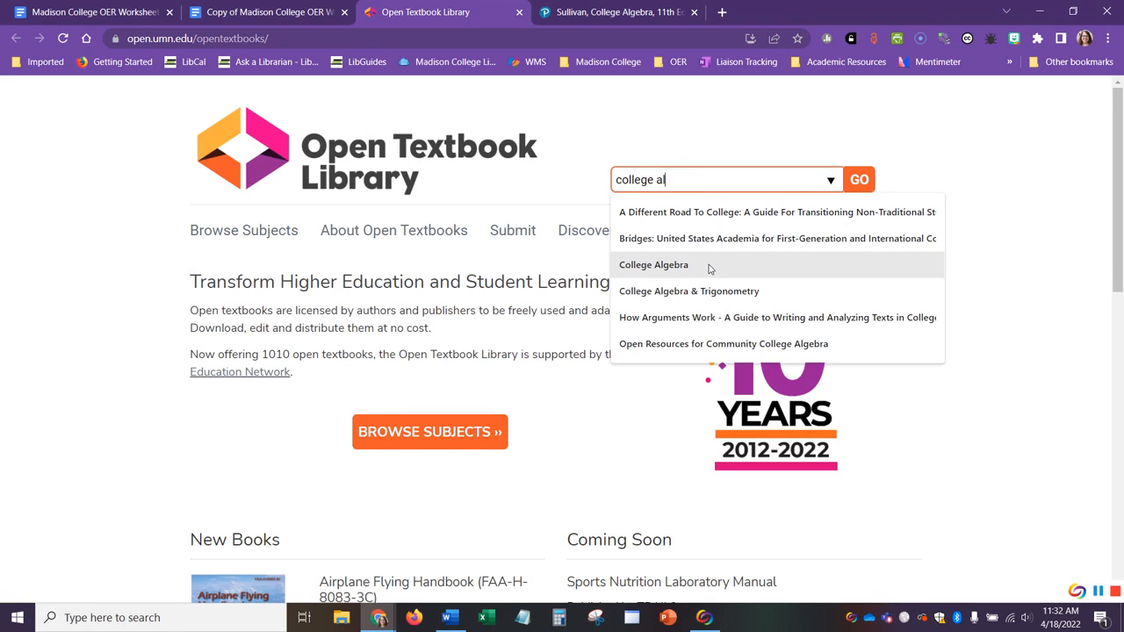
{"action": "left_click", "coordinate": [653, 263]}
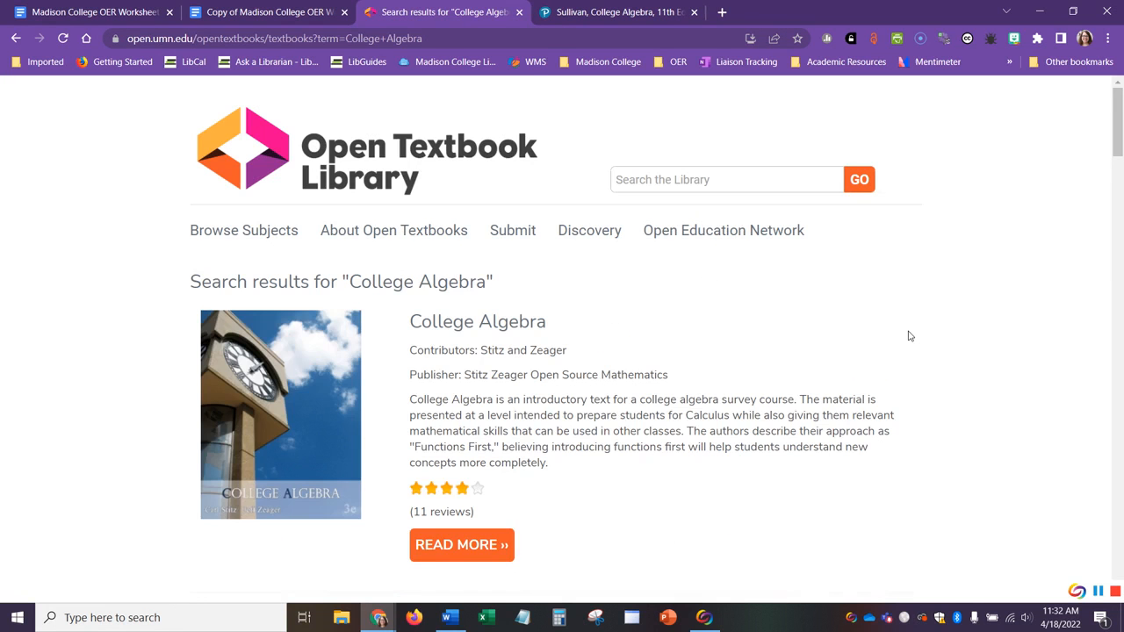
Scroll the results to the OpenStax College Algebra book by Abramson
{"action": "scroll", "scroll_direction": "down", "scroll_amount": 3}
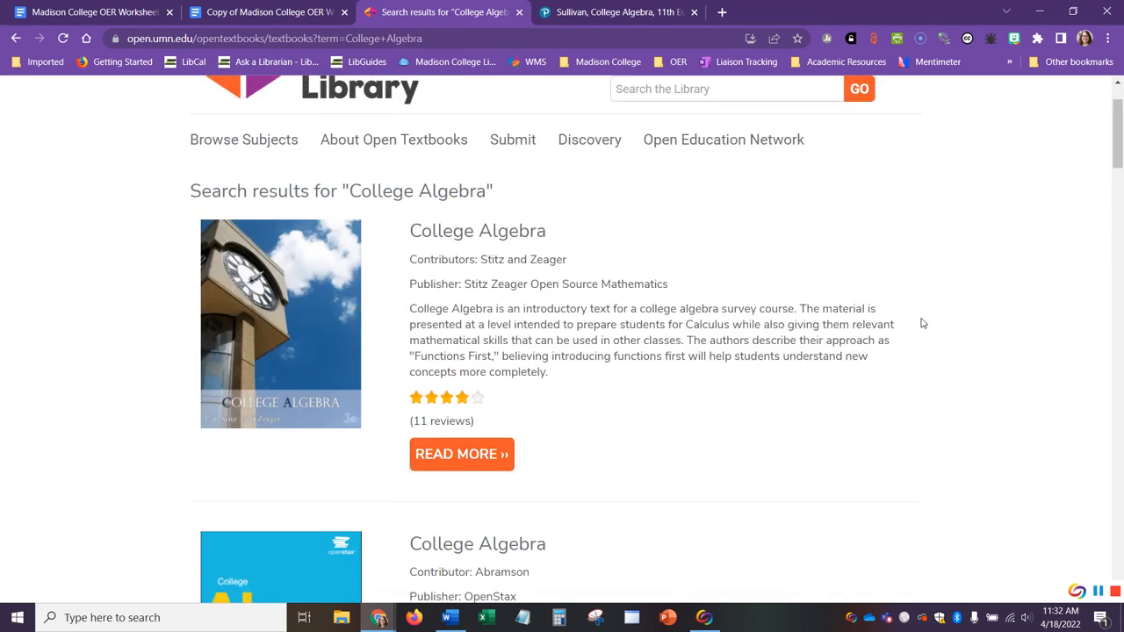
{"action": "scroll", "scroll_direction": "down", "scroll_amount": 3}
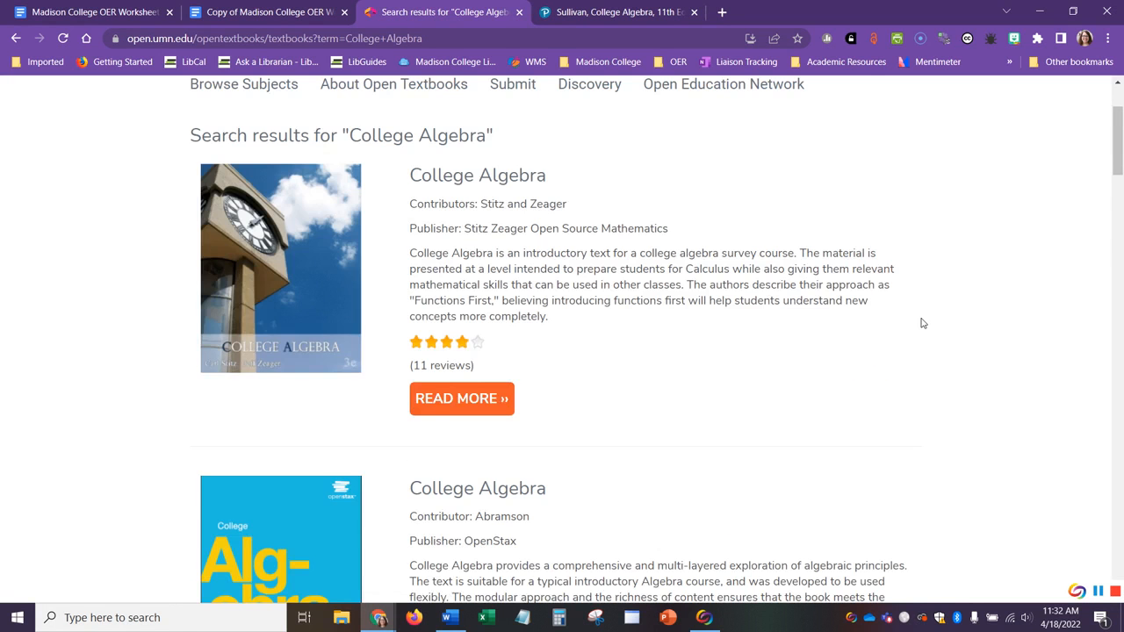
{"action": "scroll", "scroll_direction": "down", "scroll_amount": 3}
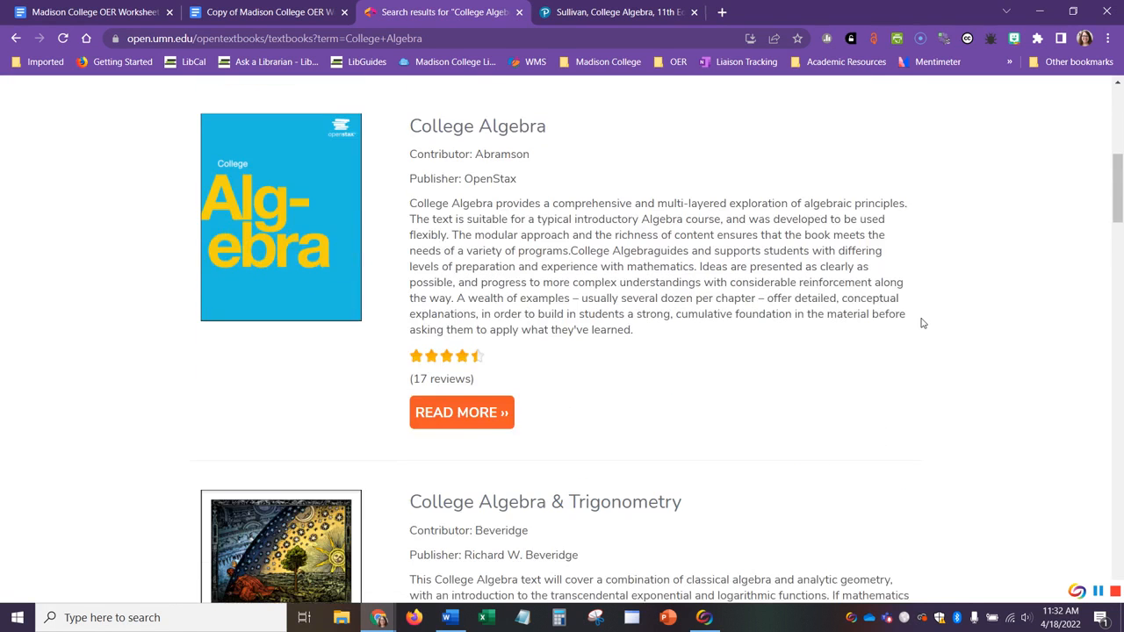
{"action": "scroll", "scroll_direction": "down", "scroll_amount": 3}
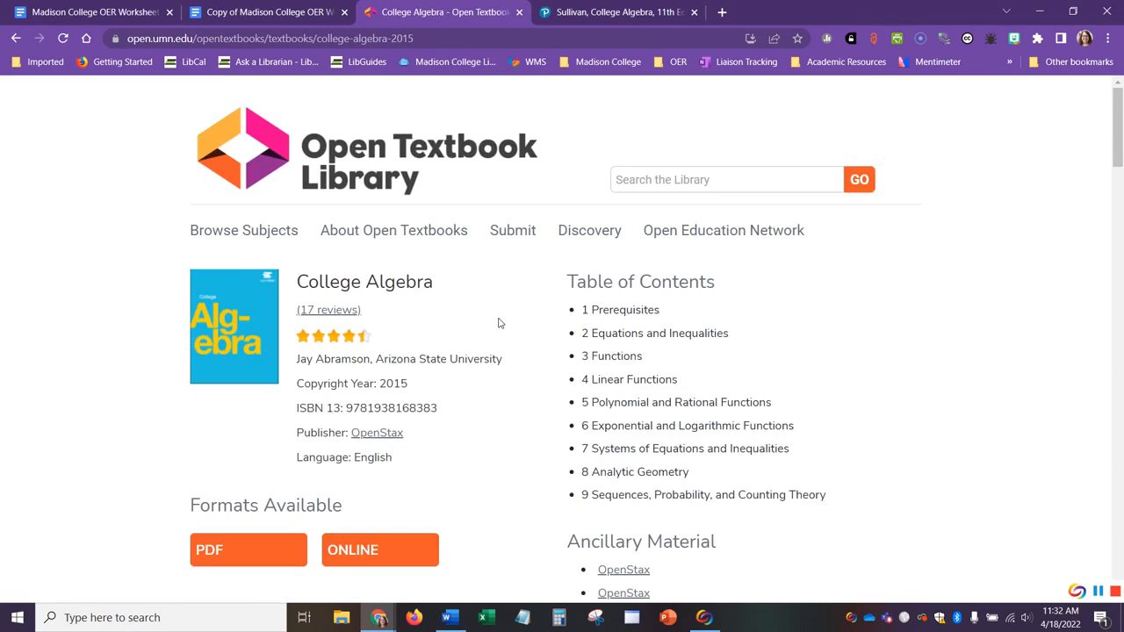
{"action": "scroll", "scroll_direction": "down", "scroll_amount": 3}
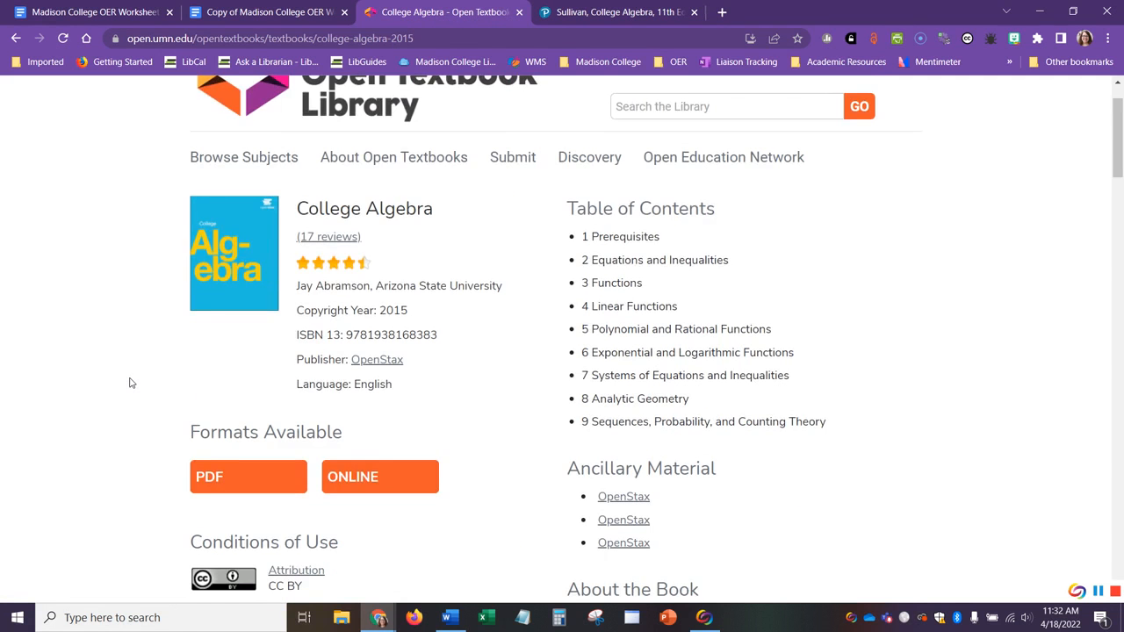
{"action": "scroll", "scroll_direction": "down", "scroll_amount": 3}
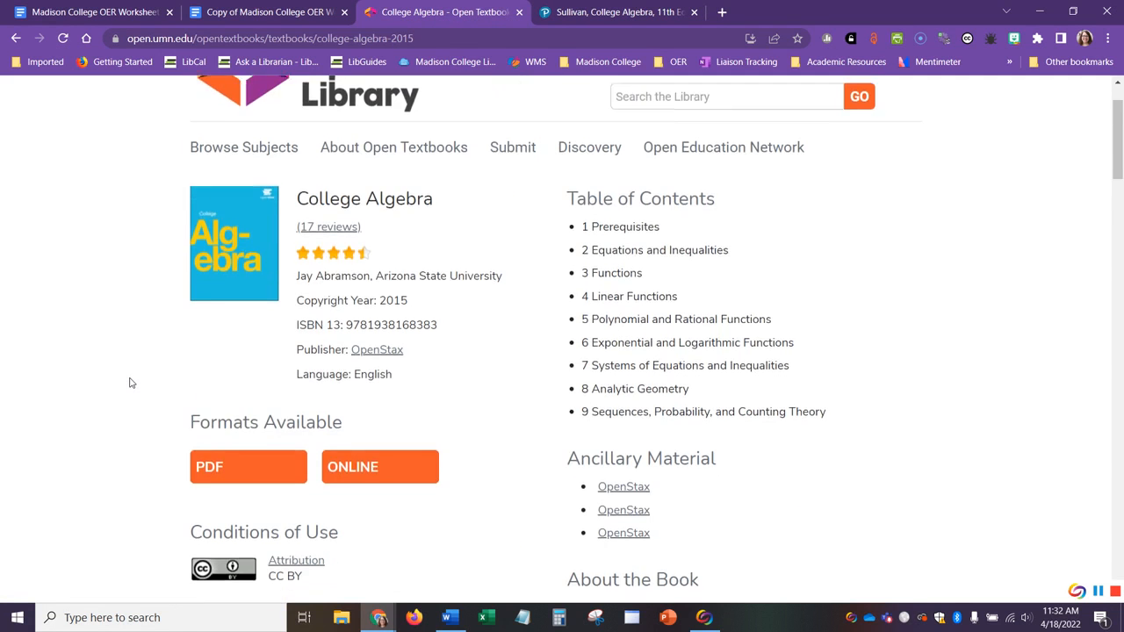
{"action": "scroll", "scroll_direction": "down", "scroll_amount": 3}
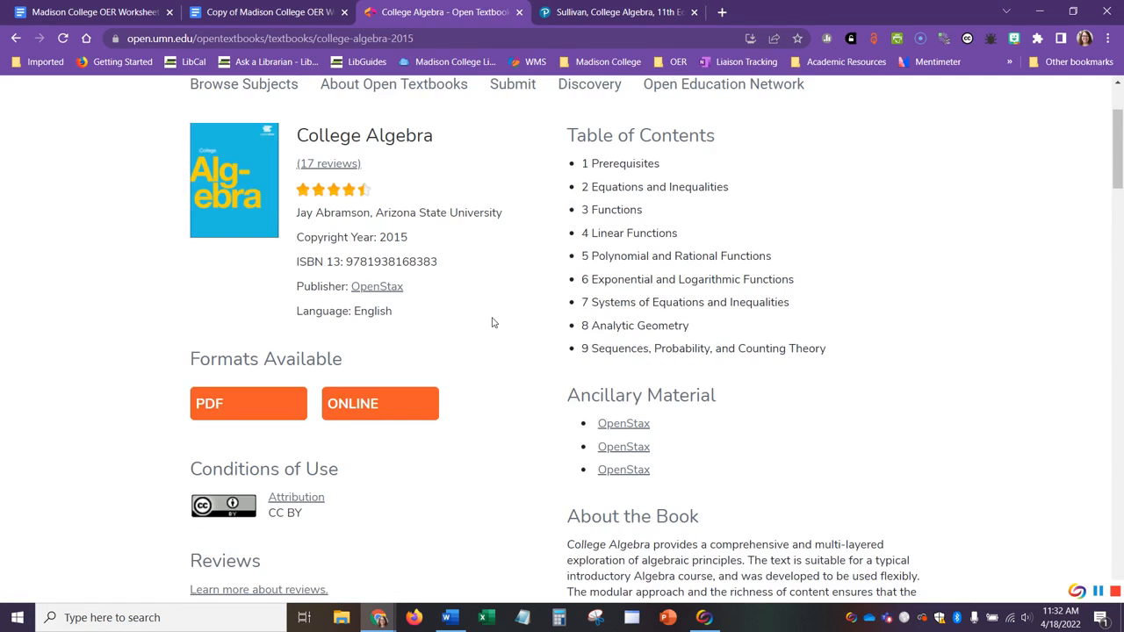
{"action": "scroll", "scroll_direction": "down", "scroll_amount": 3}
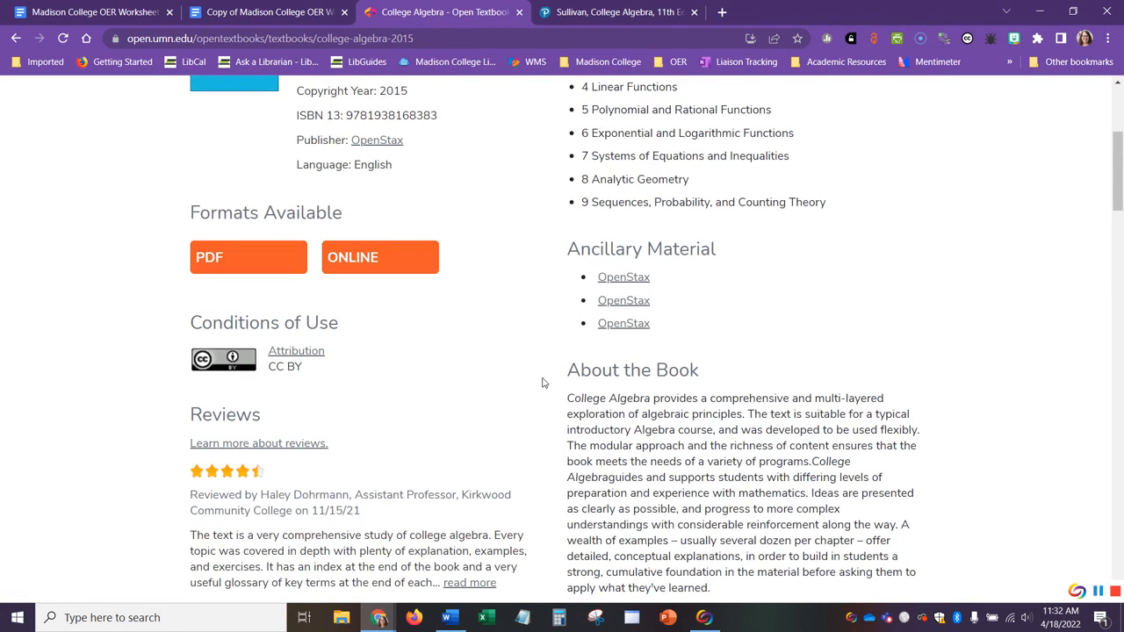
{"action": "scroll", "scroll_direction": "down", "scroll_amount": 3}
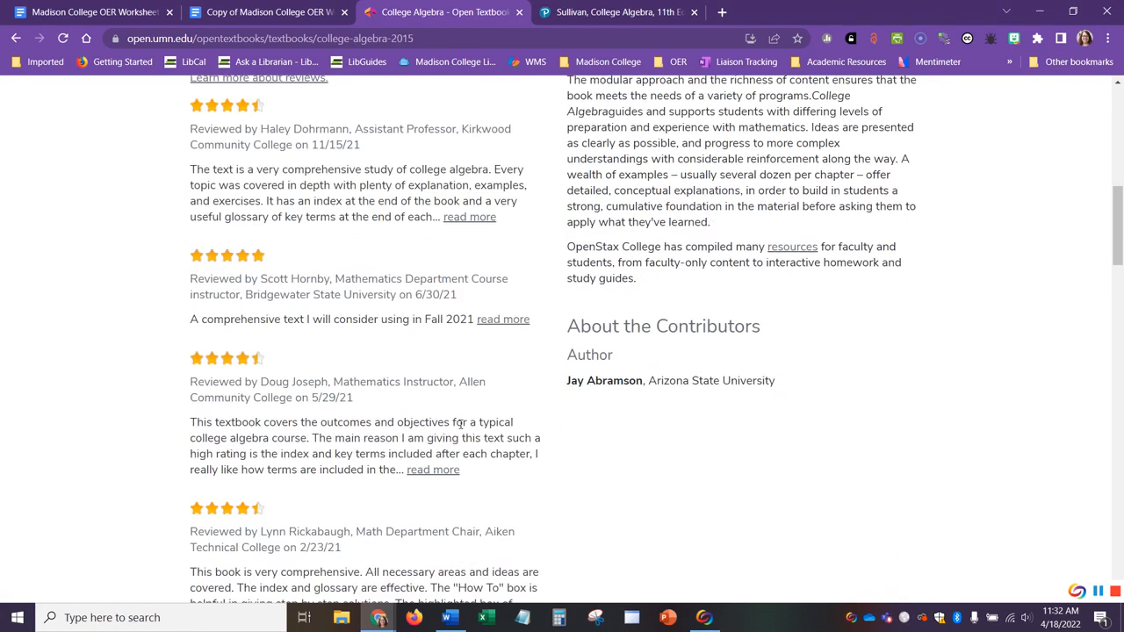
{"action": "scroll", "scroll_direction": "up", "scroll_amount": 3}
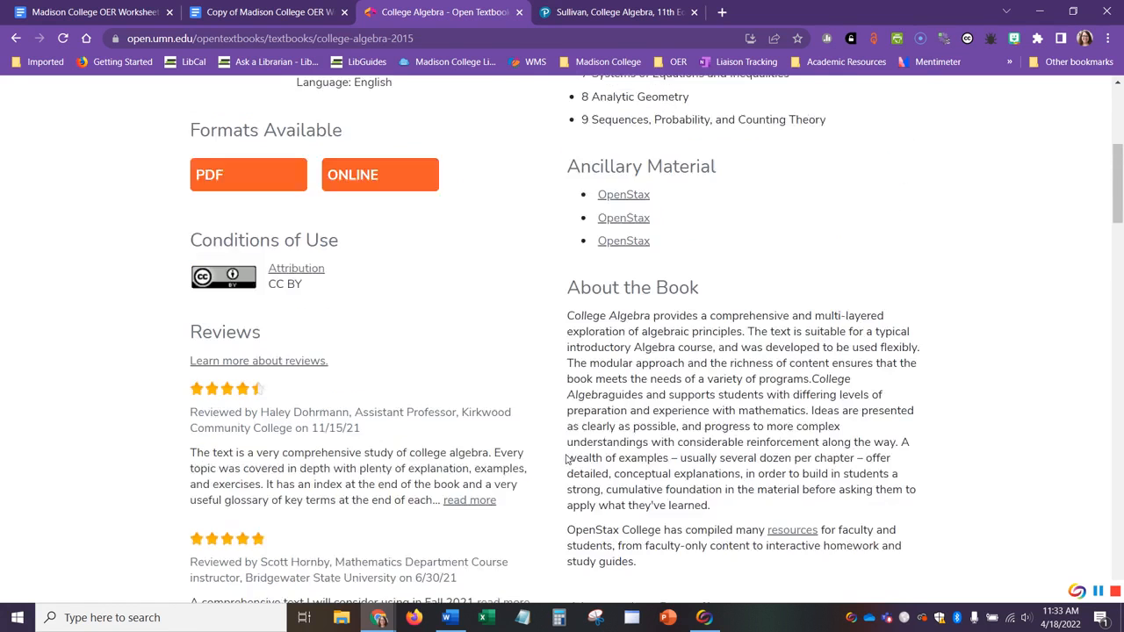
{"action": "scroll", "scroll_direction": "up", "scroll_amount": 3}
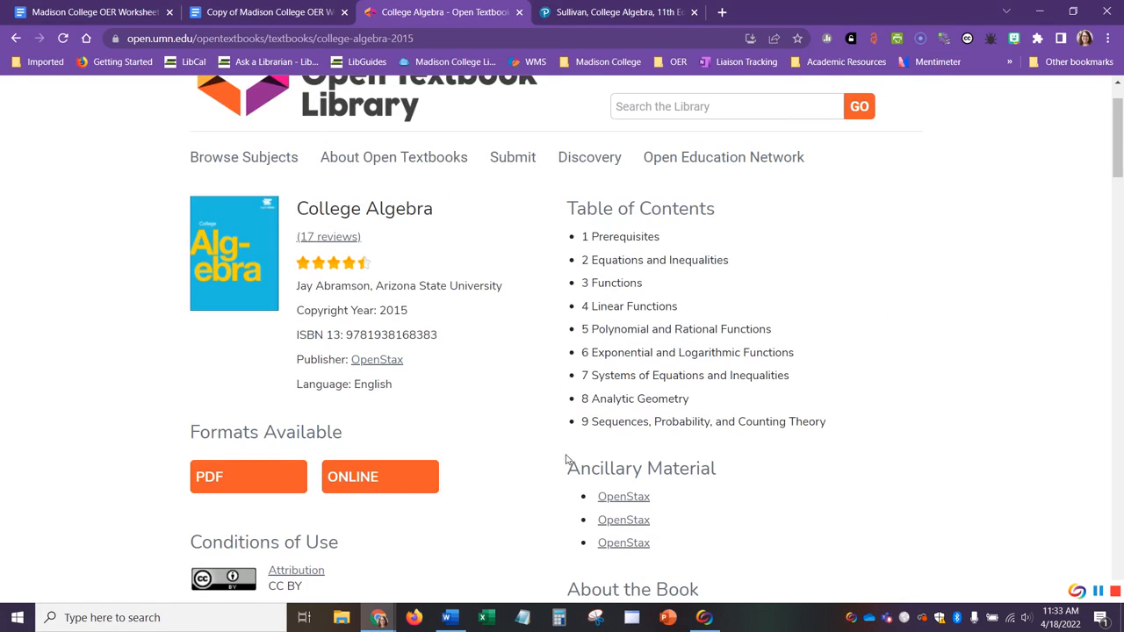
{"action": "mouse_move", "coordinate": [298, 483]}
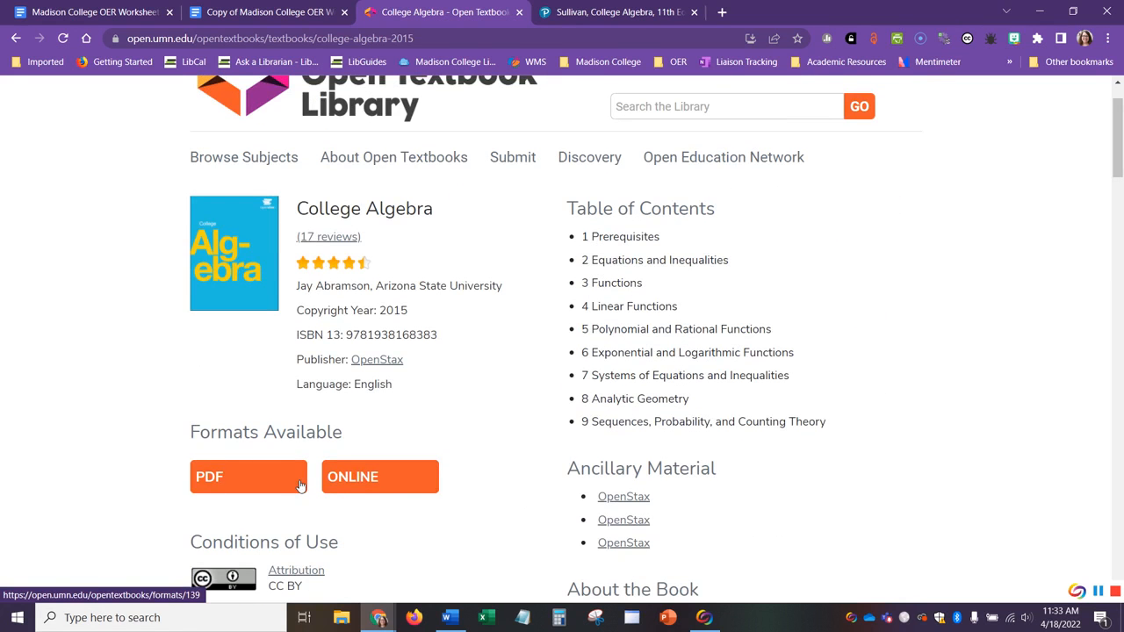
{"action": "mouse_move", "coordinate": [497, 460]}
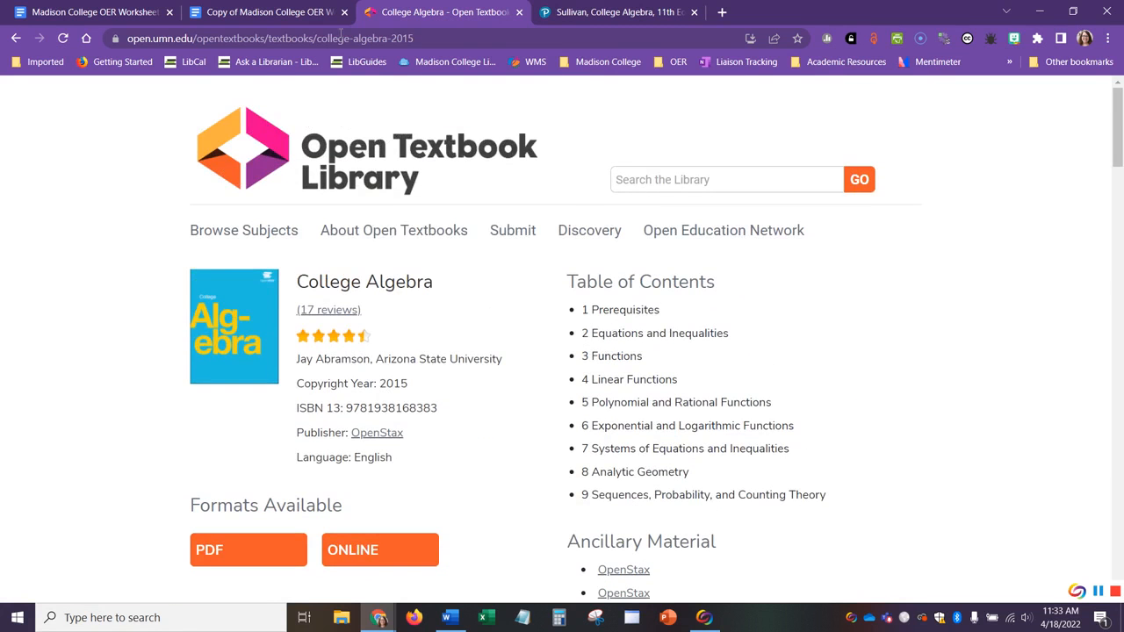
{"action": "left_click", "coordinate": [264, 14]}
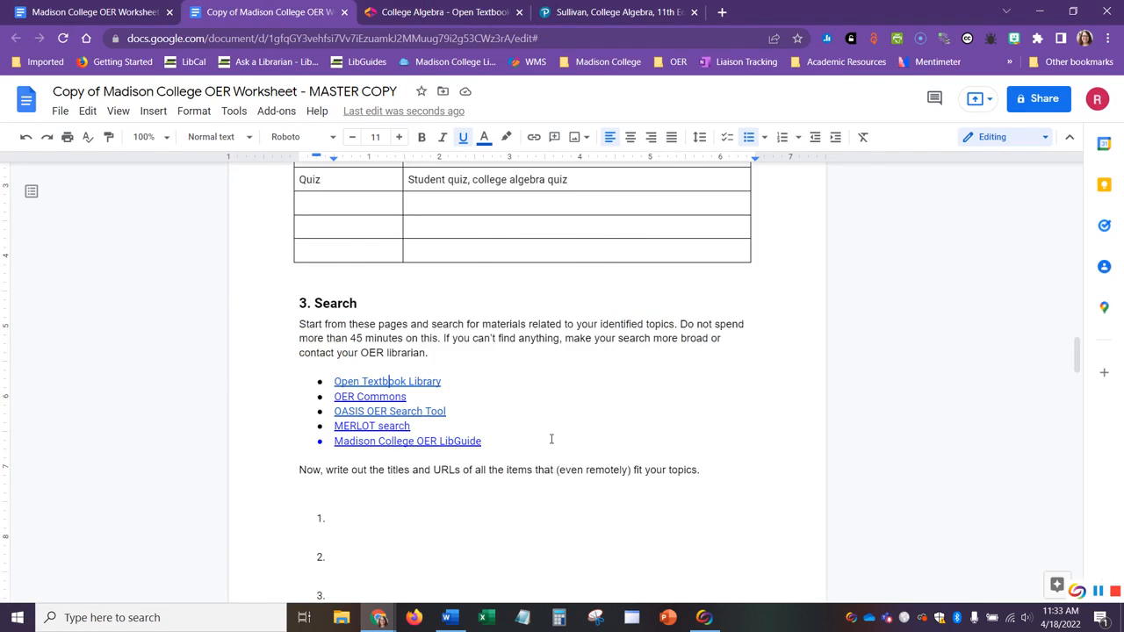
Copy the 'College Algebra' title from the Open Textbook Library page for search-result item 1
{"action": "scroll", "scroll_direction": "down", "scroll_amount": 3}
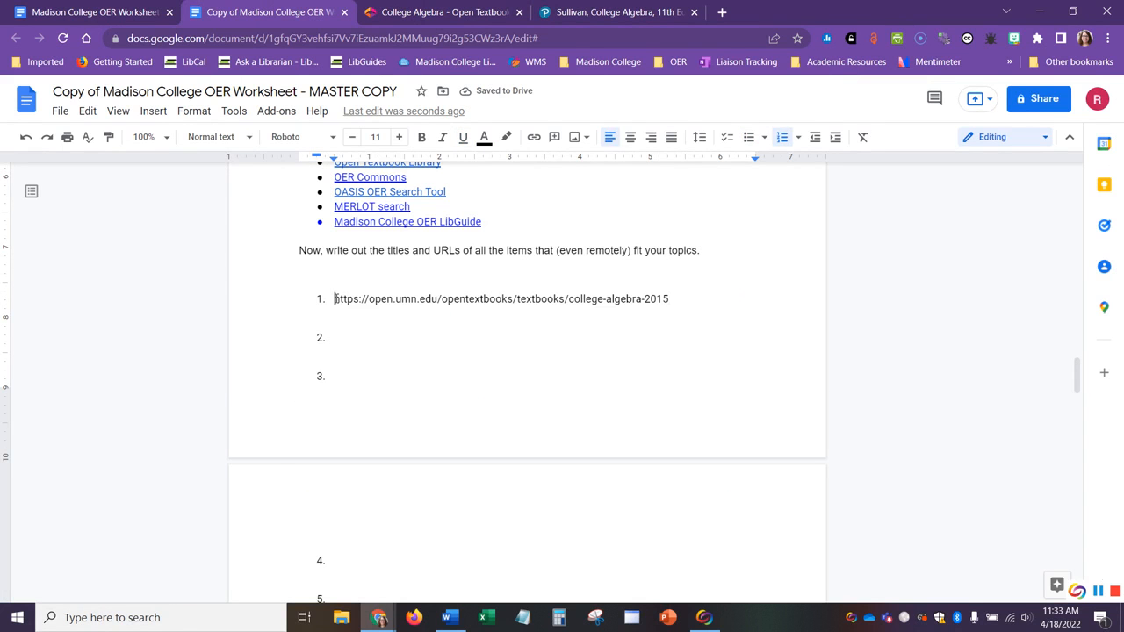
{"action": "left_click", "coordinate": [625, 12]}
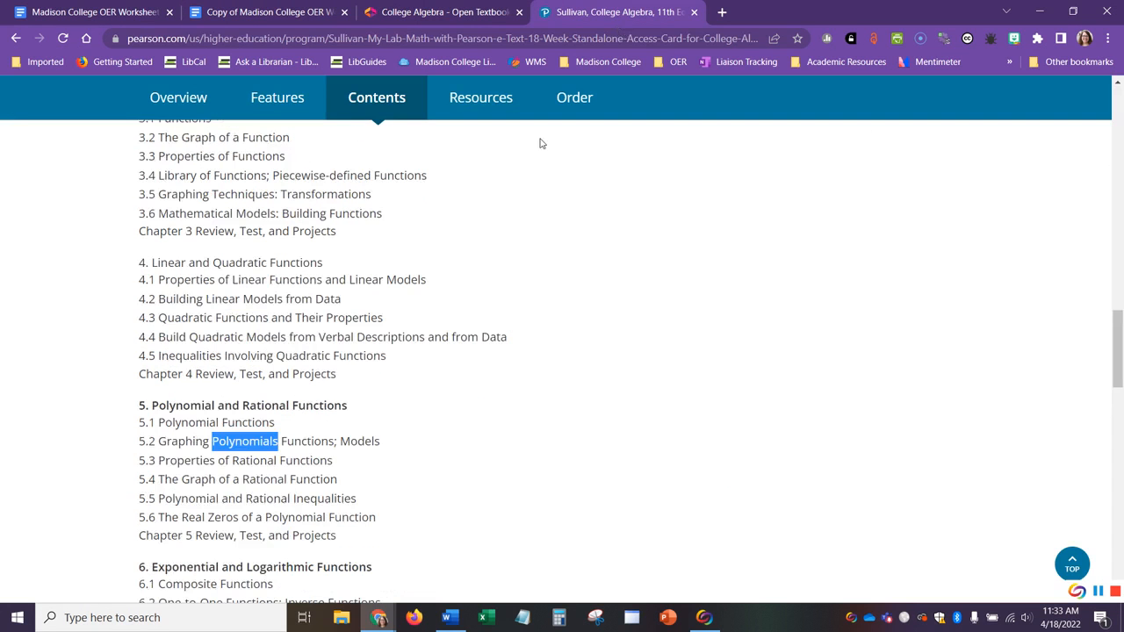
{"action": "left_click", "coordinate": [449, 14]}
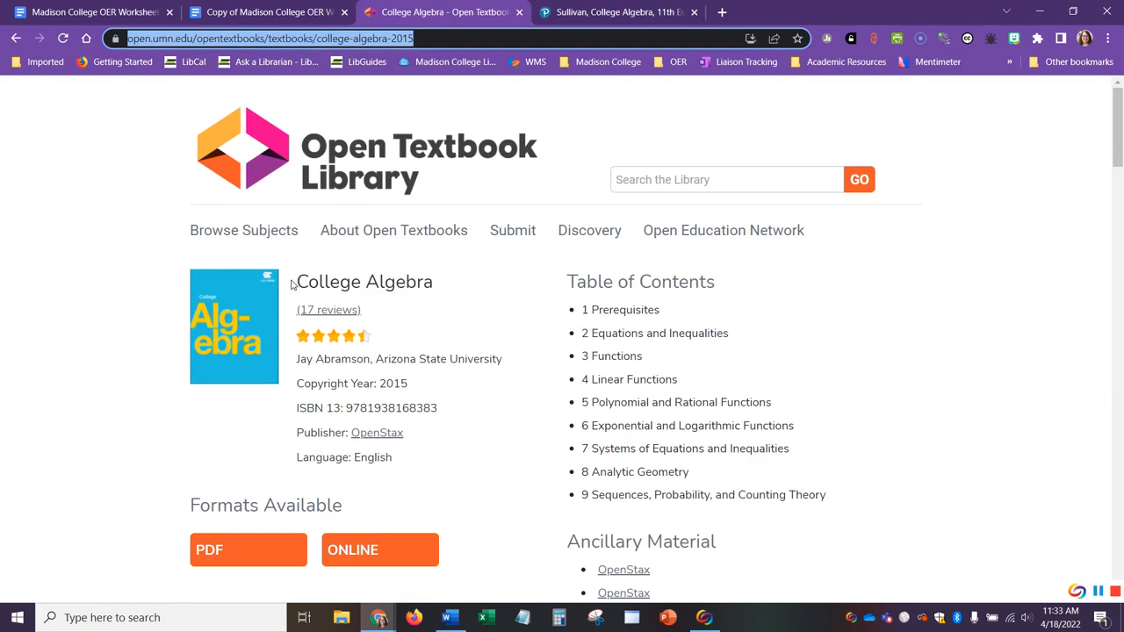
{"action": "double_click", "coordinate": [362, 281]}
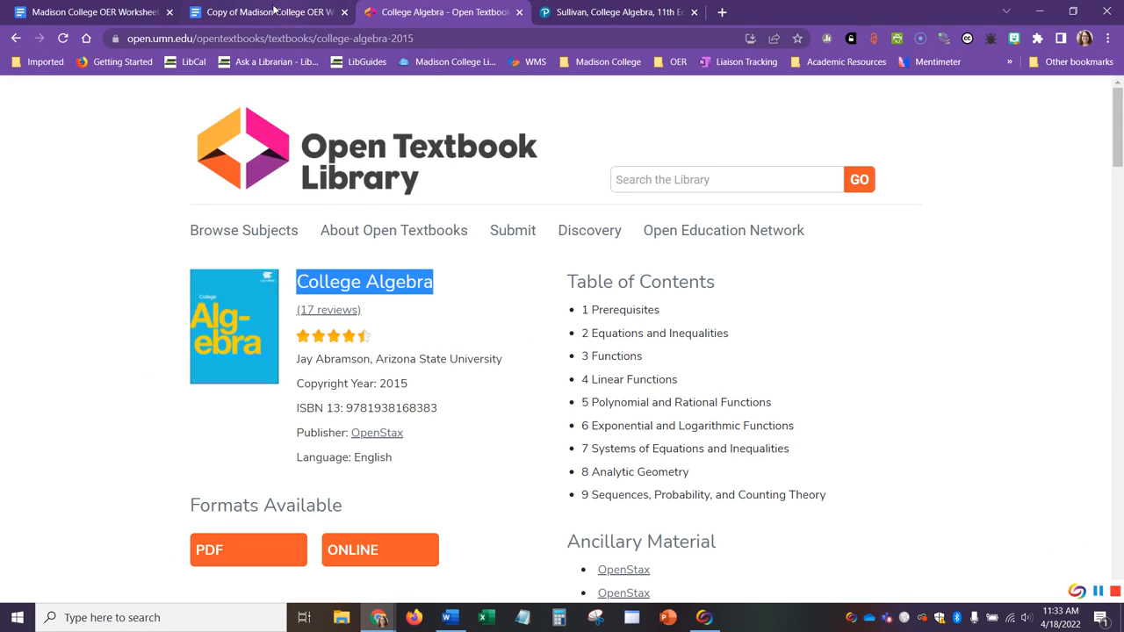
{"action": "left_click", "coordinate": [264, 14]}
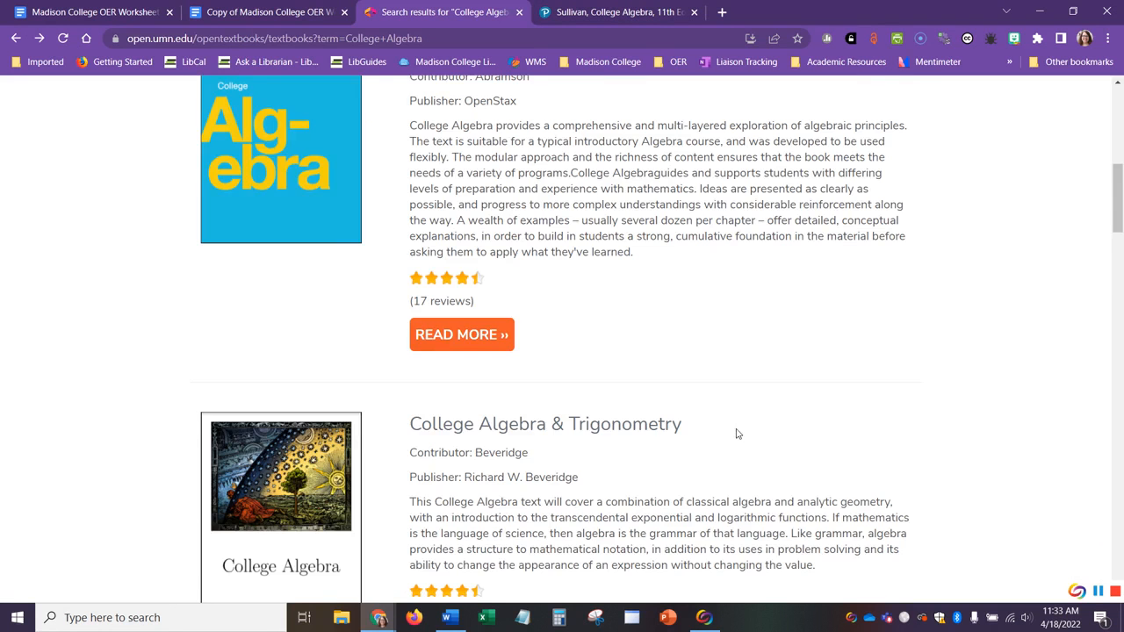
{"action": "scroll", "scroll_direction": "down", "scroll_amount": 3}
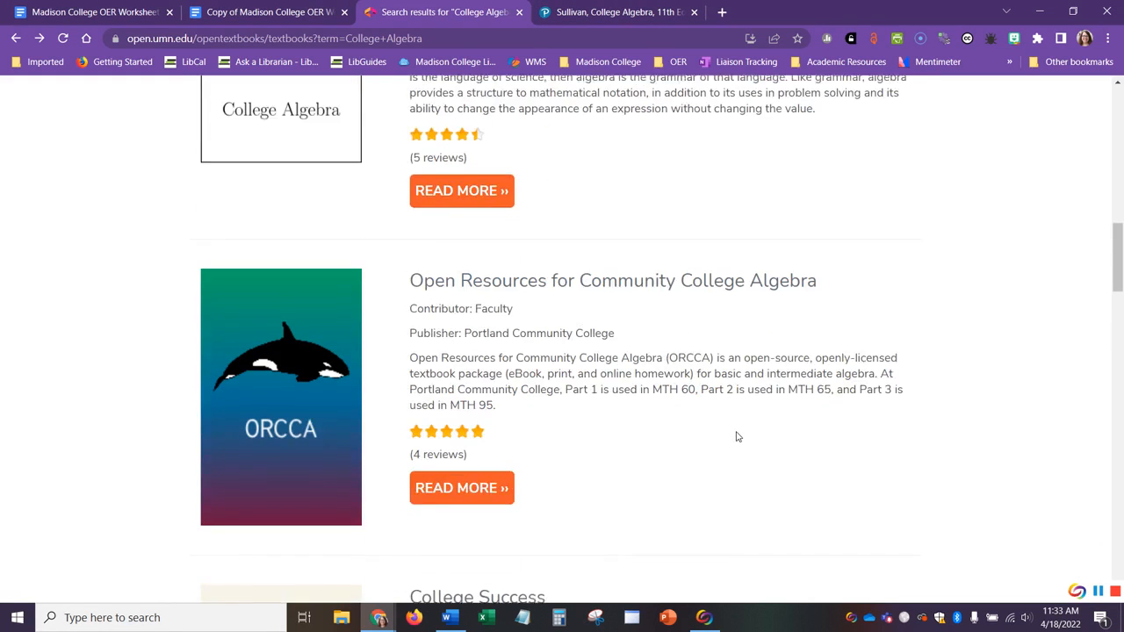
{"action": "left_click", "coordinate": [254, 14]}
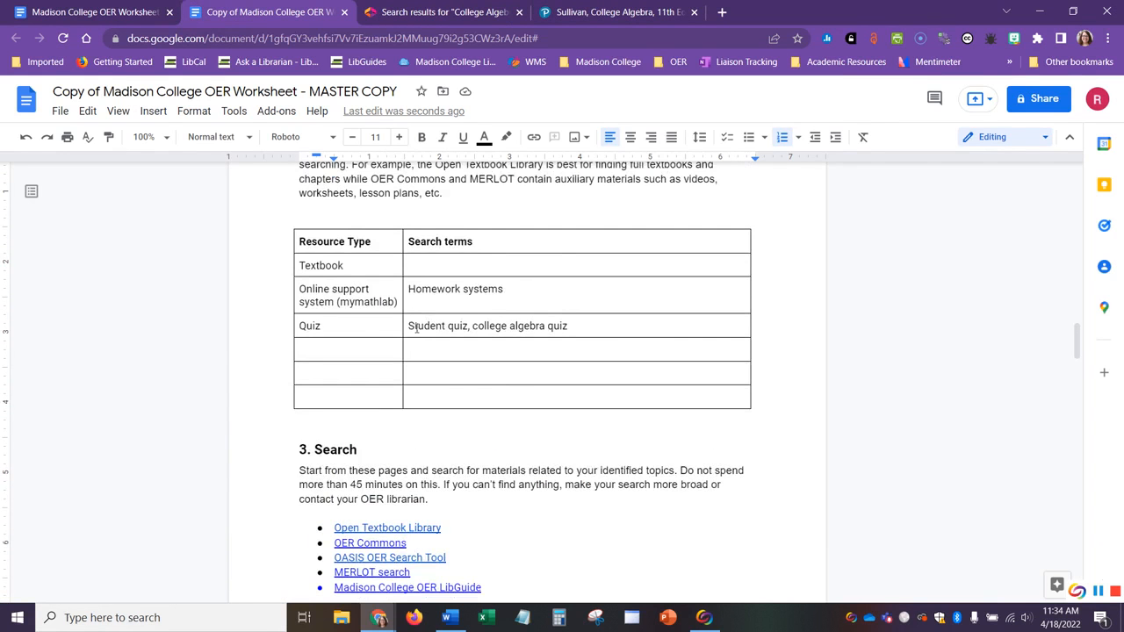
Scroll past the Search list down to section 4, Curate, and its evaluation criteria
{"action": "scroll", "scroll_direction": "down", "scroll_amount": 3}
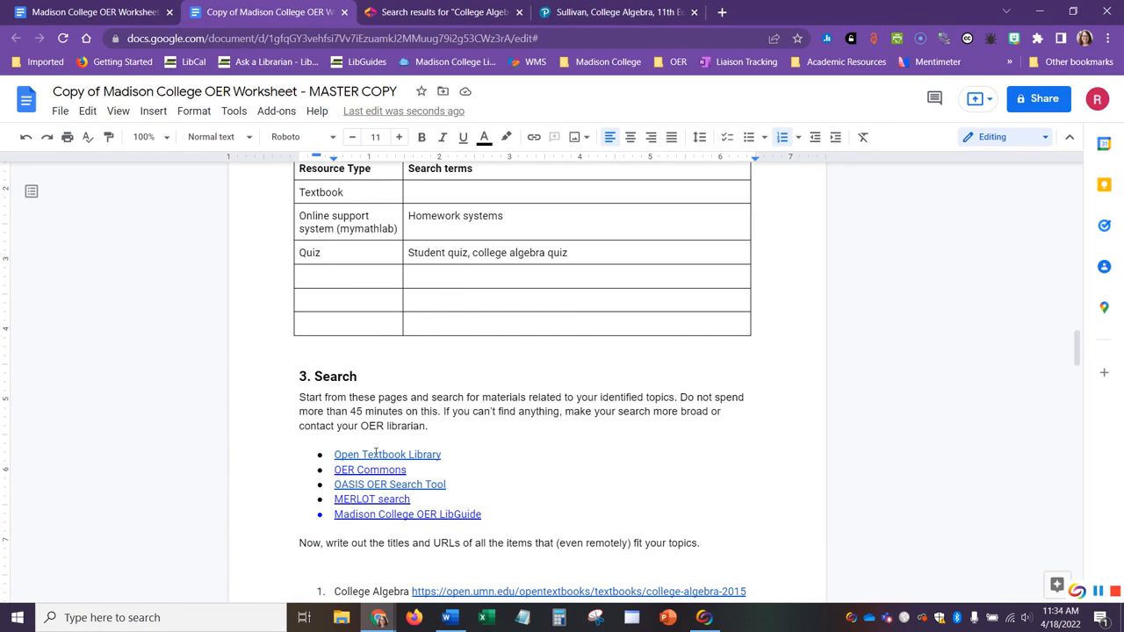
{"action": "mouse_move", "coordinate": [362, 499]}
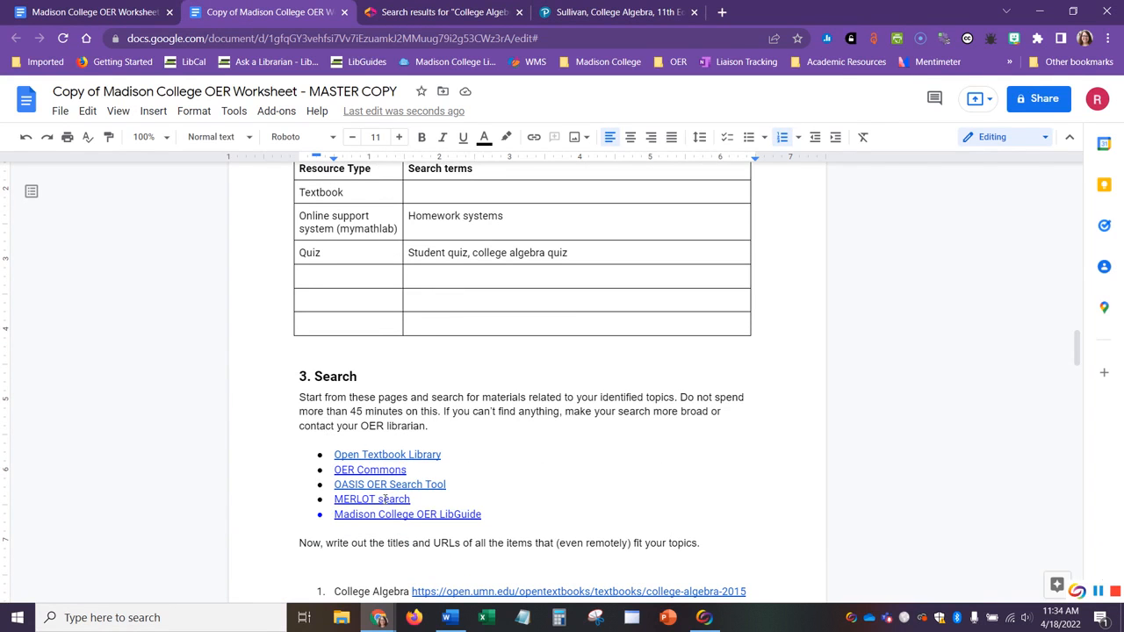
{"action": "mouse_move", "coordinate": [386, 453]}
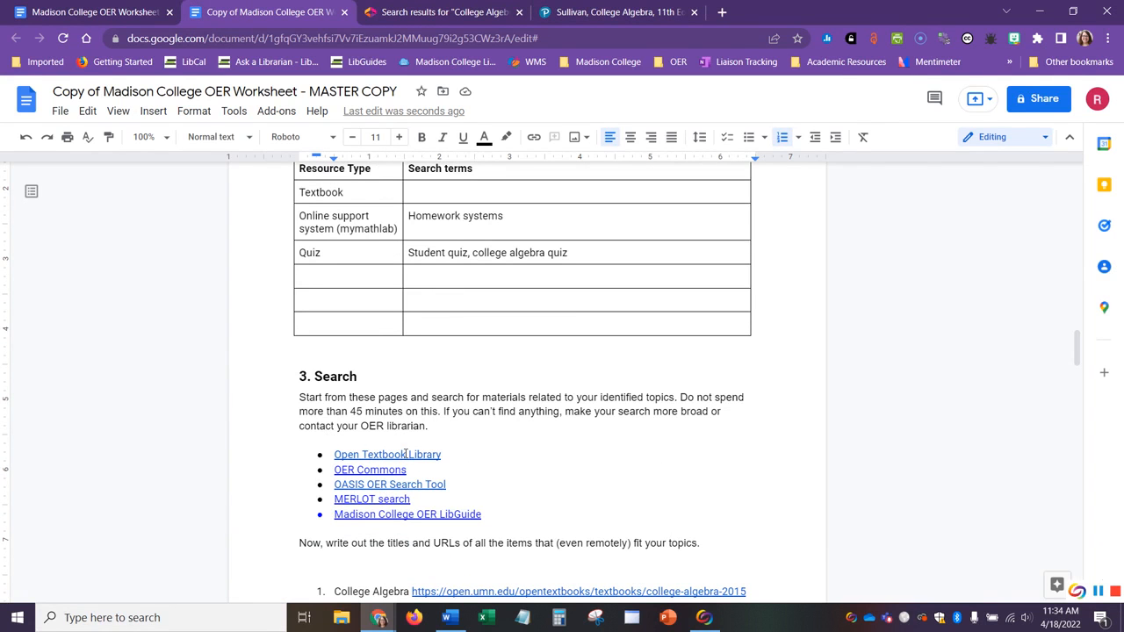
{"action": "scroll", "scroll_direction": "down", "scroll_amount": 3}
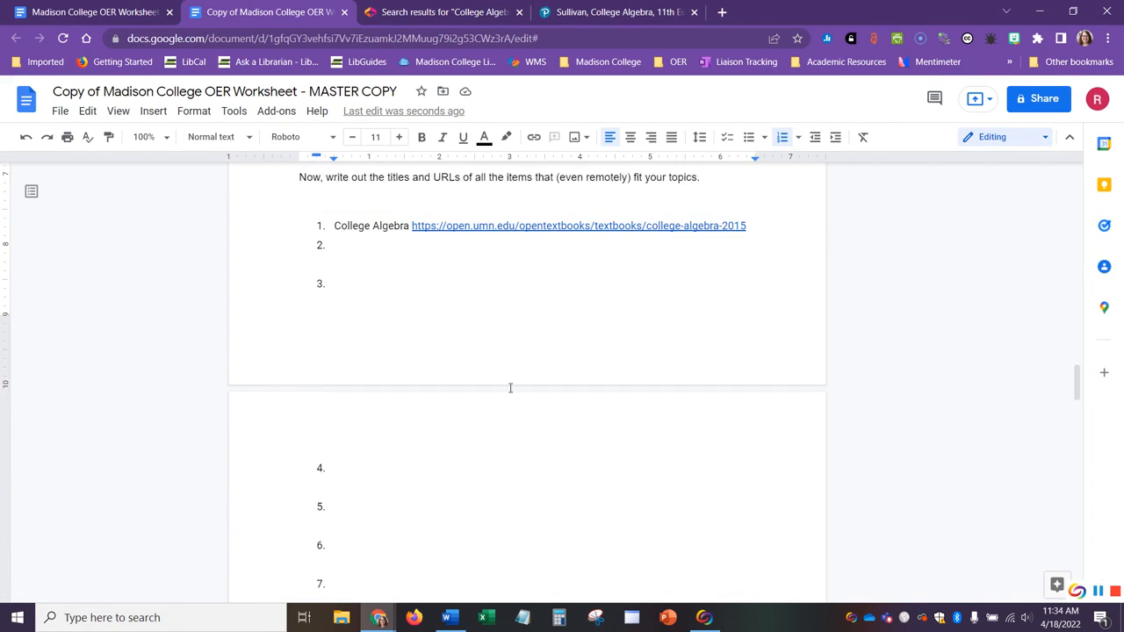
{"action": "scroll", "scroll_direction": "down", "scroll_amount": 3}
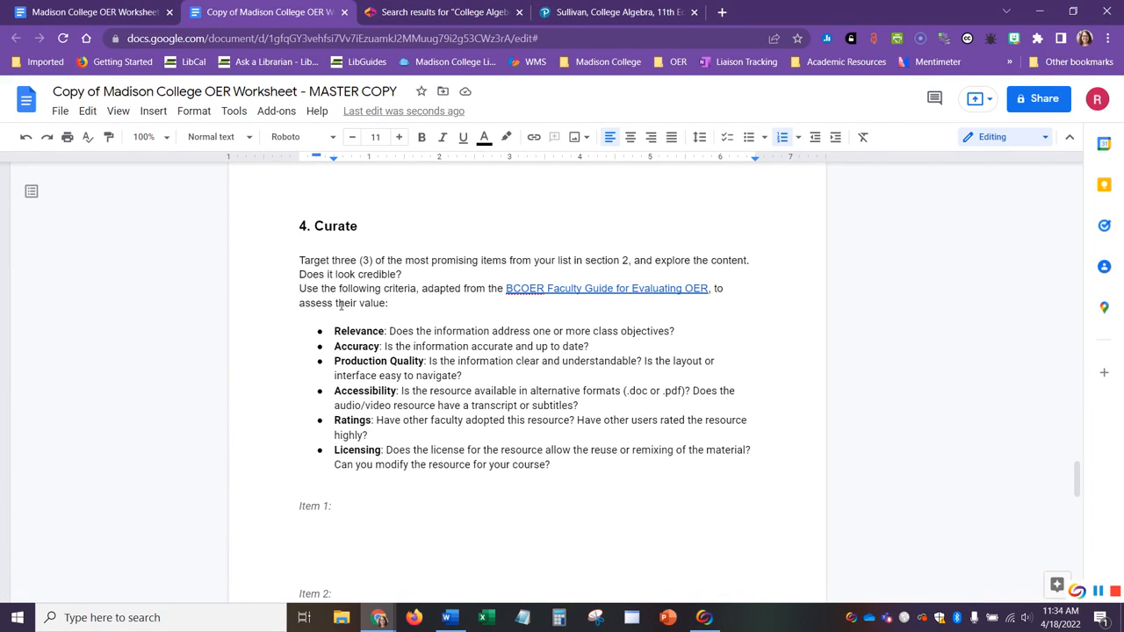
Read the Curate criteria, then return to the library's College Algebra search results
{"action": "scroll", "scroll_direction": "down", "scroll_amount": 3}
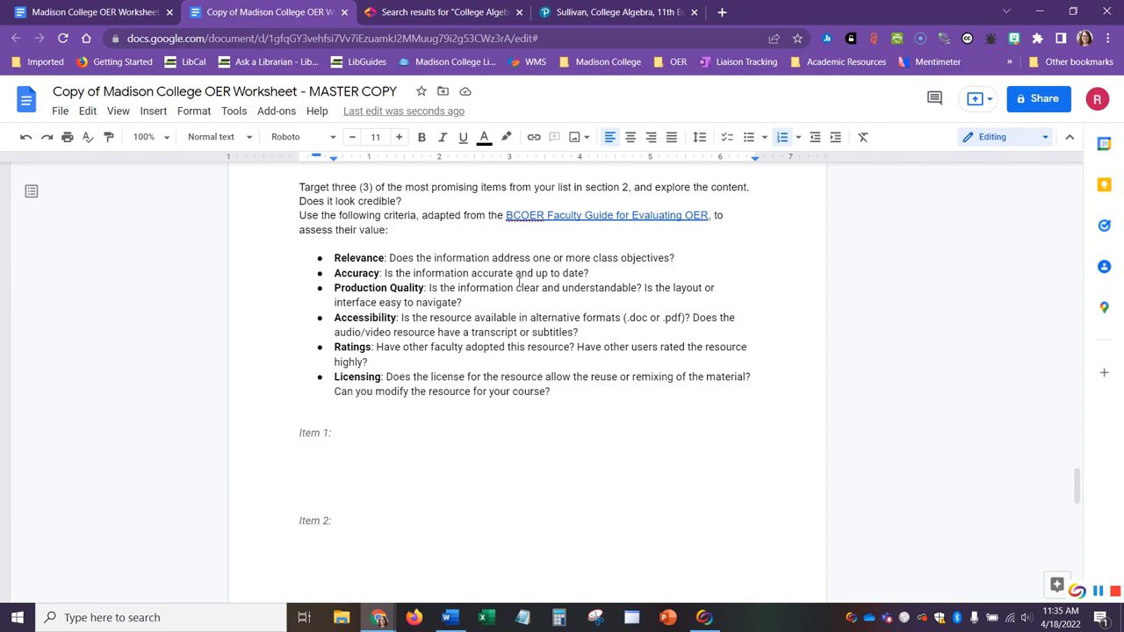
{"action": "left_click", "coordinate": [442, 12]}
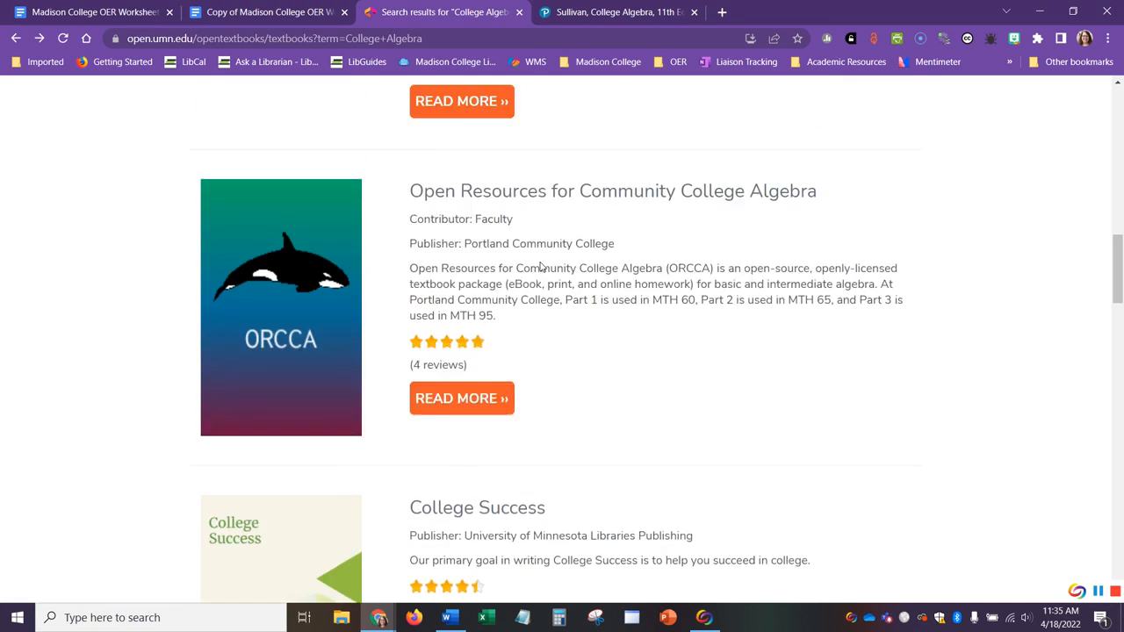
Reopen the OpenStax College Algebra book page and browse its details, license and reviews
{"action": "scroll", "scroll_direction": "down", "scroll_amount": 3}
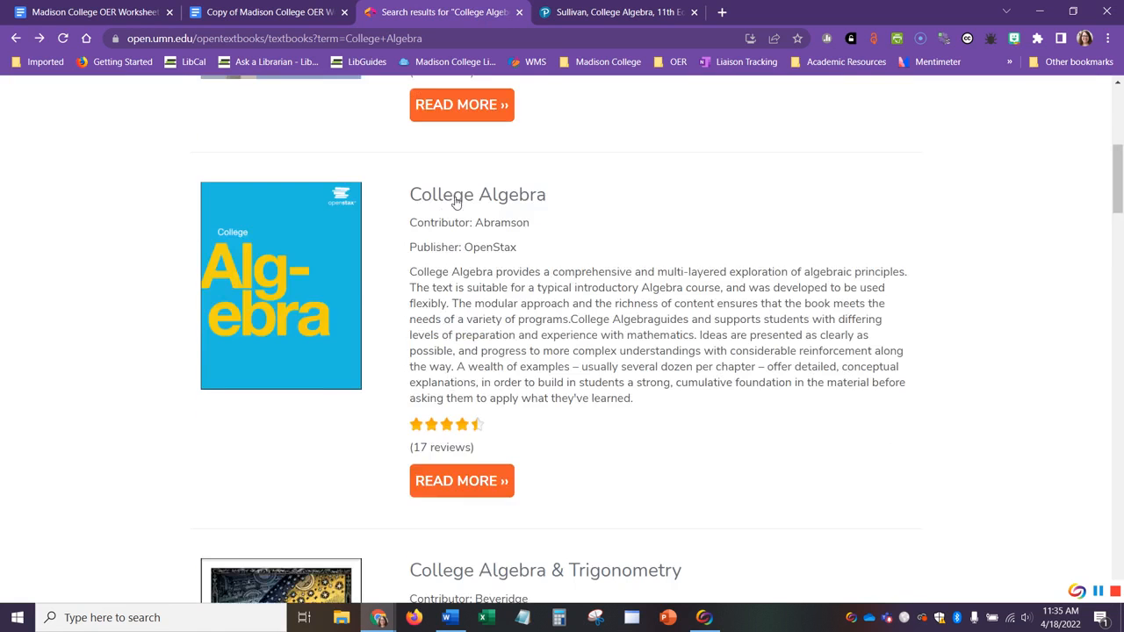
{"action": "left_click", "coordinate": [478, 193]}
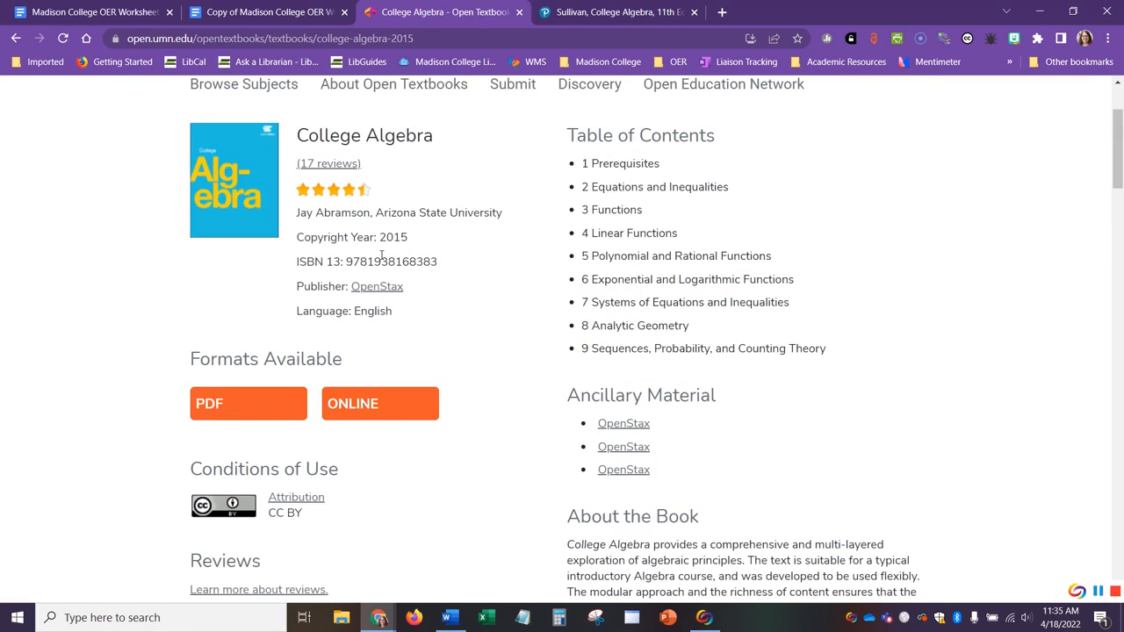
{"action": "mouse_move", "coordinate": [520, 432]}
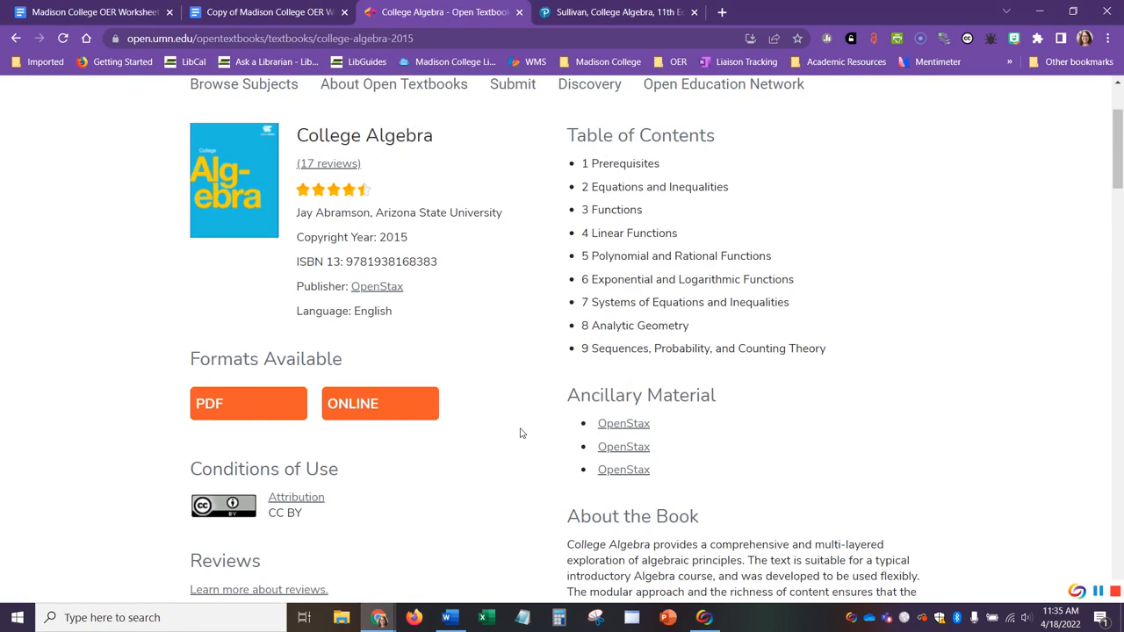
{"action": "scroll", "scroll_direction": "down", "scroll_amount": 3}
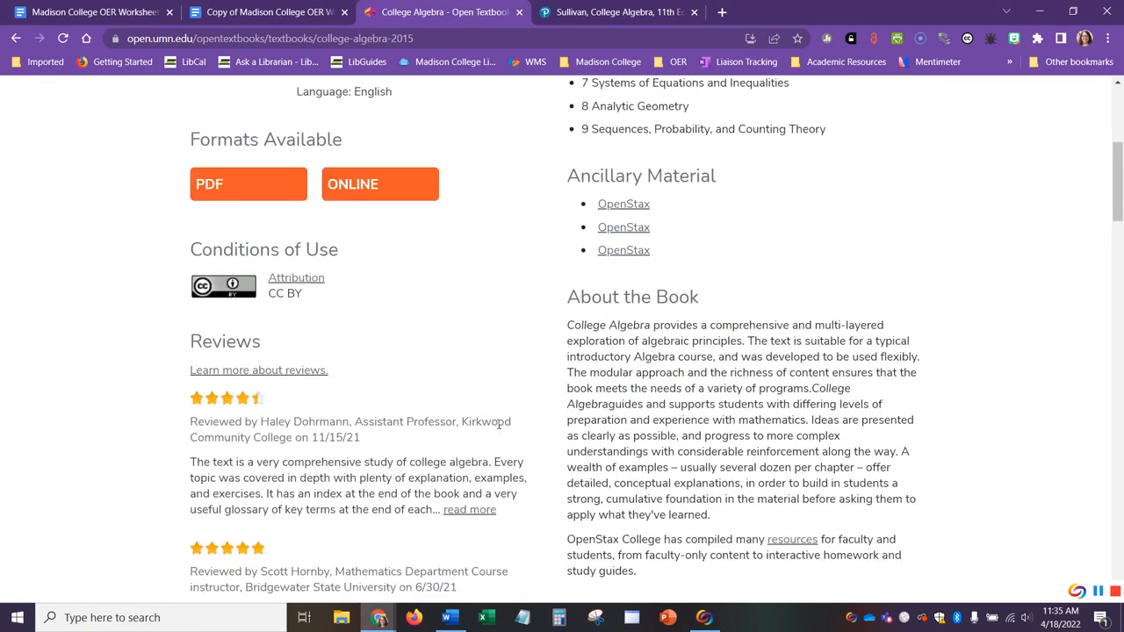
{"action": "scroll", "scroll_direction": "down", "scroll_amount": 3}
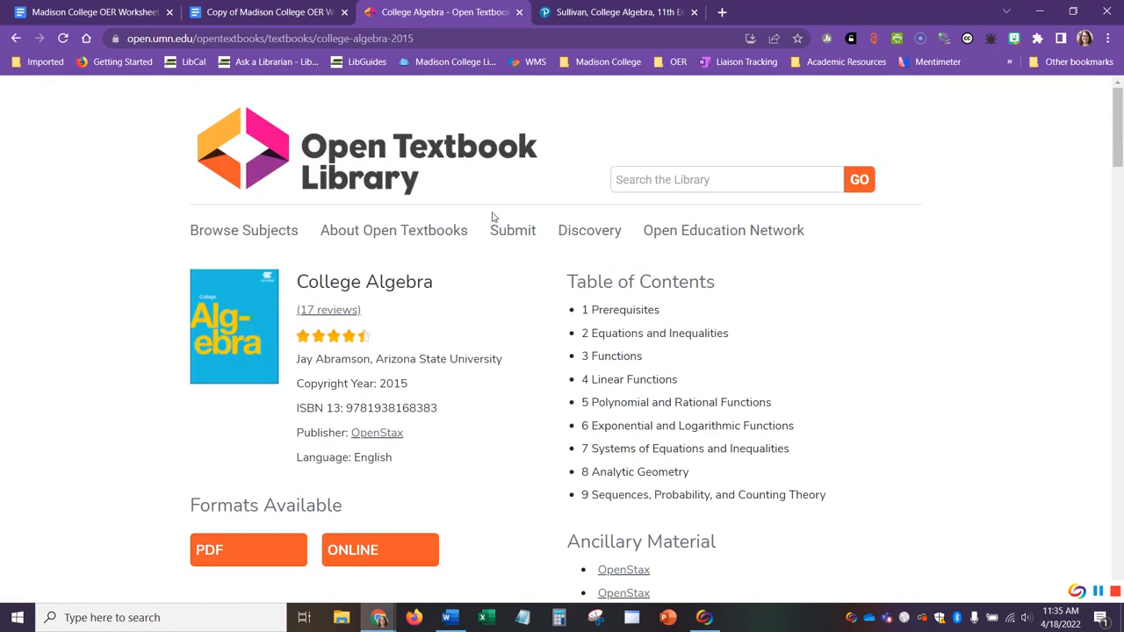
{"action": "left_click", "coordinate": [263, 14]}
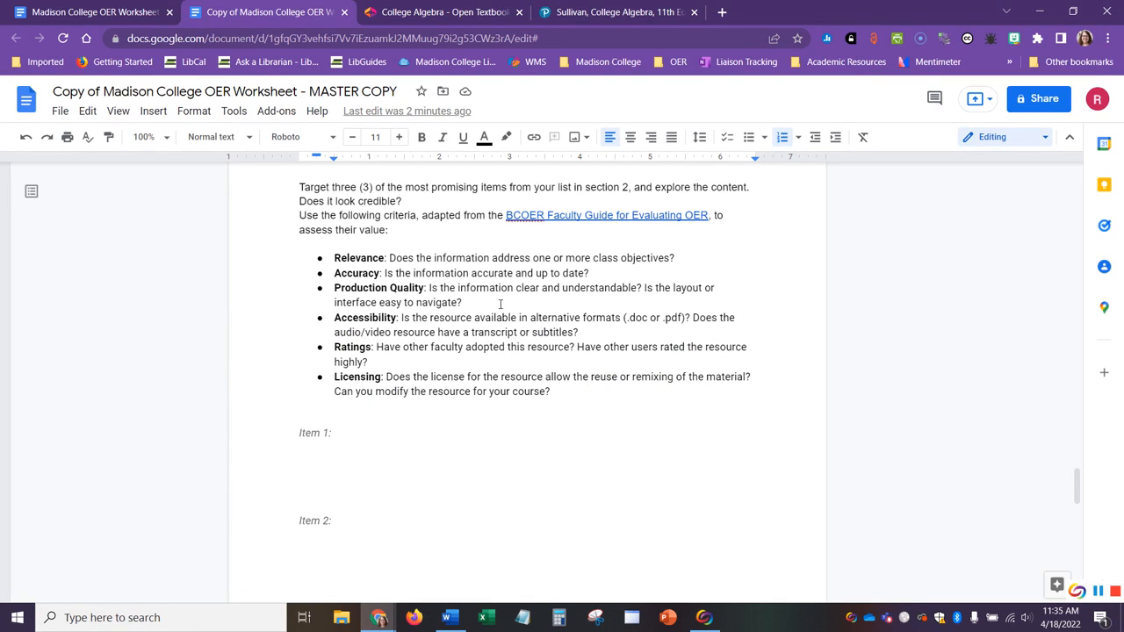
{"action": "mouse_move", "coordinate": [492, 305]}
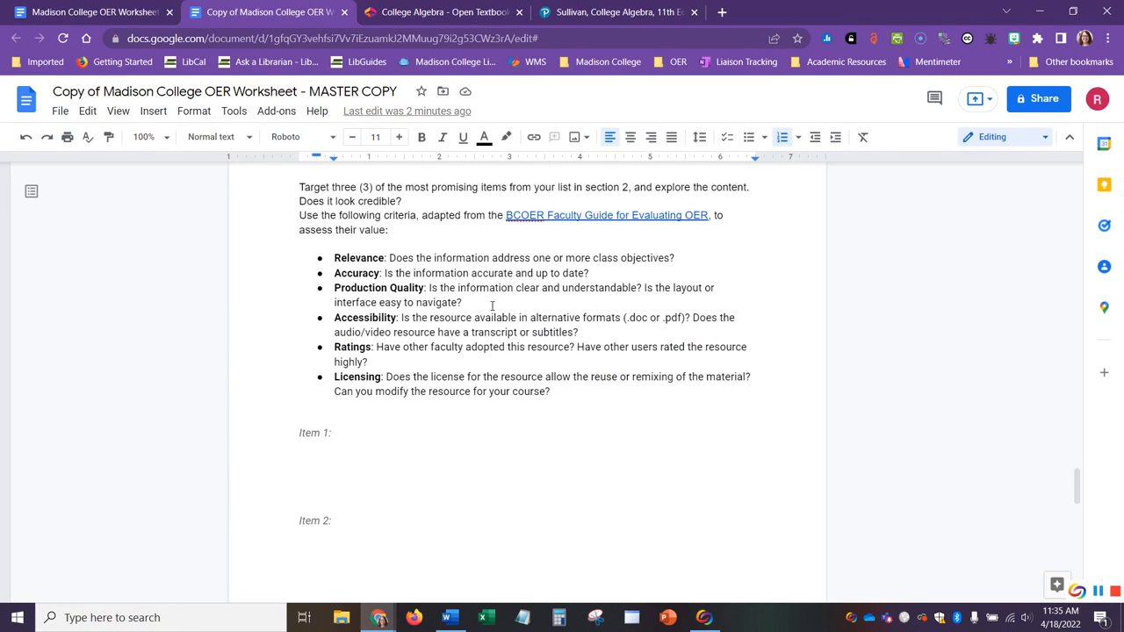
{"action": "scroll", "scroll_direction": "down", "scroll_amount": 3}
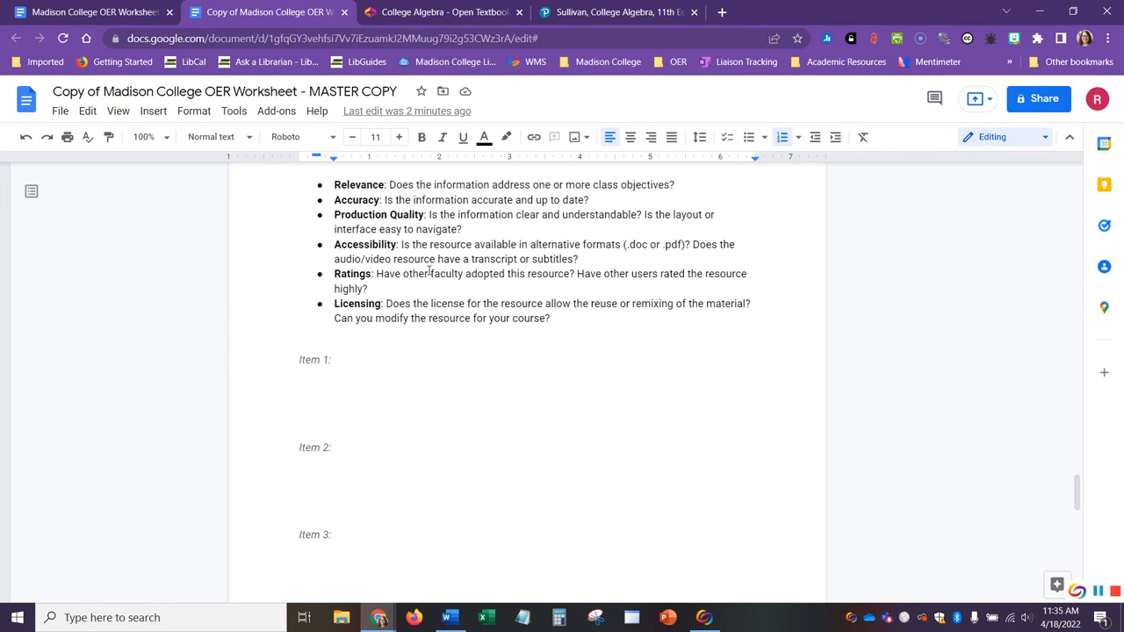
{"action": "mouse_move", "coordinate": [527, 258]}
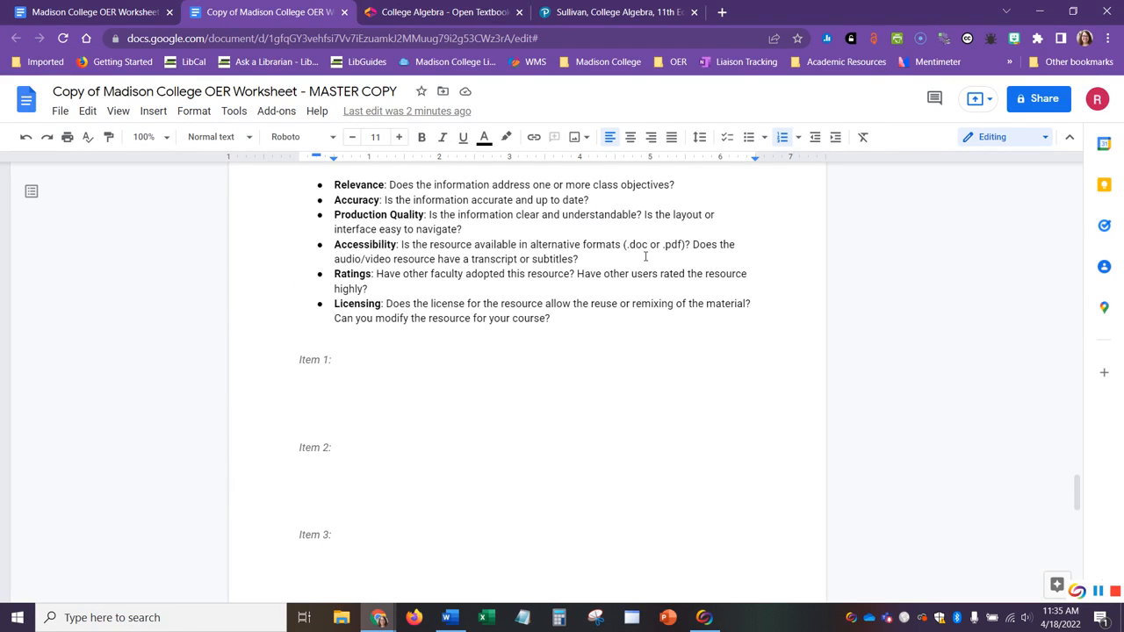
{"action": "mouse_move", "coordinate": [607, 270]}
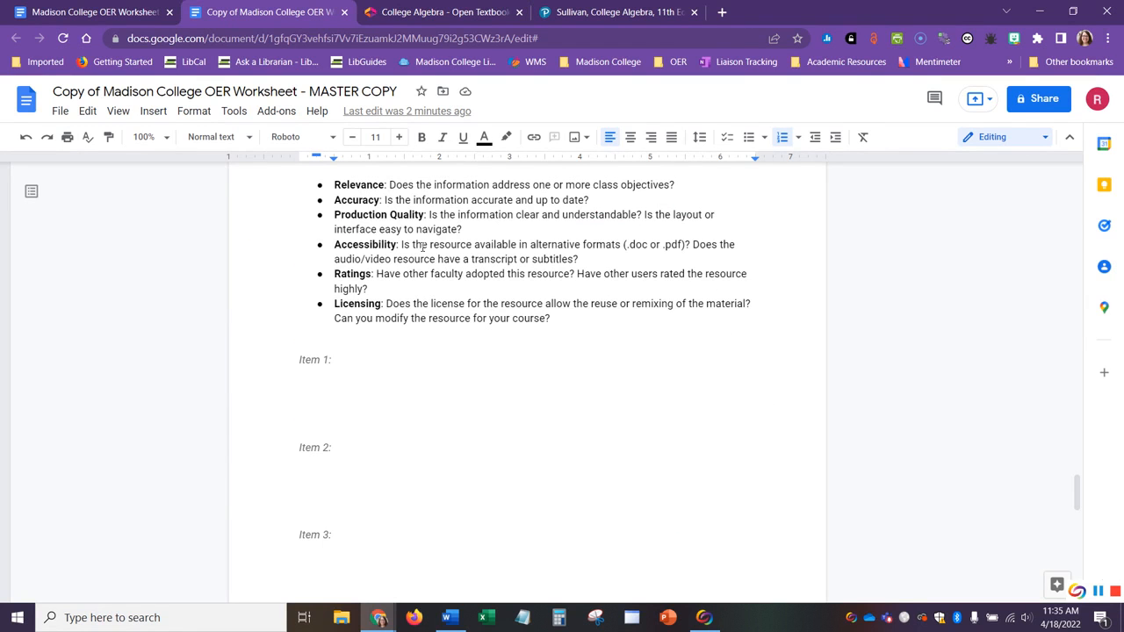
{"action": "mouse_move", "coordinate": [464, 258]}
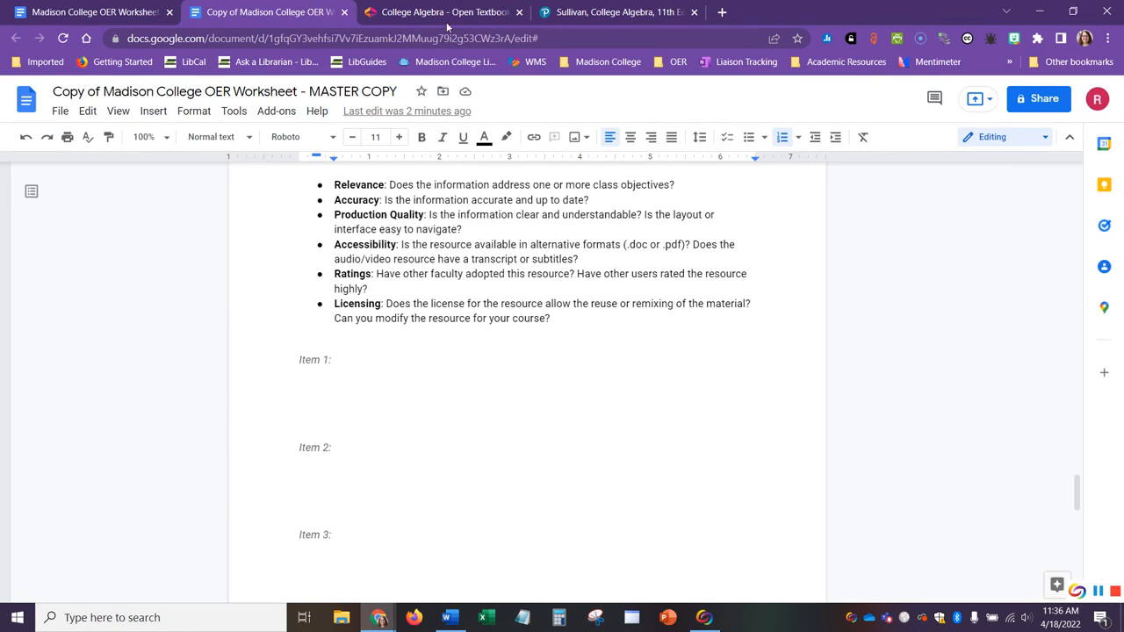
Show the College Algebra page's Formats and CC BY Conditions of Use
{"action": "left_click", "coordinate": [465, 14]}
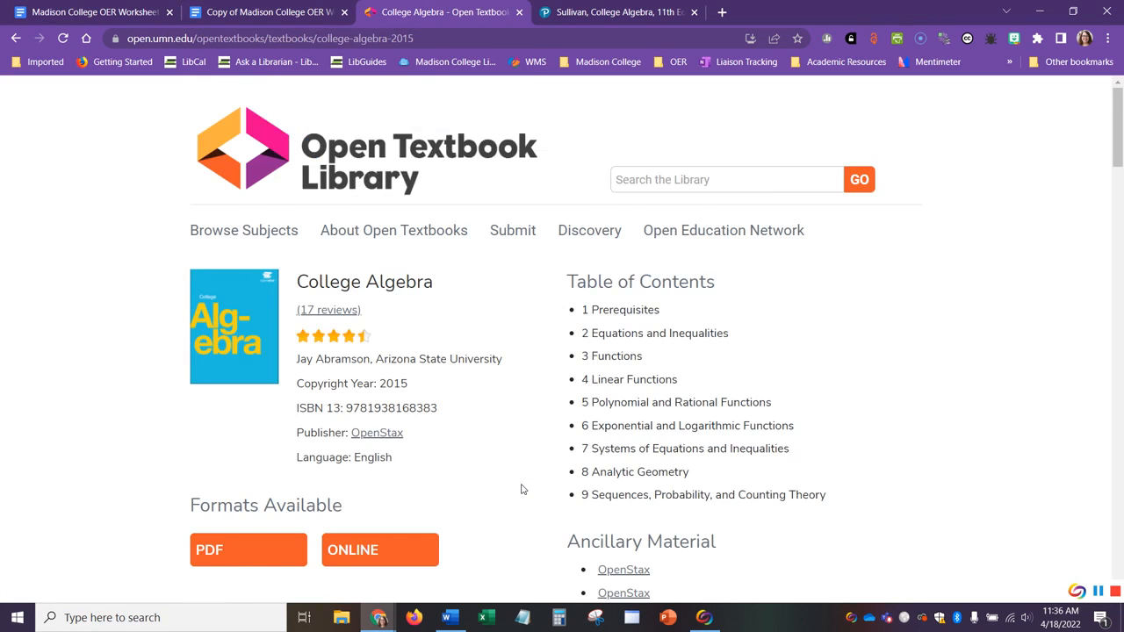
{"action": "scroll", "scroll_direction": "down", "scroll_amount": 3}
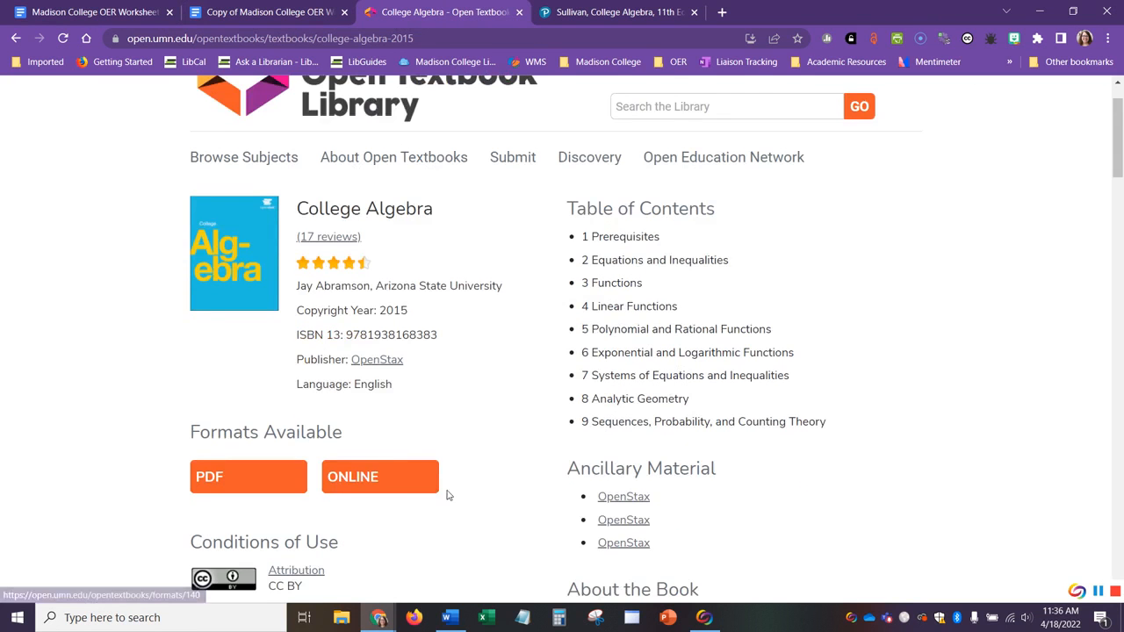
{"action": "scroll", "scroll_direction": "down", "scroll_amount": 3}
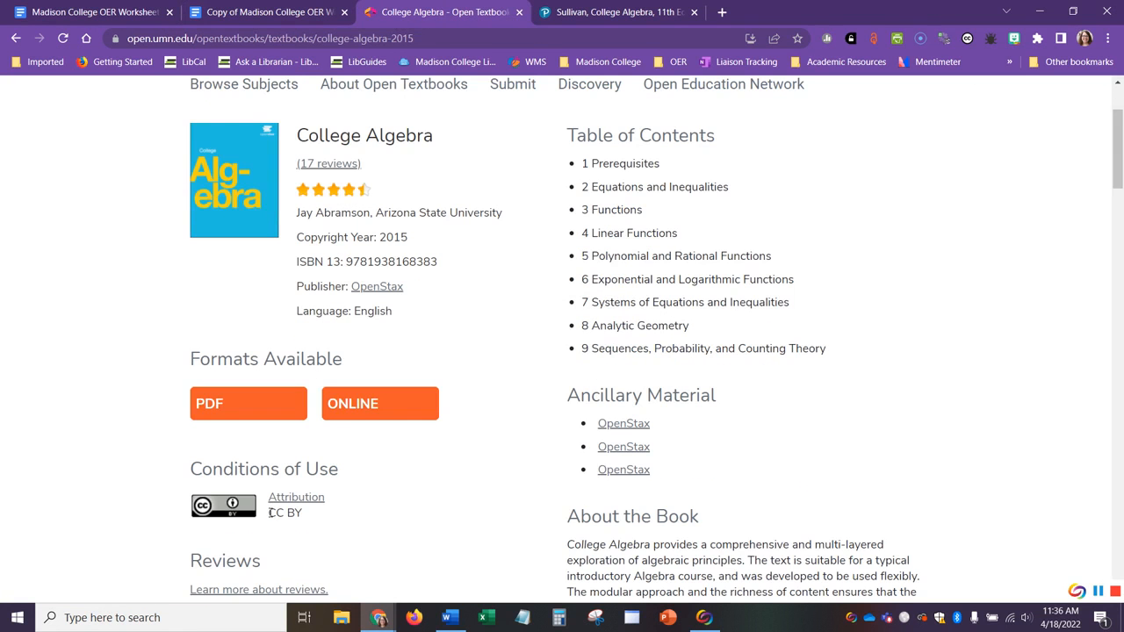
{"action": "mouse_move", "coordinate": [325, 515]}
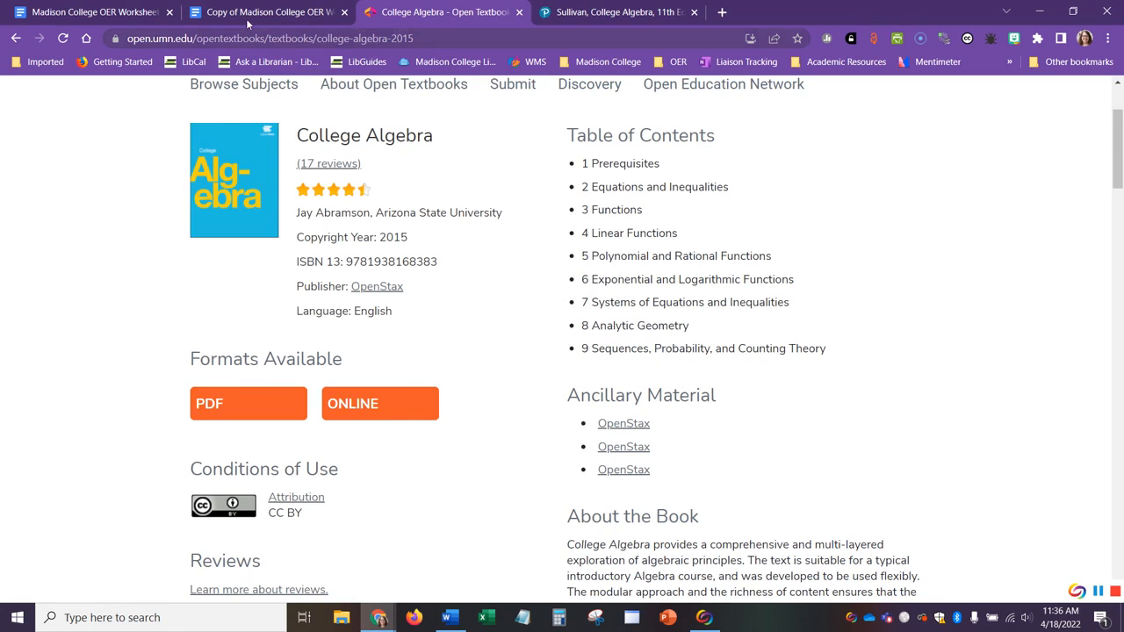
Switch back to the worksheet's Curate criteria with Items 1–3 still blank
{"action": "left_click", "coordinate": [255, 14]}
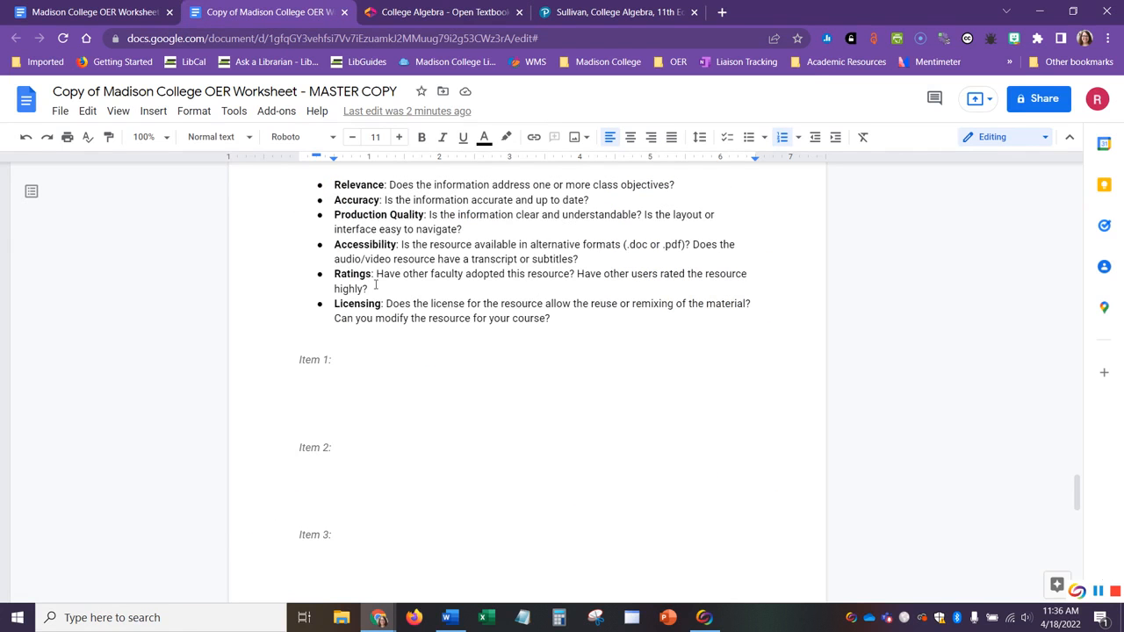
{"action": "mouse_move", "coordinate": [618, 284]}
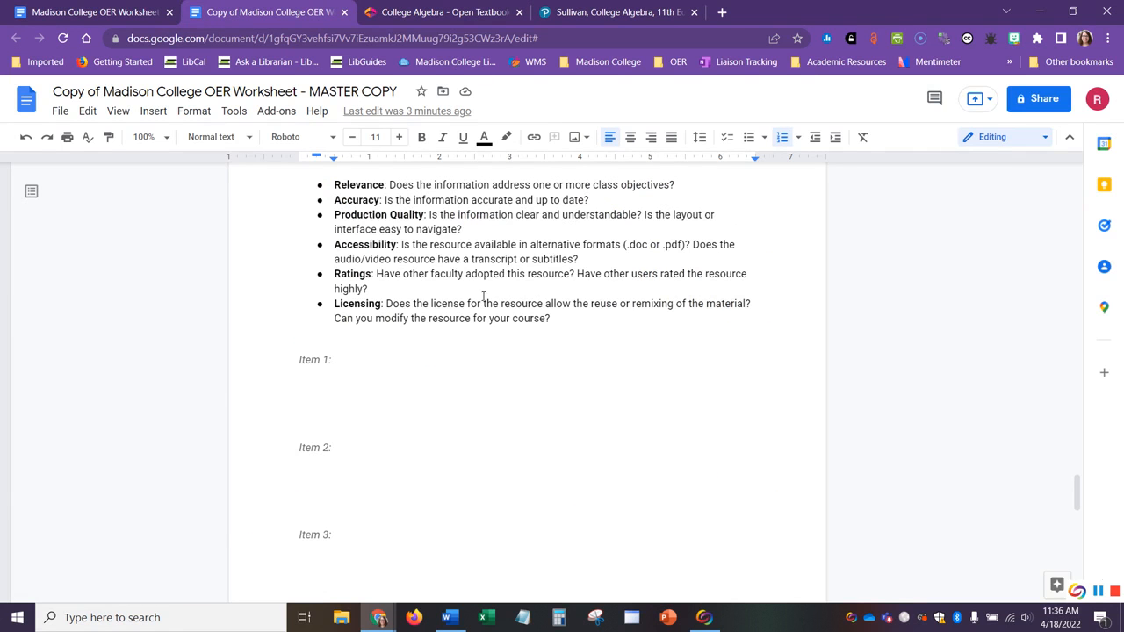
Browse the College Algebra faculty reviews, then return to the worksheet's Curate criteria
{"action": "left_click", "coordinate": [453, 14]}
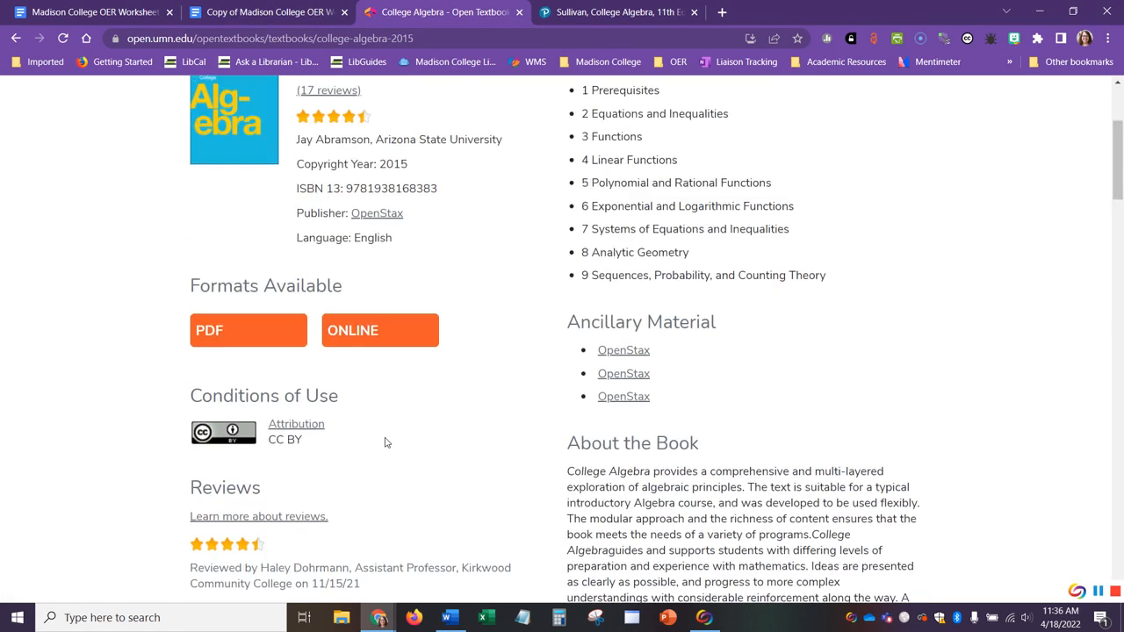
{"action": "scroll", "scroll_direction": "down", "scroll_amount": 3}
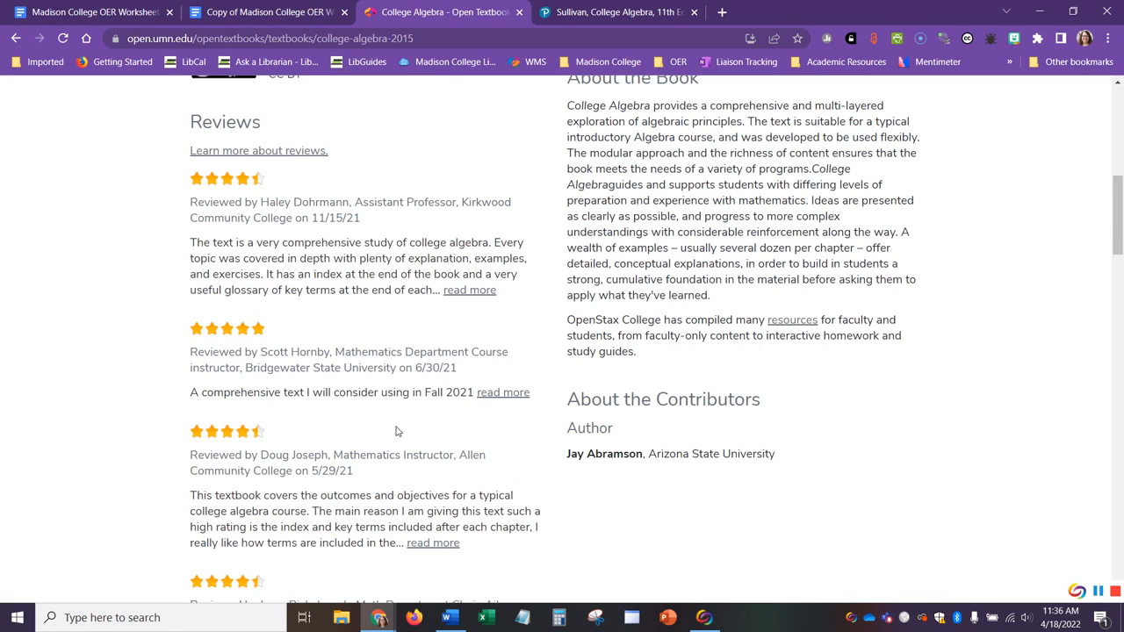
{"action": "mouse_move", "coordinate": [256, 411]}
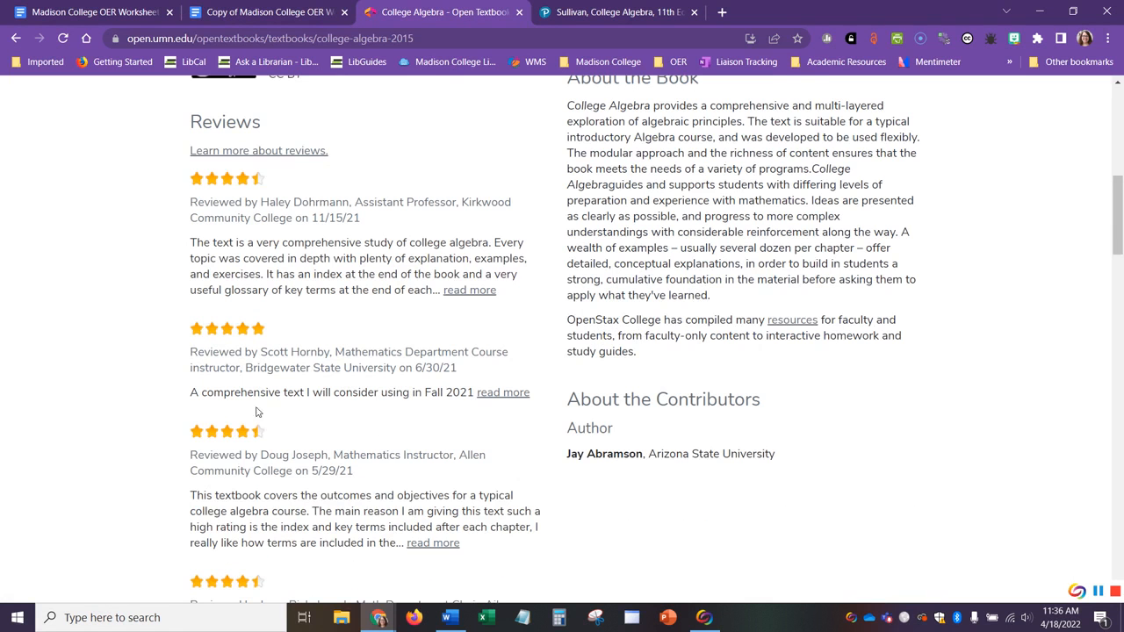
{"action": "left_click", "coordinate": [263, 14]}
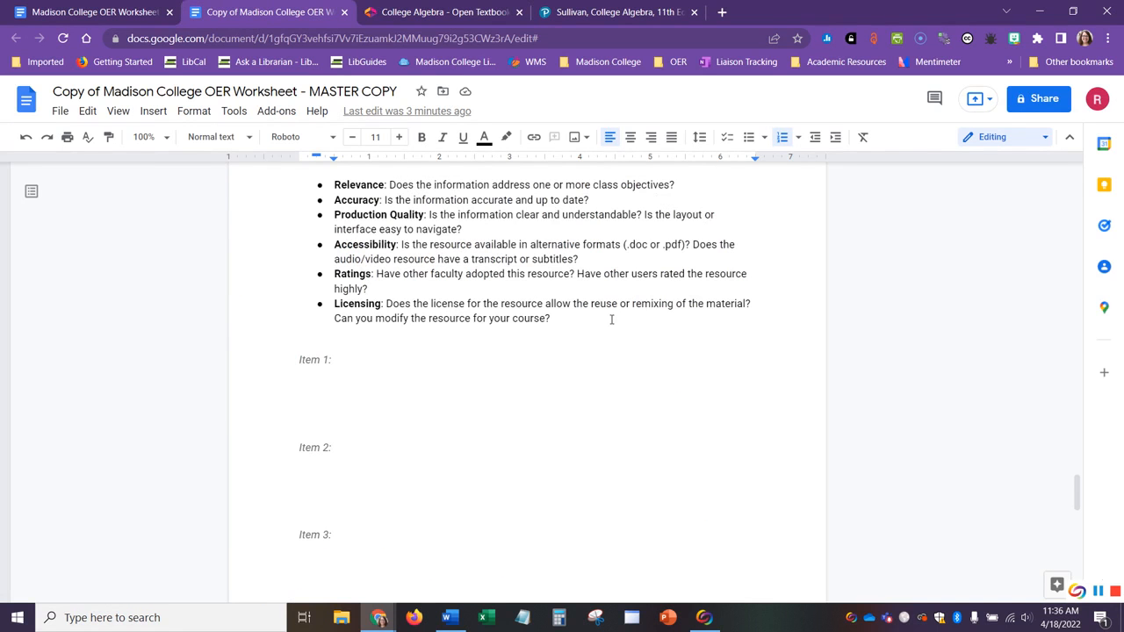
{"action": "mouse_move", "coordinate": [491, 351]}
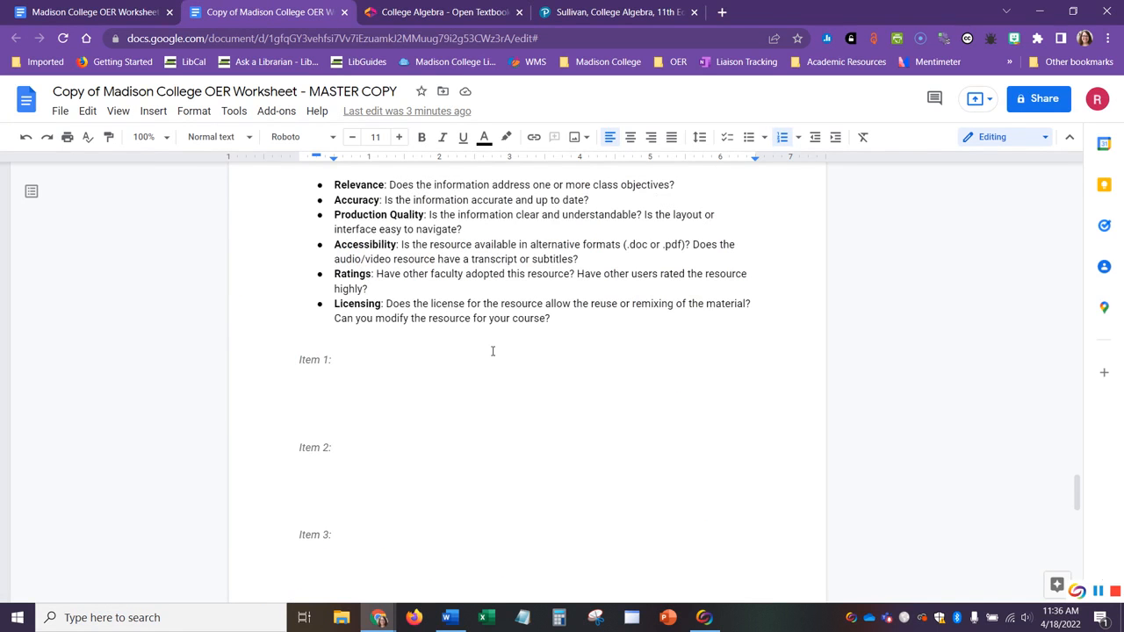
{"action": "mouse_move", "coordinate": [414, 368]}
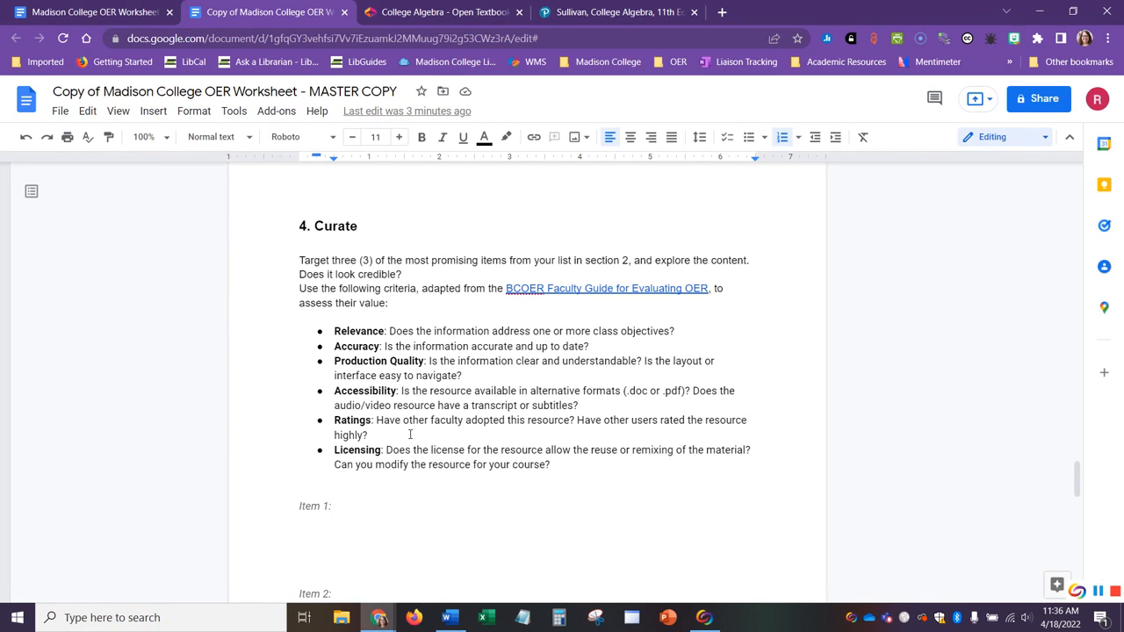
{"action": "mouse_move", "coordinate": [451, 443]}
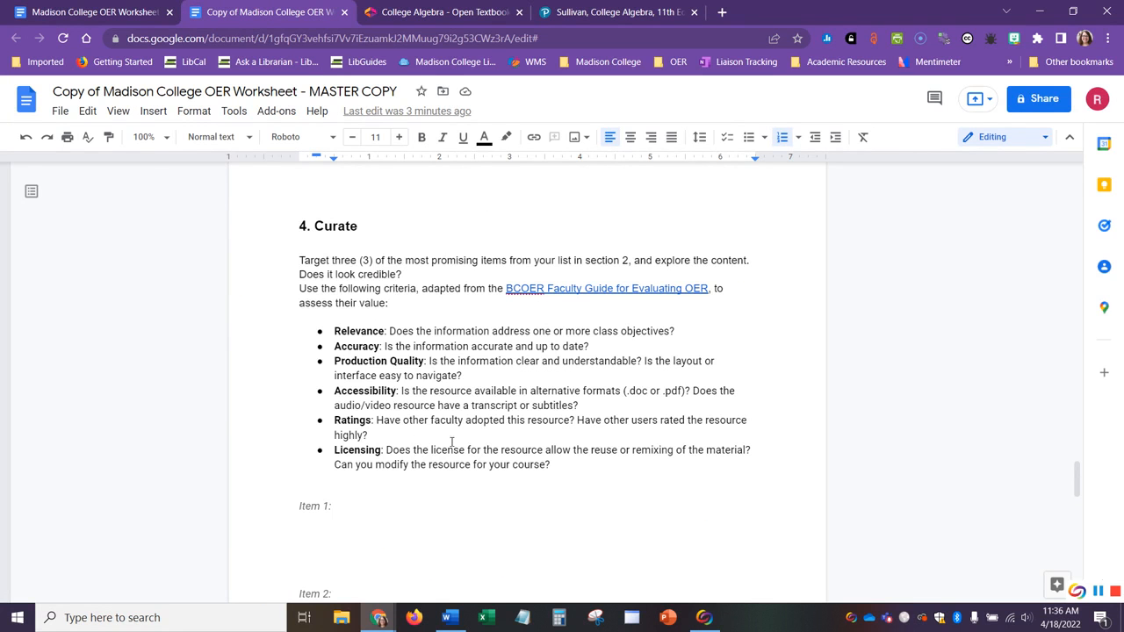
Scroll down to section 5, Reflect, and its four questions
{"action": "scroll", "scroll_direction": "down", "scroll_amount": 3}
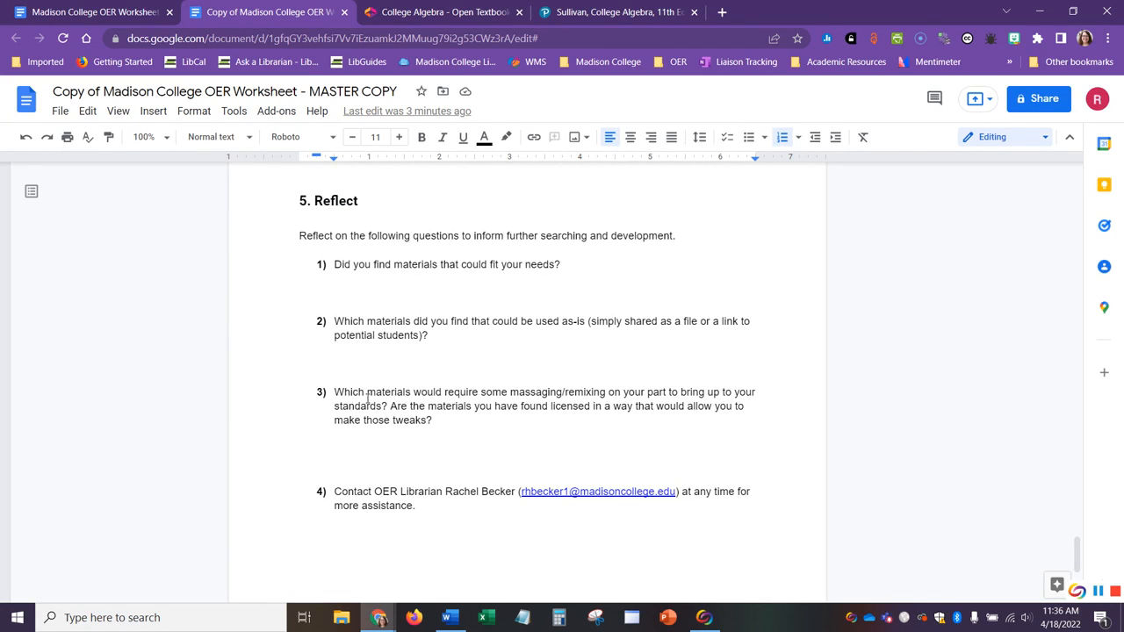
{"action": "mouse_move", "coordinate": [552, 360]}
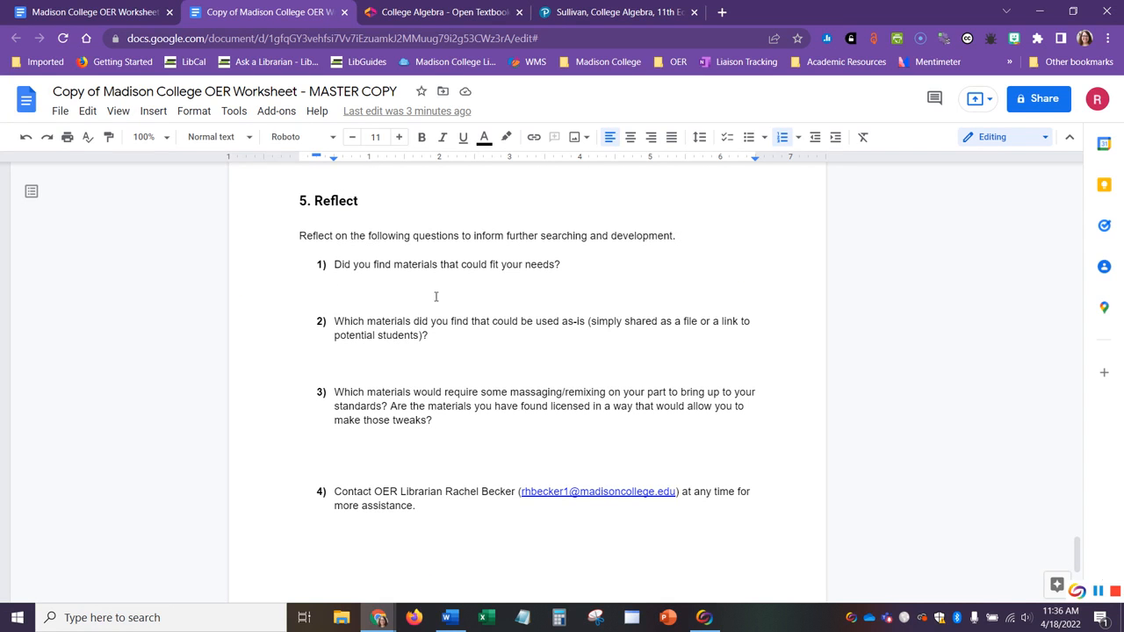
{"action": "mouse_move", "coordinate": [497, 281]}
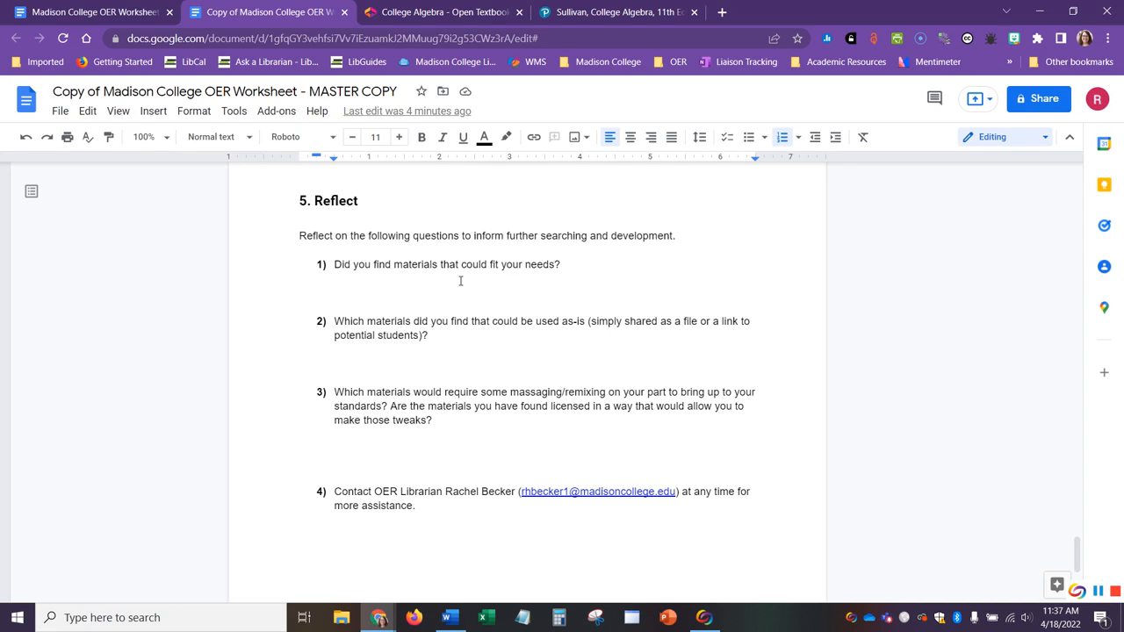
{"action": "mouse_move", "coordinate": [450, 442]}
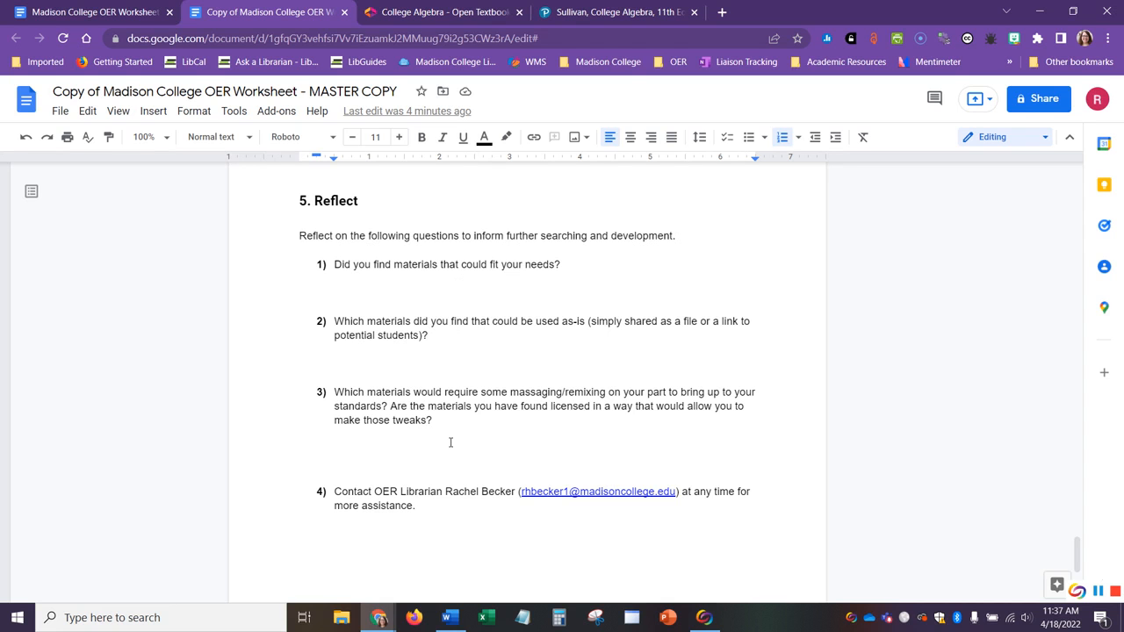
{"action": "mouse_move", "coordinate": [478, 435]}
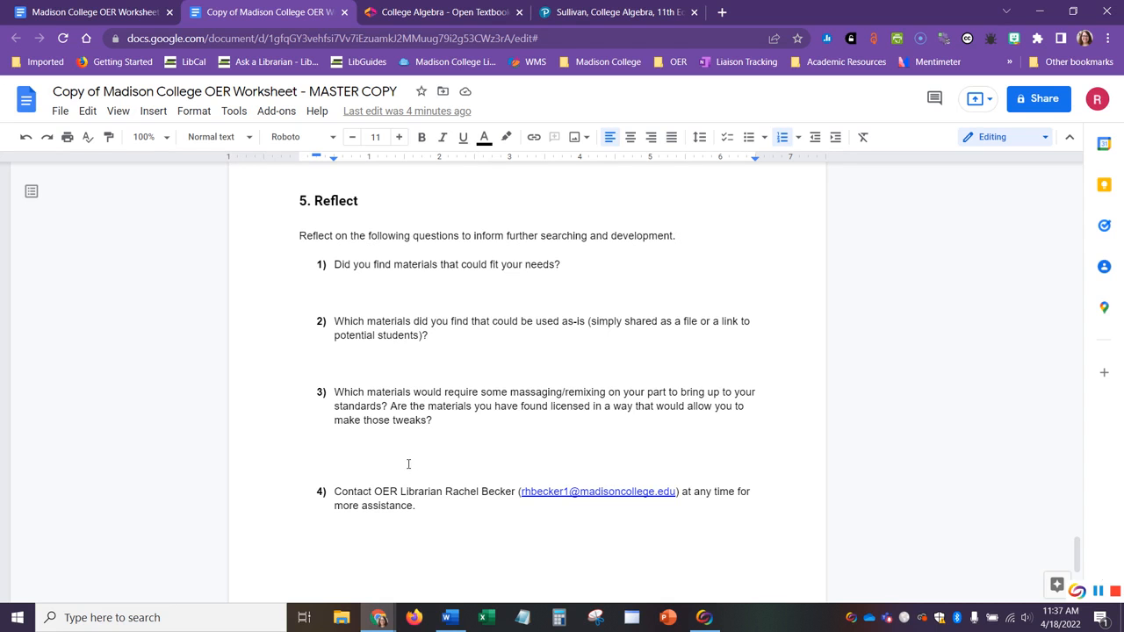
Scroll to the worksheet's closing Creative Commons attribution notice
{"action": "scroll", "scroll_direction": "down", "scroll_amount": 3}
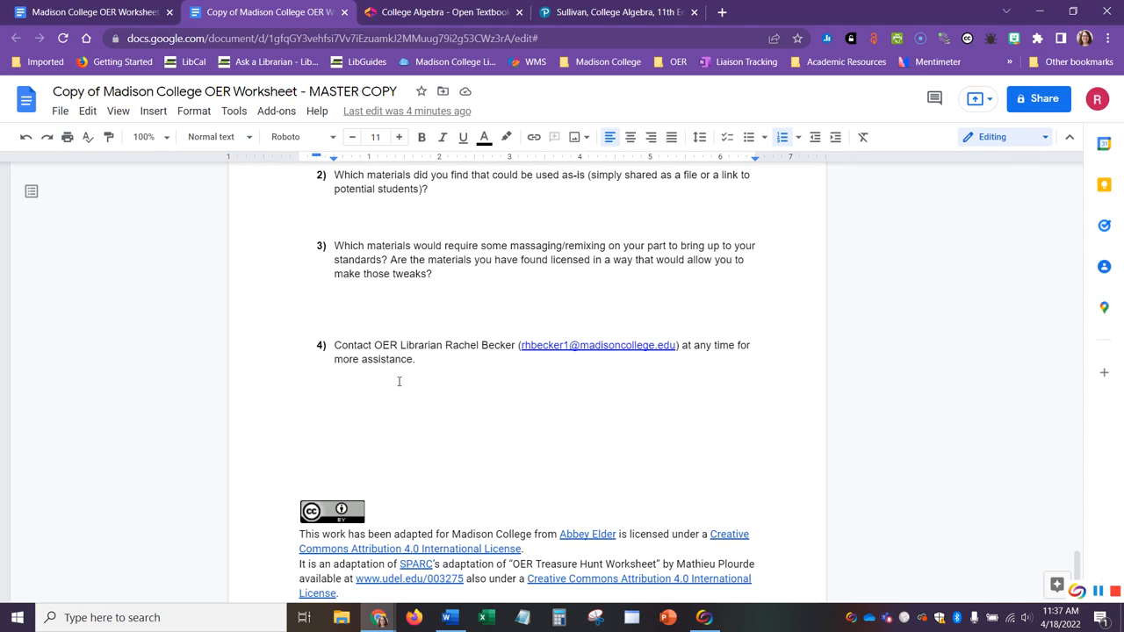
{"action": "mouse_move", "coordinate": [393, 376]}
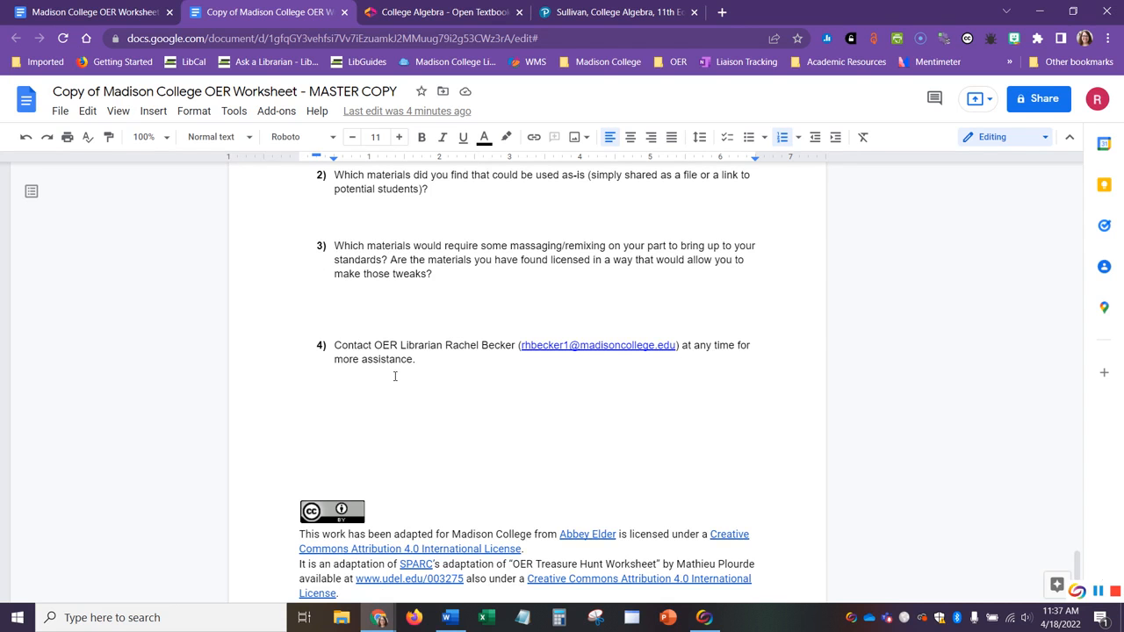
{"action": "mouse_move", "coordinate": [885, 413]}
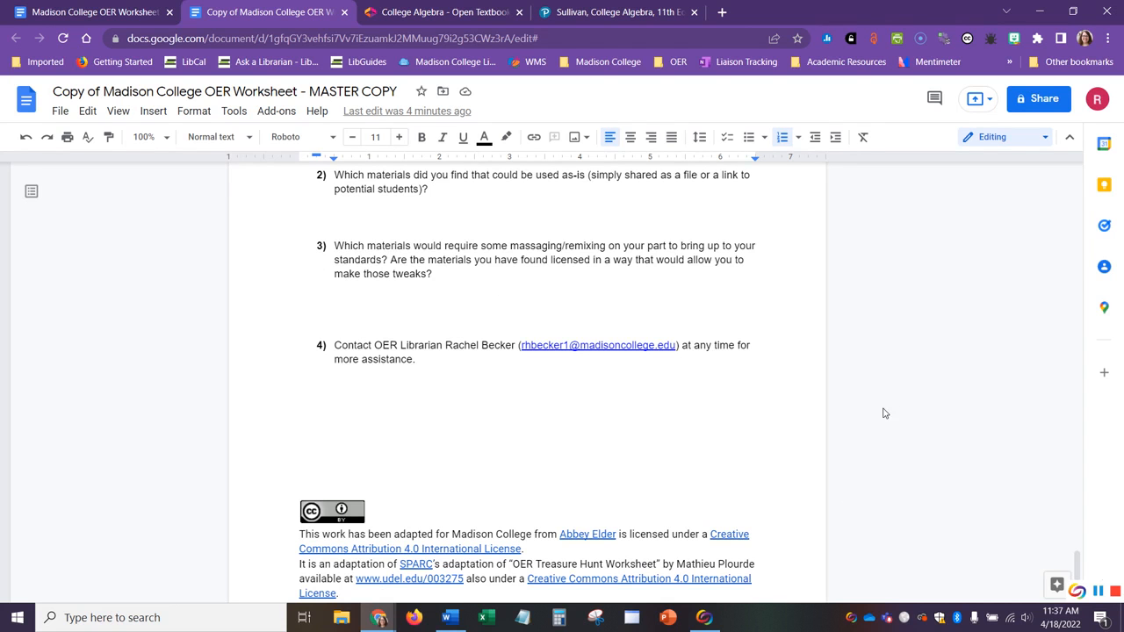
{"action": "mouse_move", "coordinate": [871, 404]}
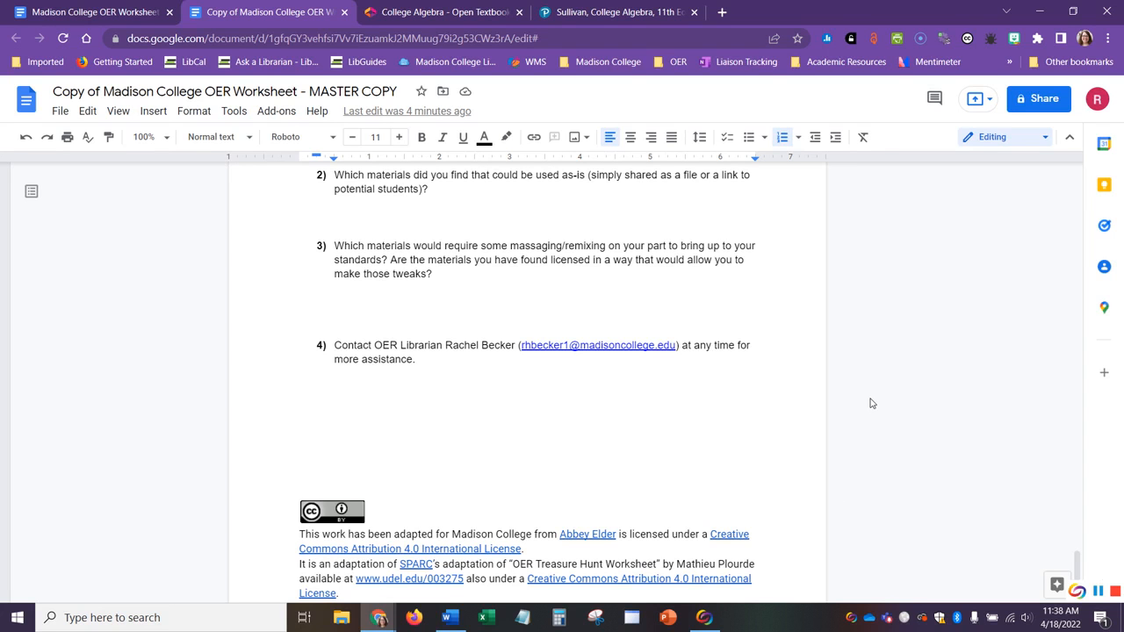
{"action": "mouse_move", "coordinate": [864, 398]}
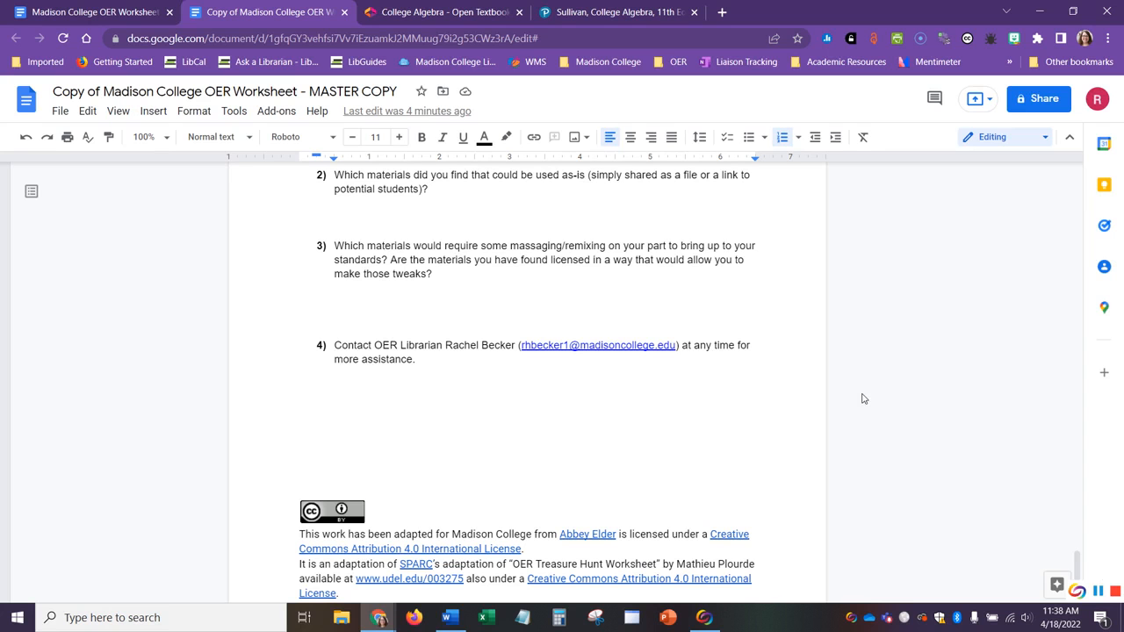
{"action": "mouse_move", "coordinate": [871, 411]}
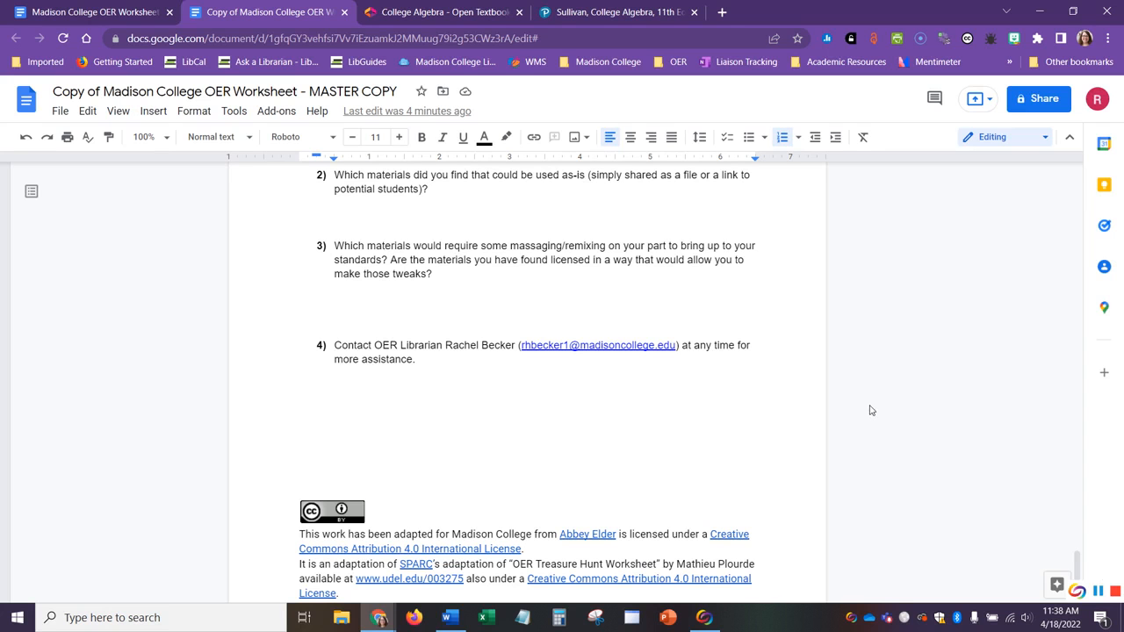
{"action": "mouse_move", "coordinate": [892, 429]}
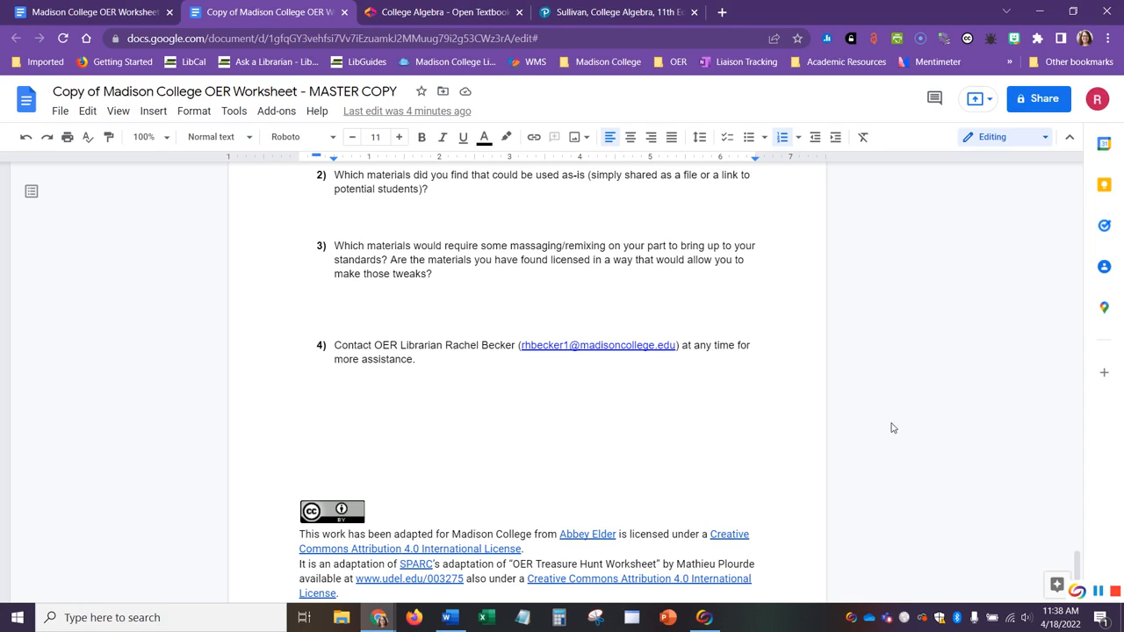